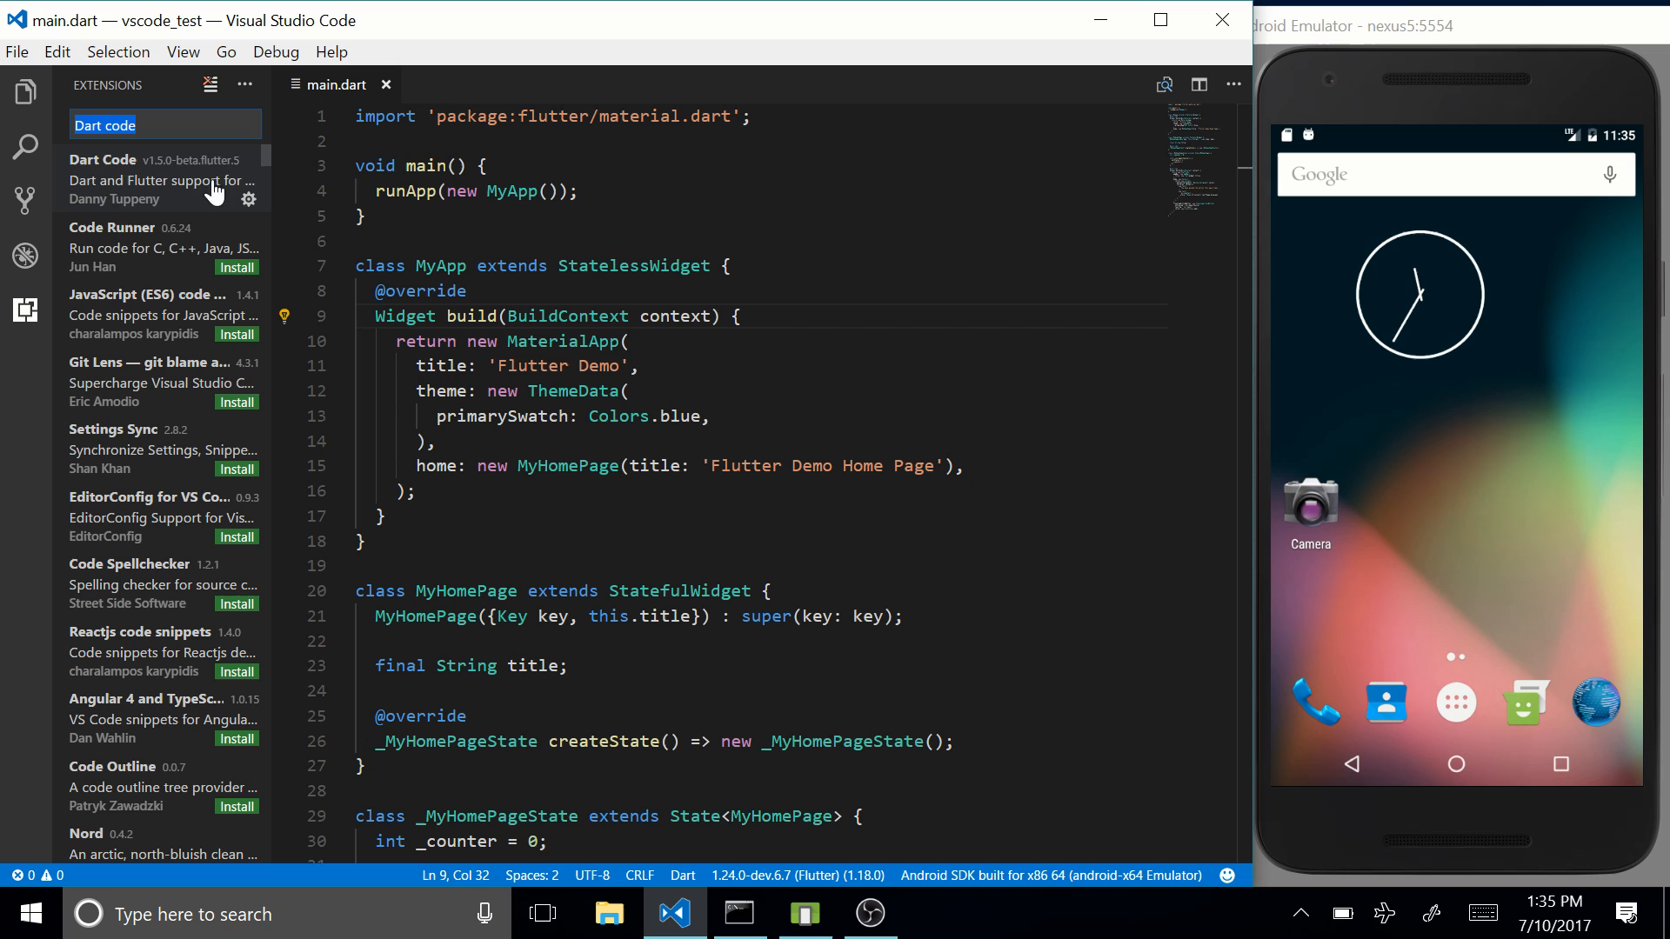
pyautogui.moveTo(211, 189)
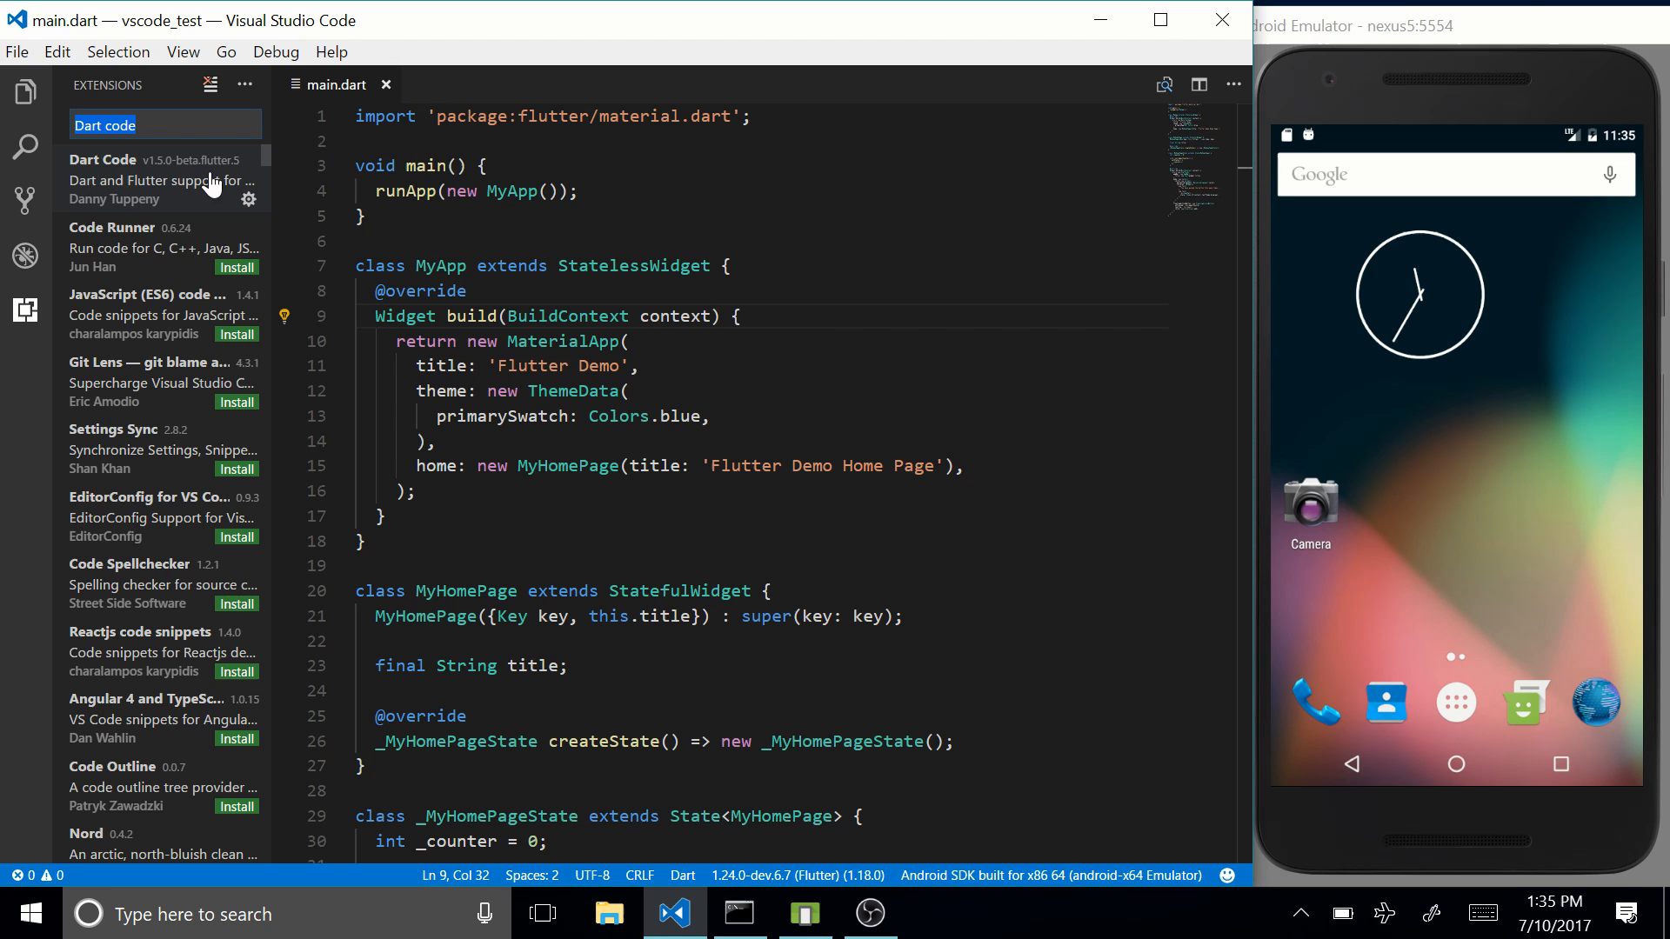
# Step: View and close the Dart Code extension details, then show the vscode_test files in Explorer
pyautogui.click(149, 179)
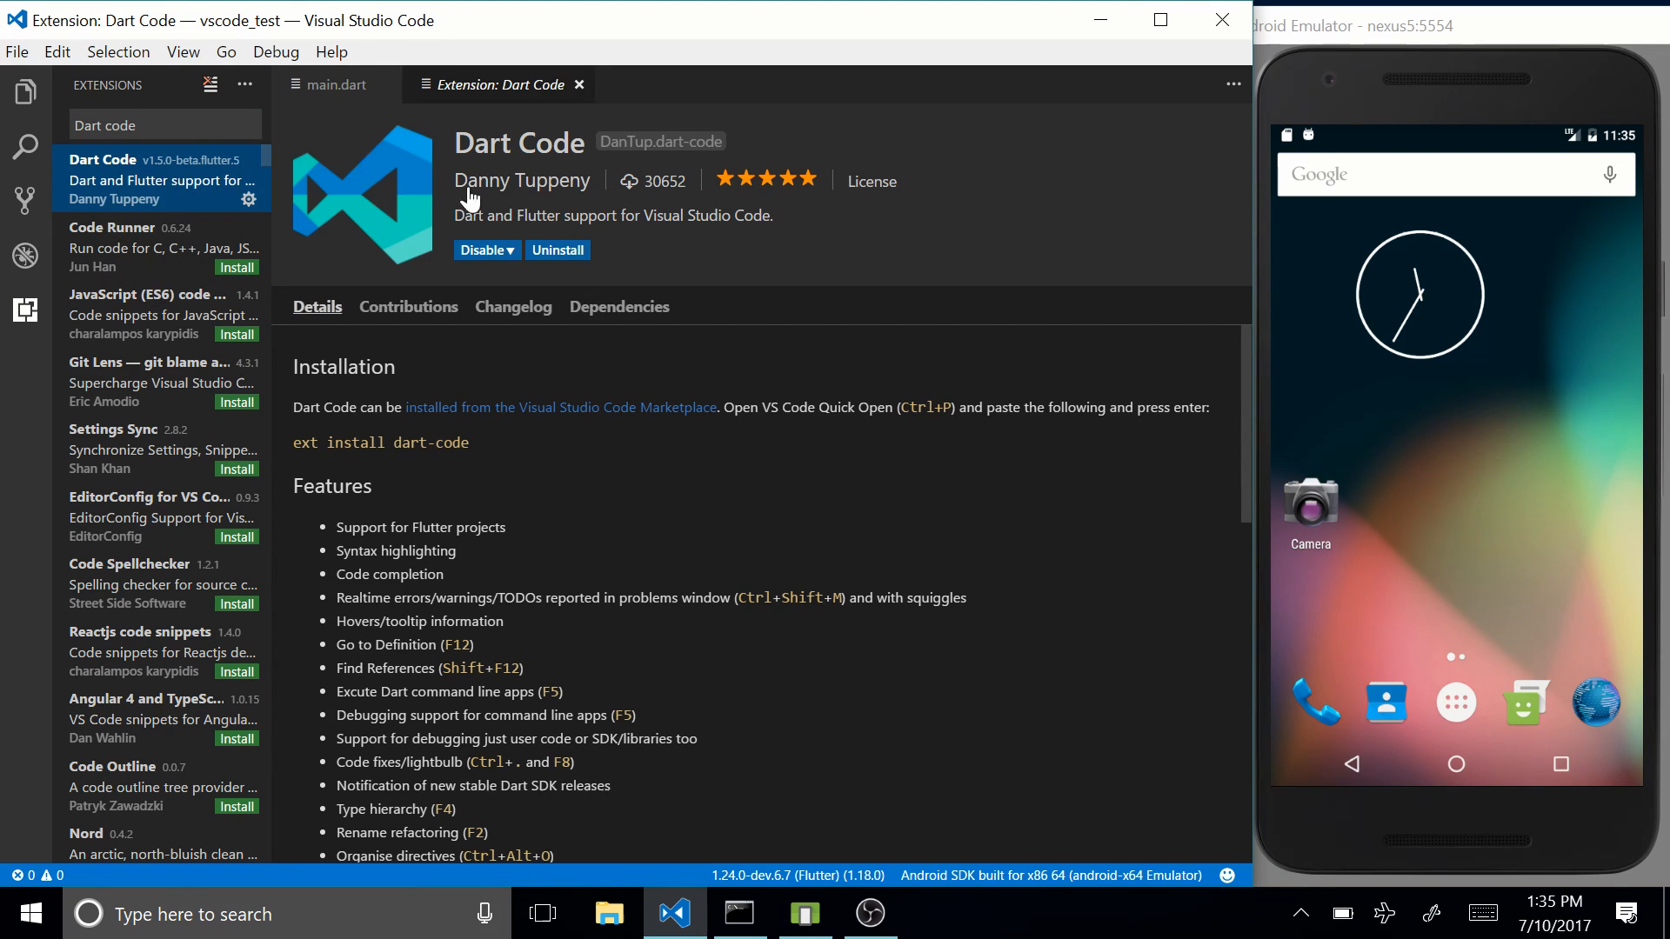
pyautogui.moveTo(581, 248)
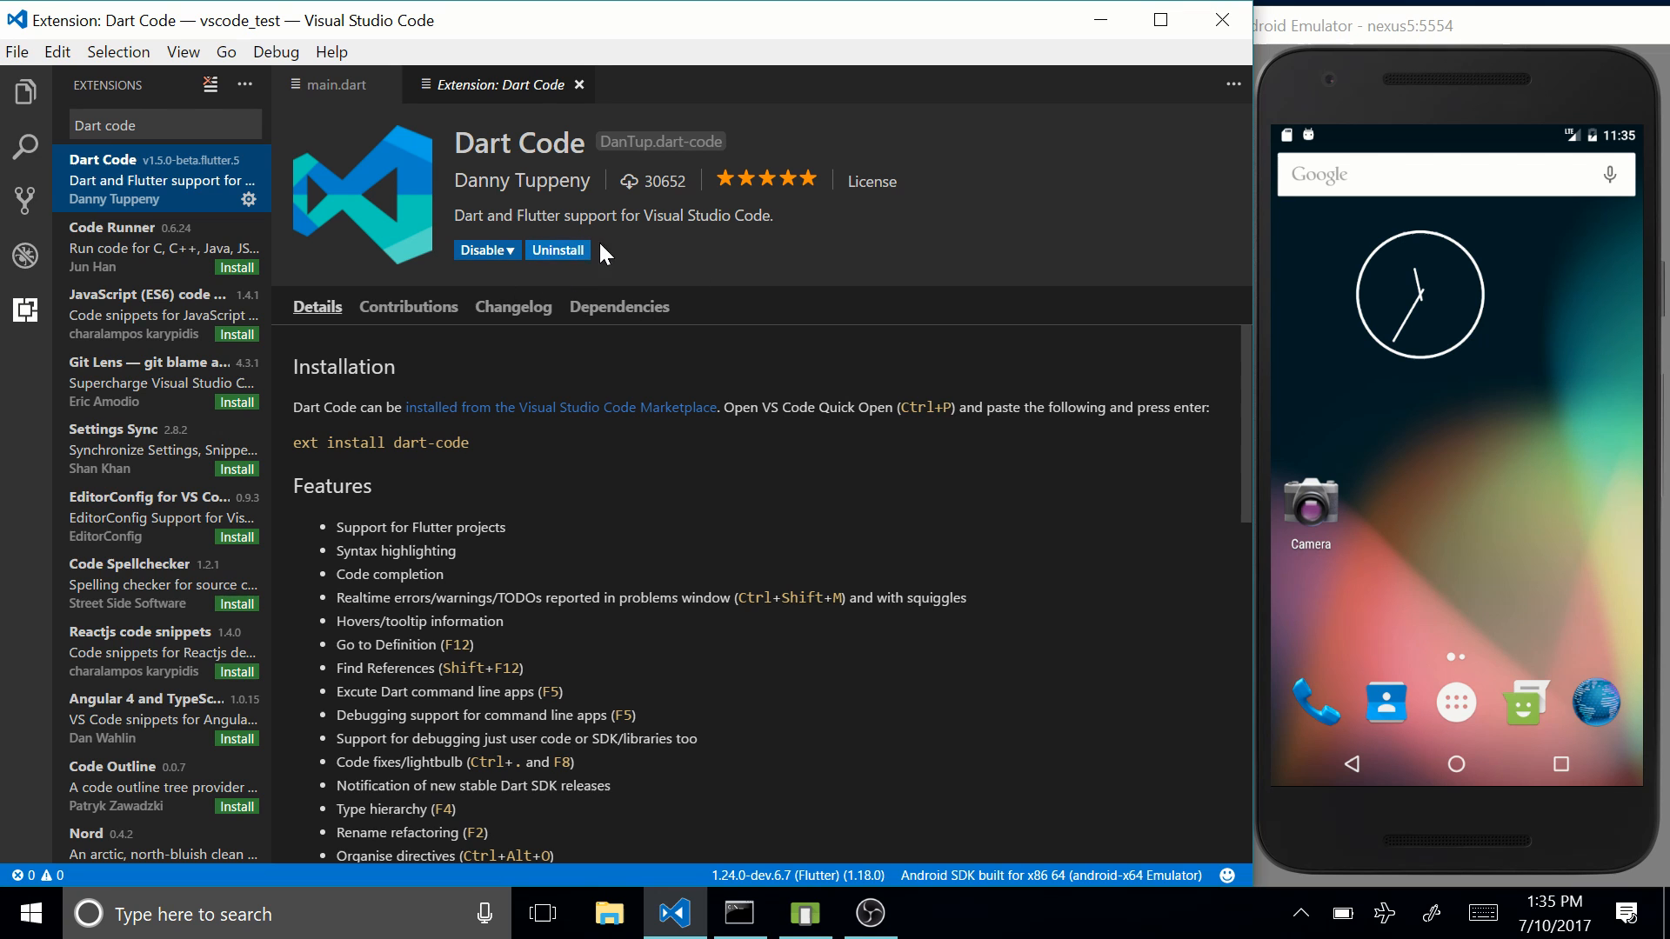
pyautogui.moveTo(622, 235)
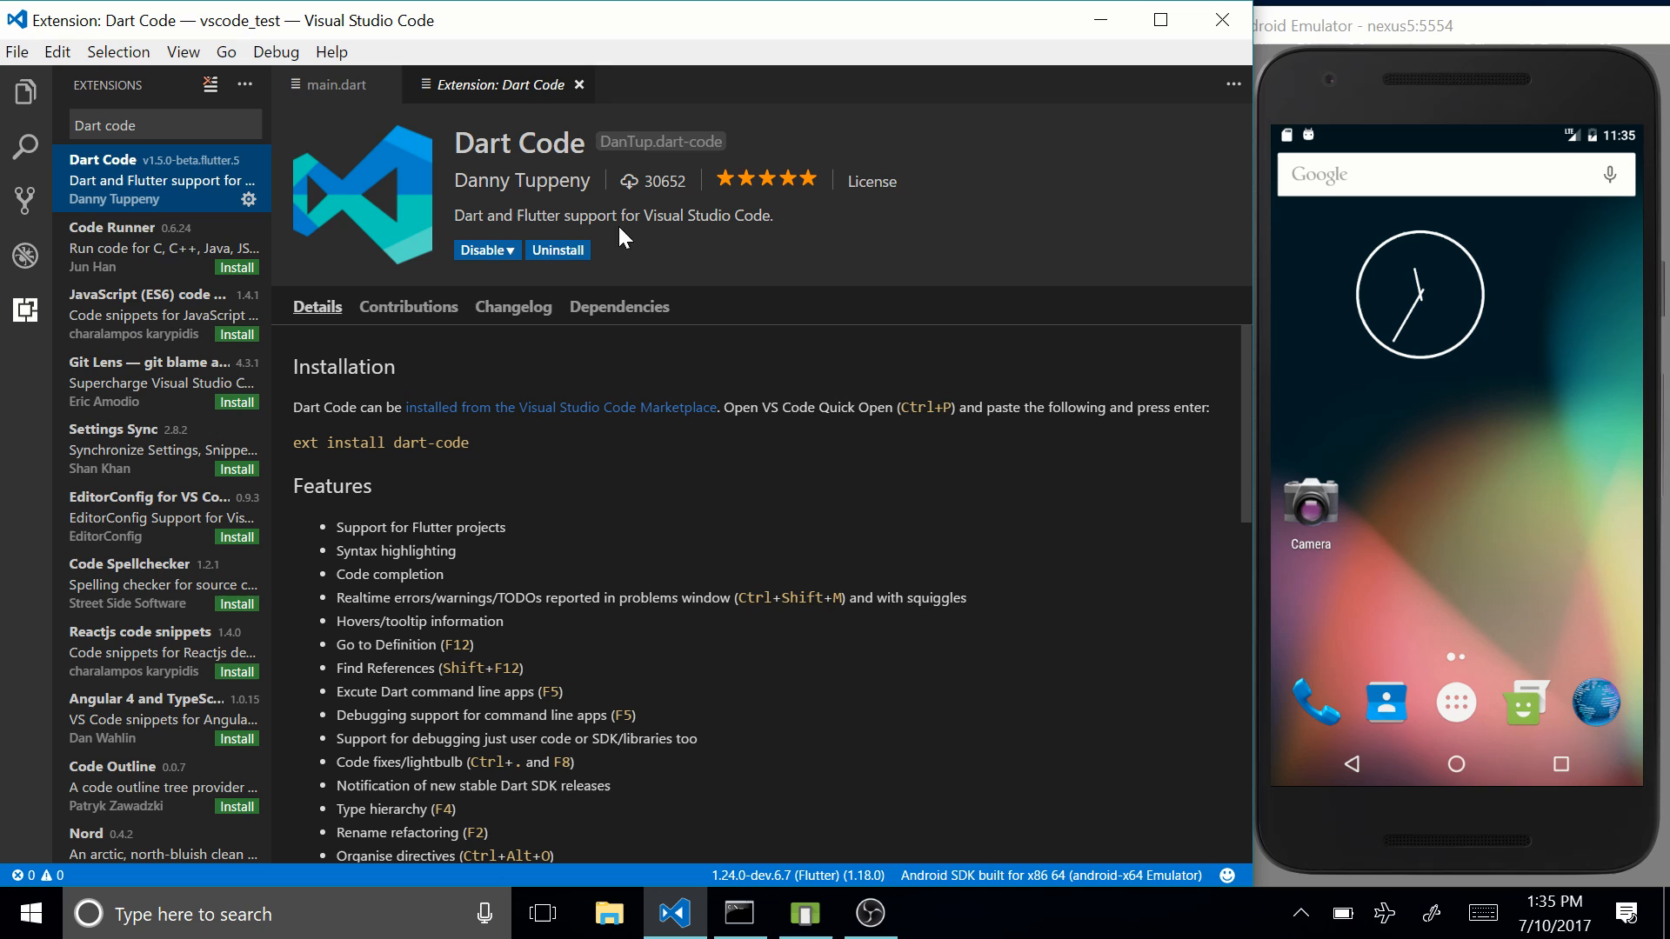
pyautogui.moveTo(820, 285)
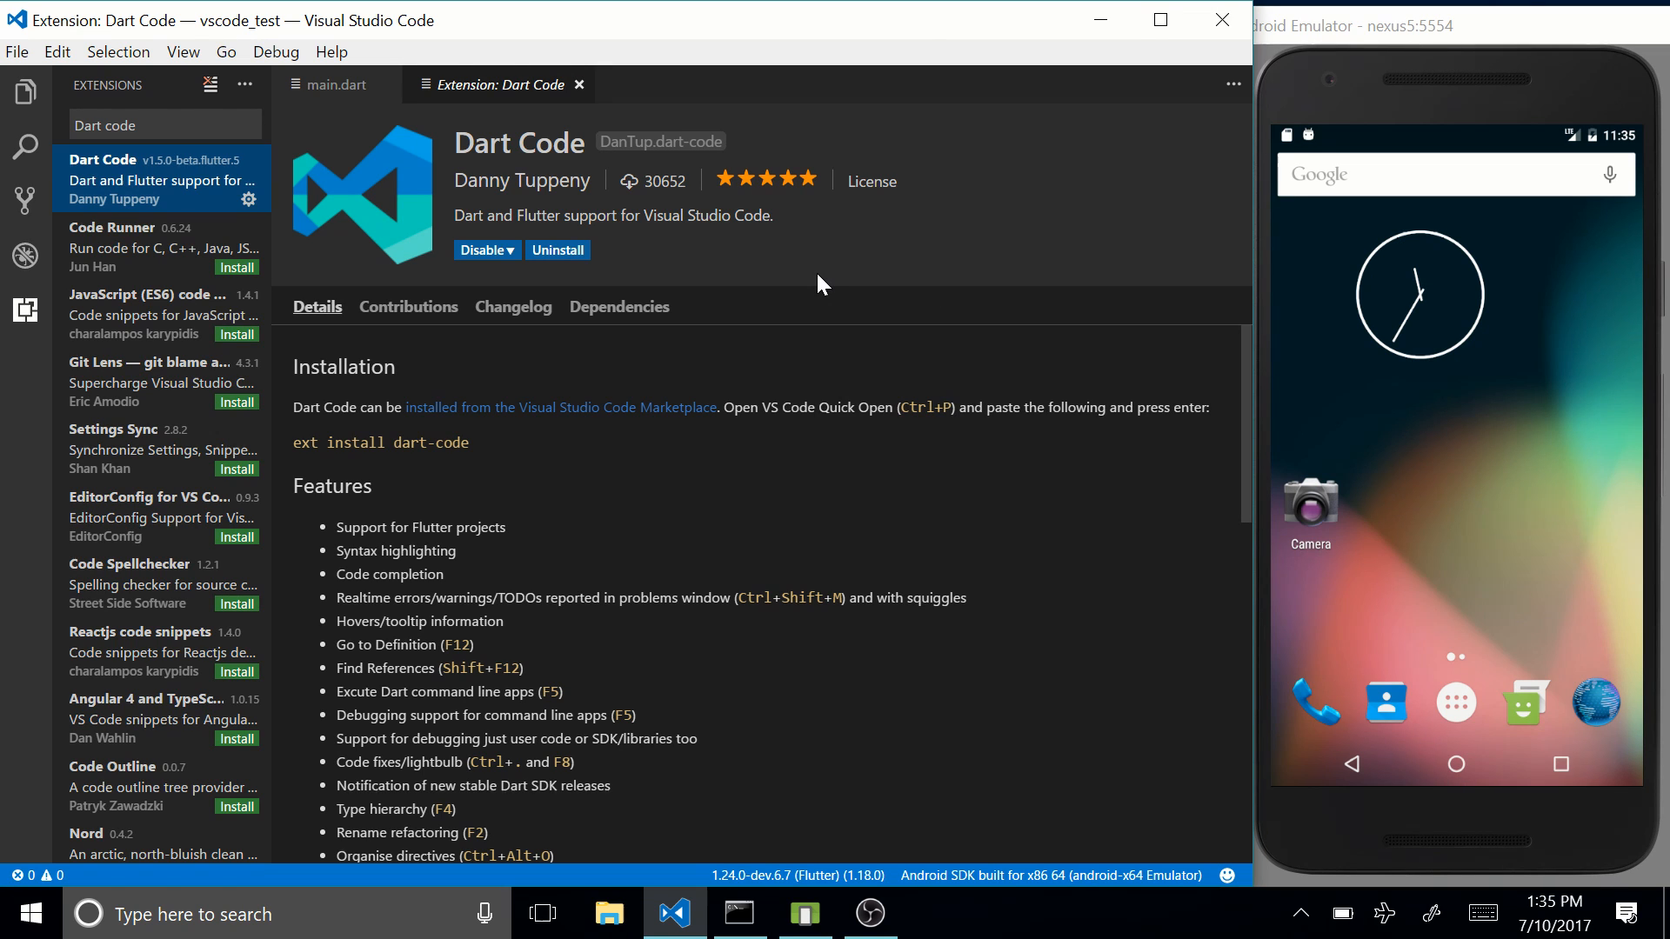
pyautogui.moveTo(579, 84)
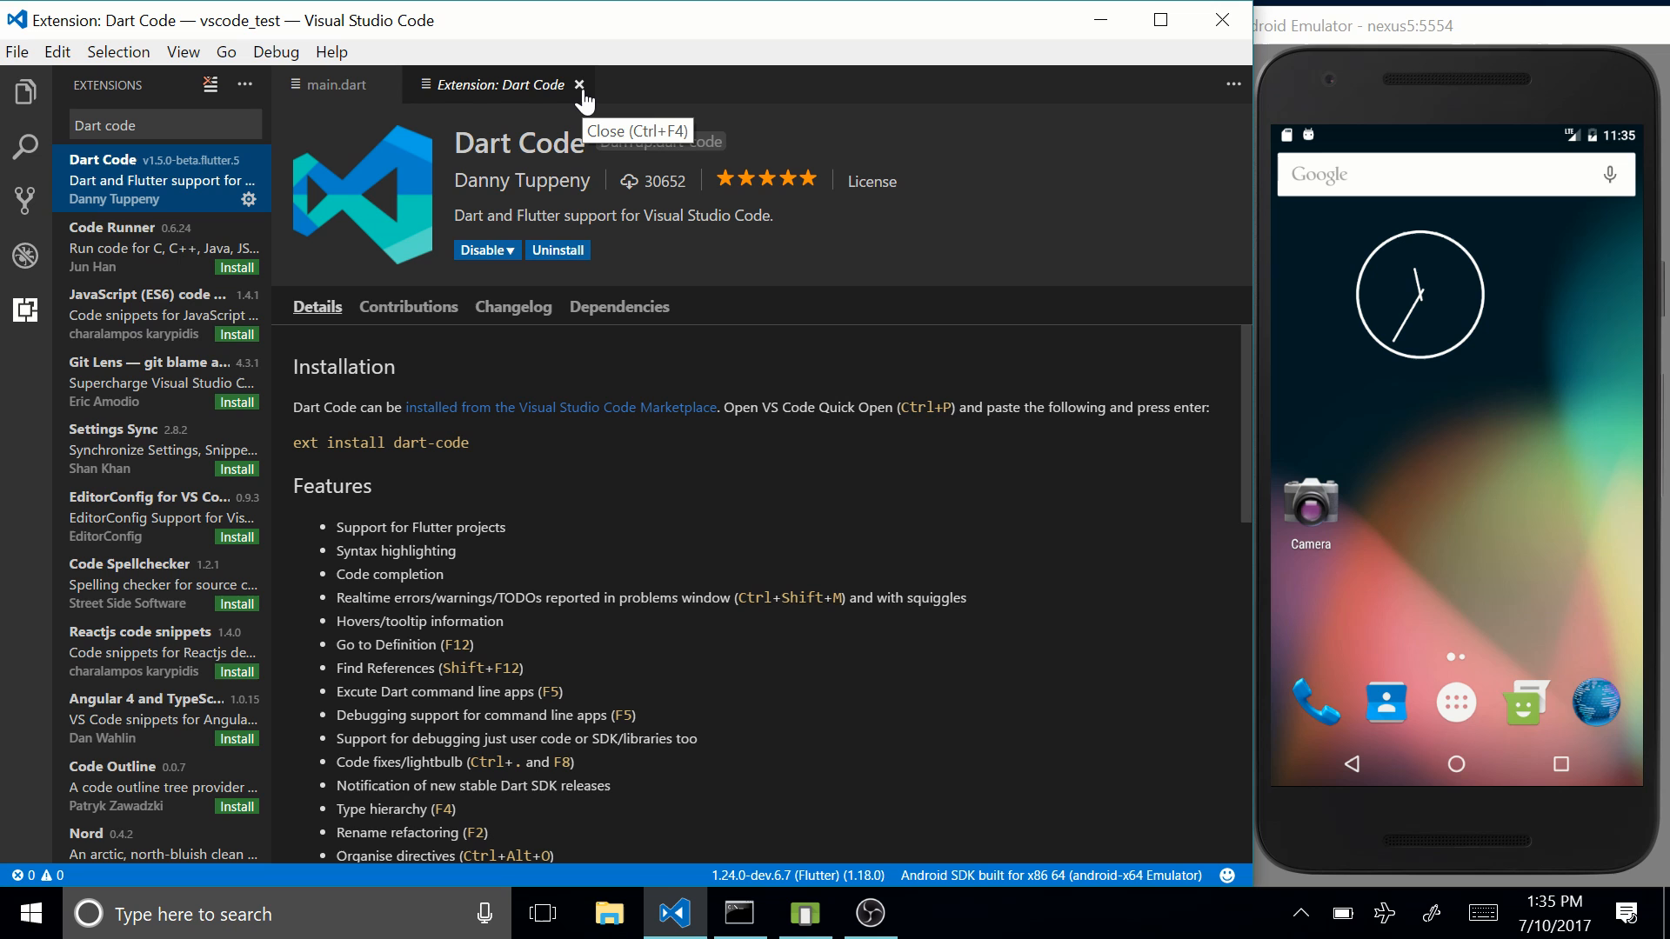
pyautogui.click(579, 85)
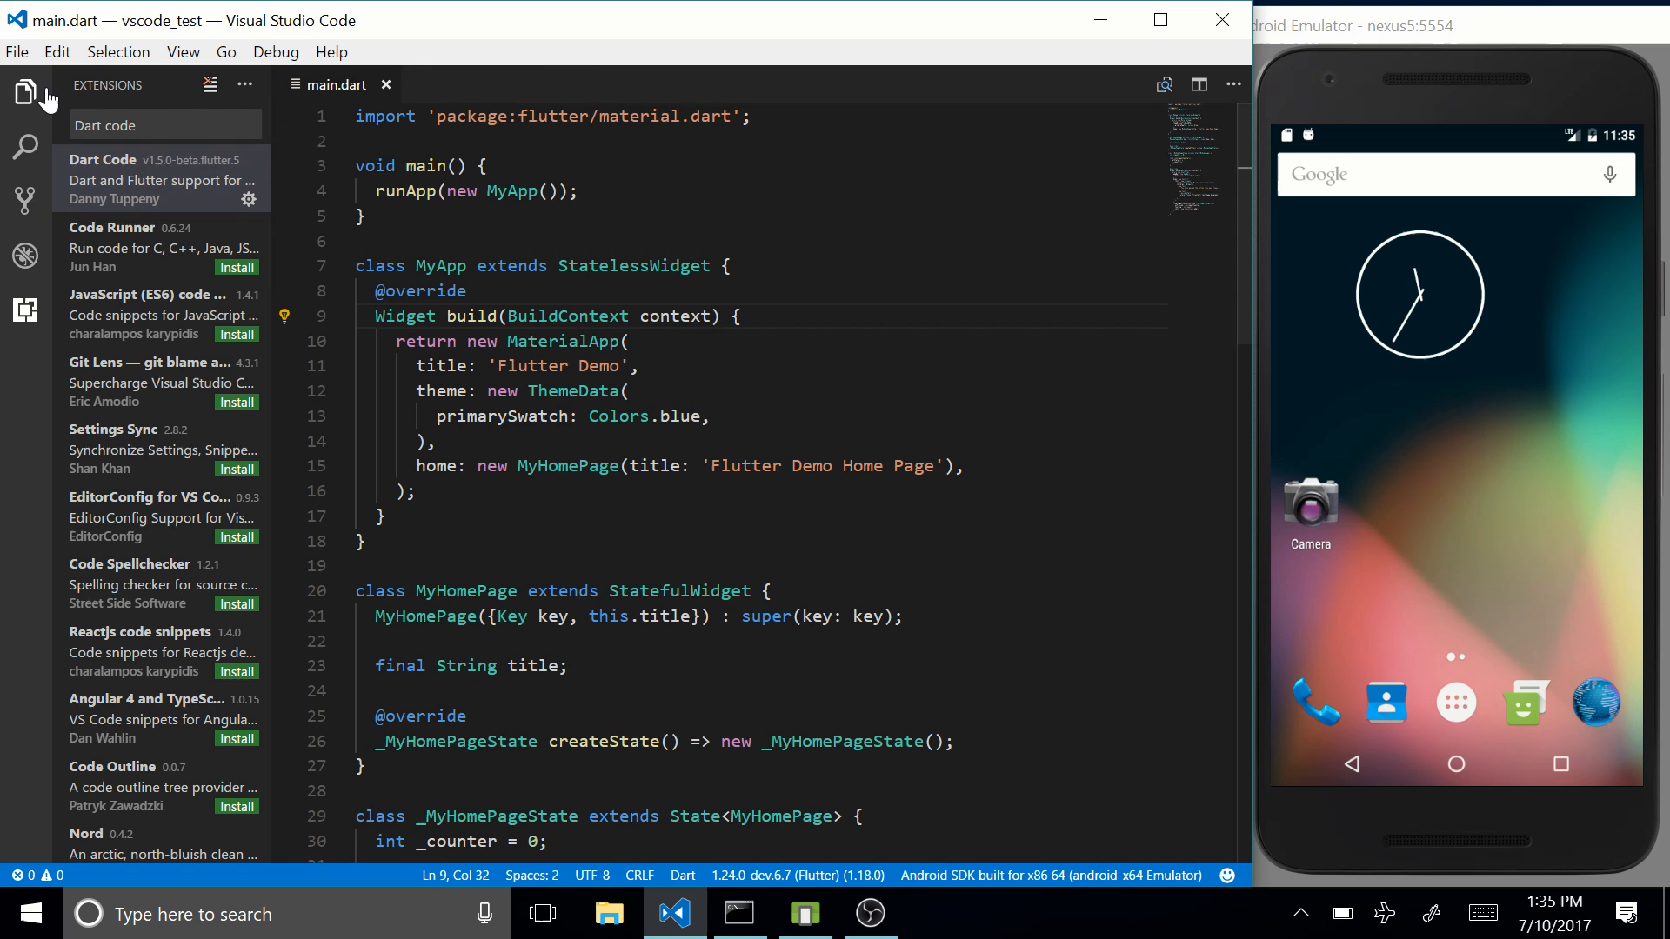
pyautogui.click(26, 93)
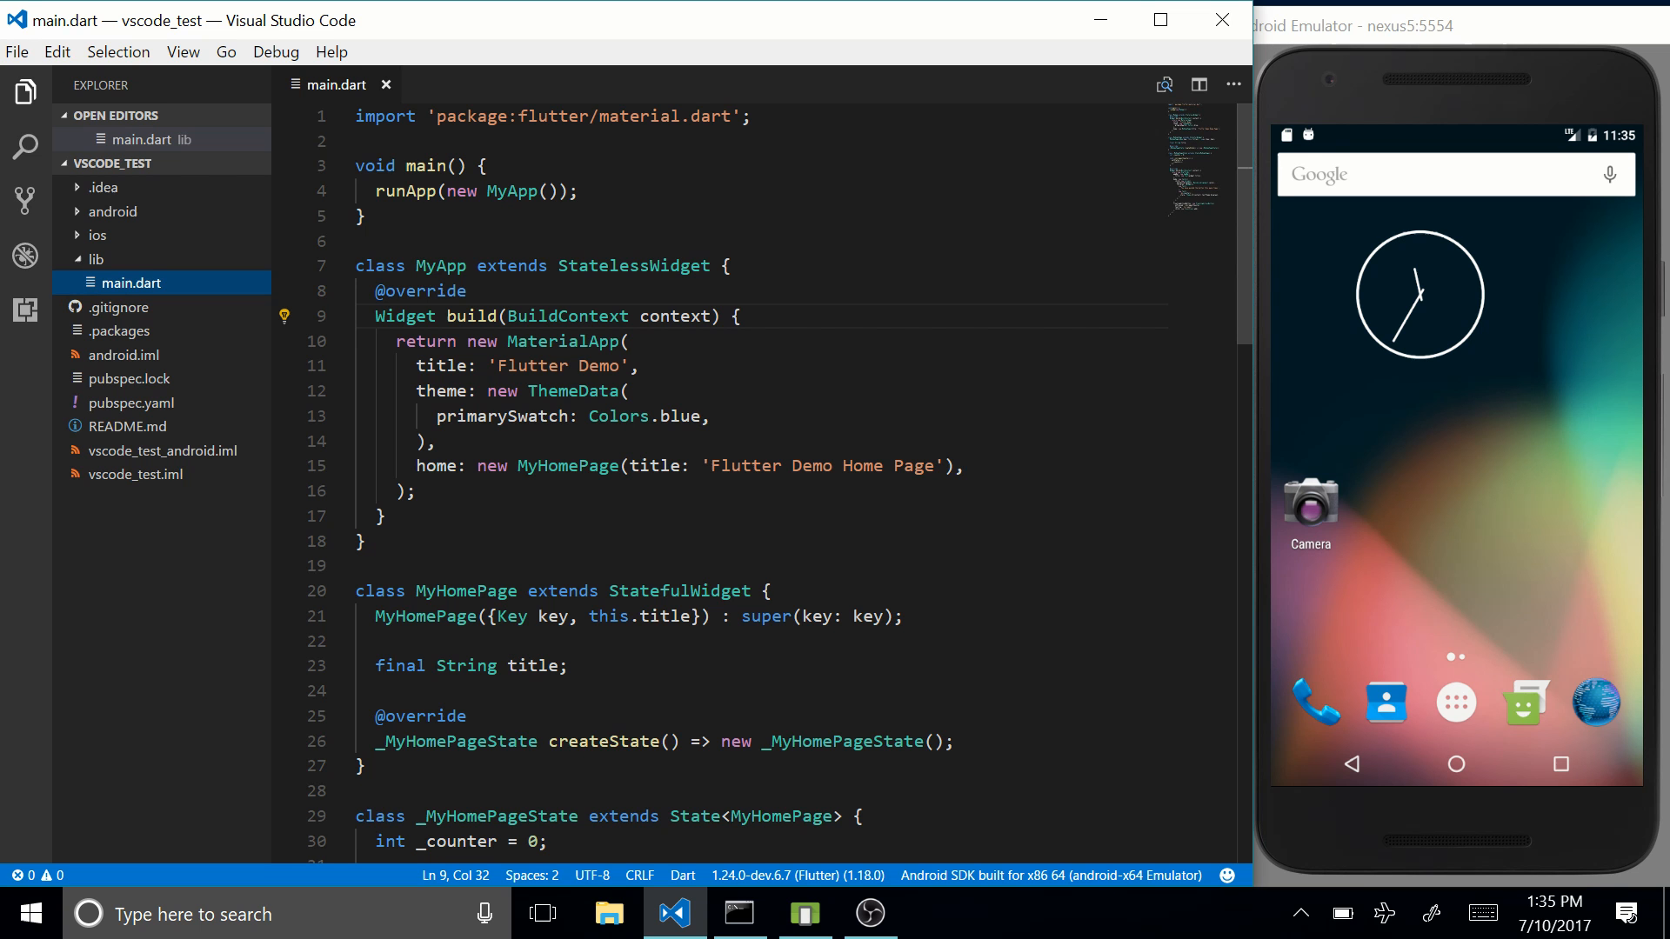
# Step: Scroll through main.dart's default Flutter counter app code and return to editing
pyautogui.scroll(-3)
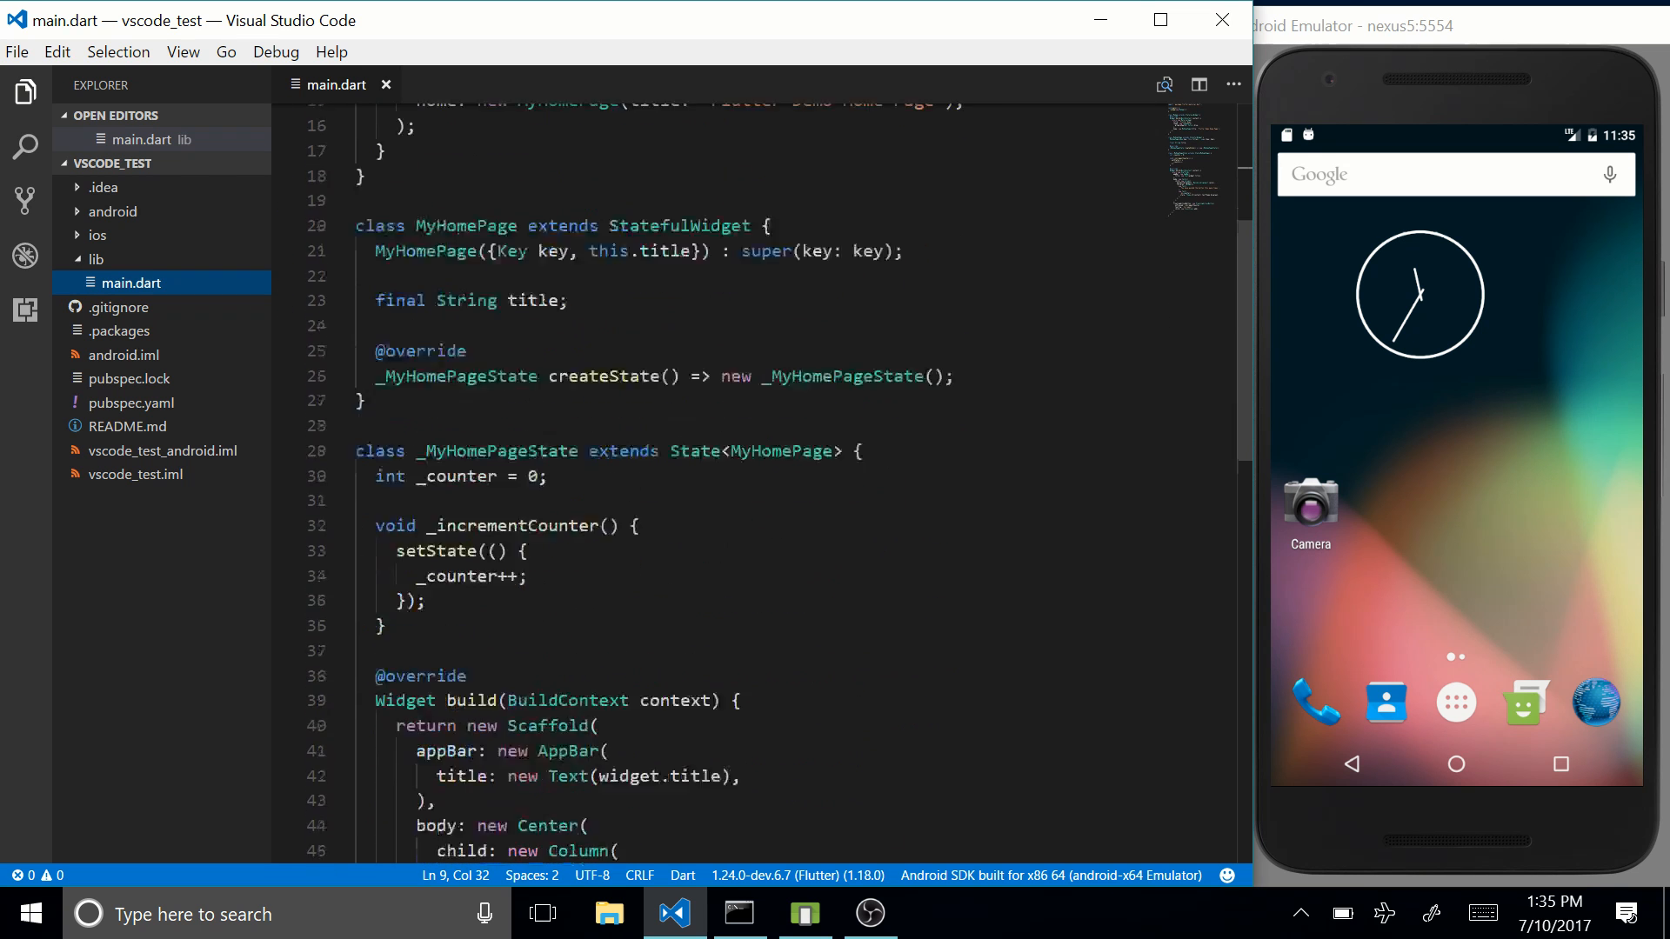
pyautogui.scroll(-3)
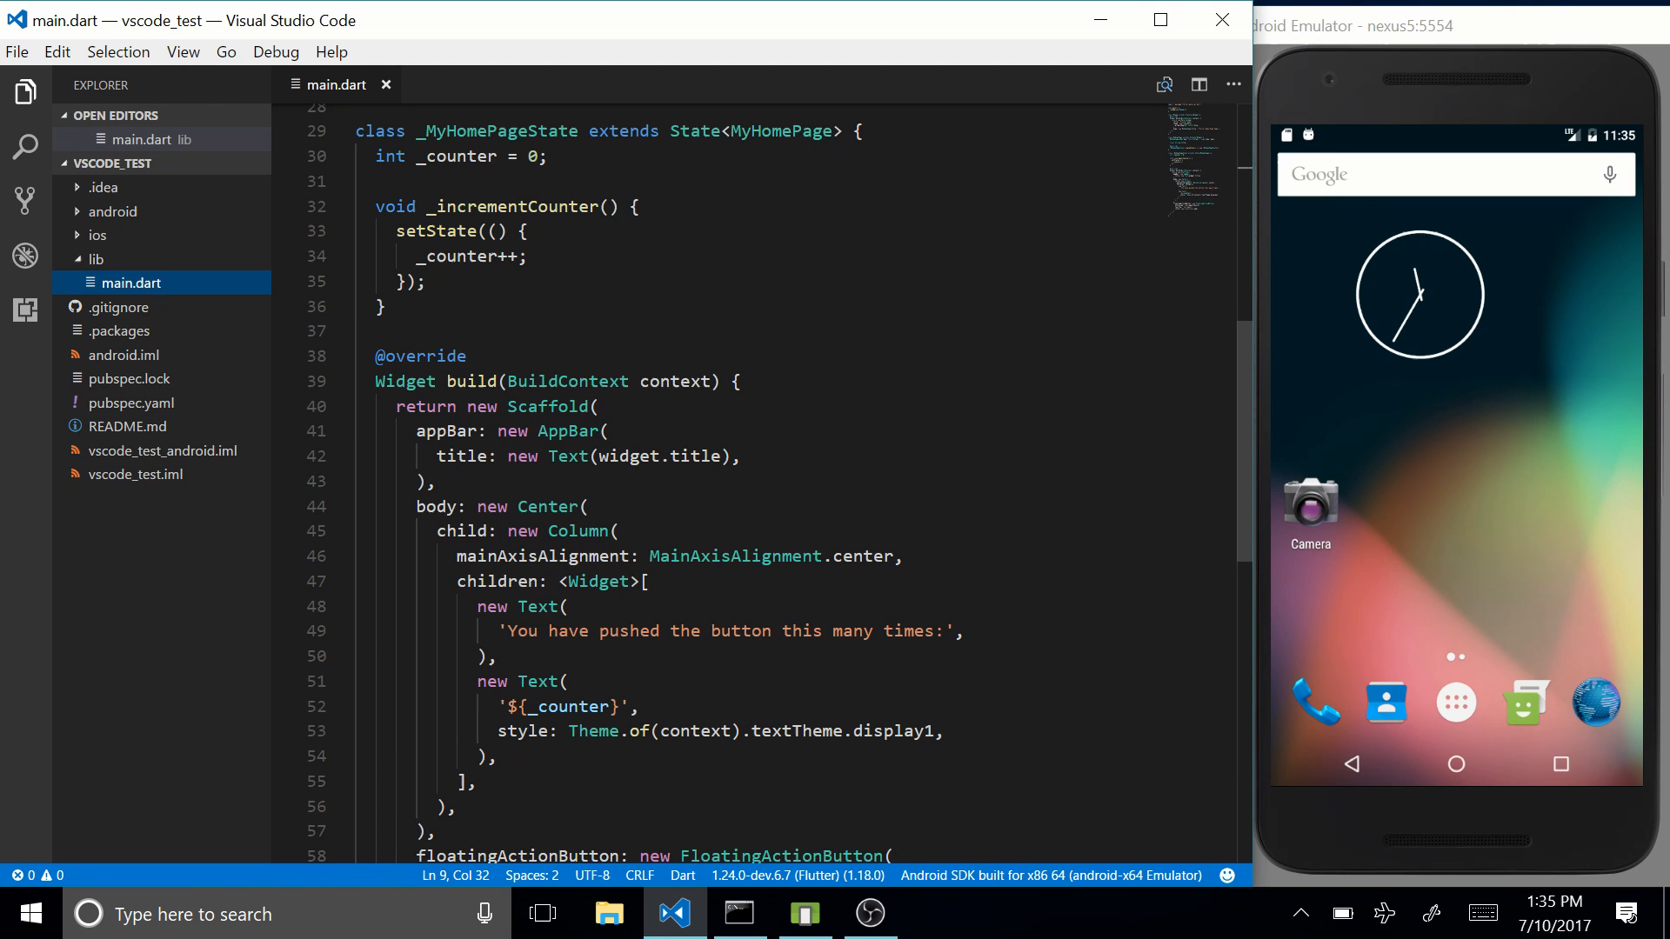
pyautogui.scroll(-3)
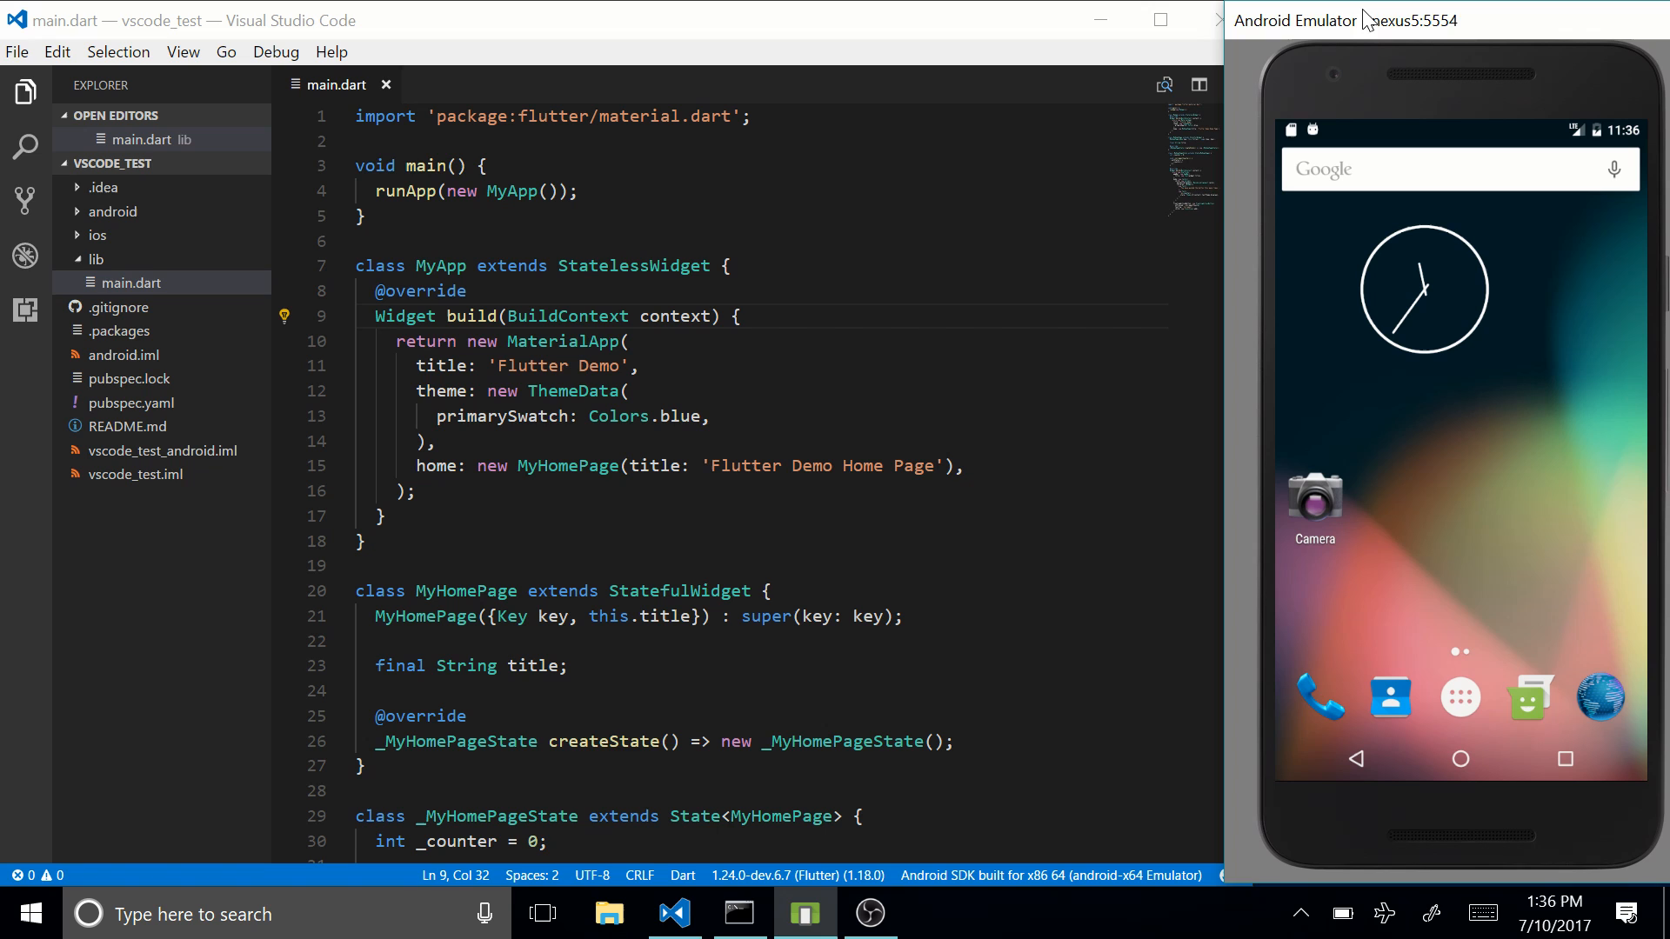
pyautogui.click(611, 466)
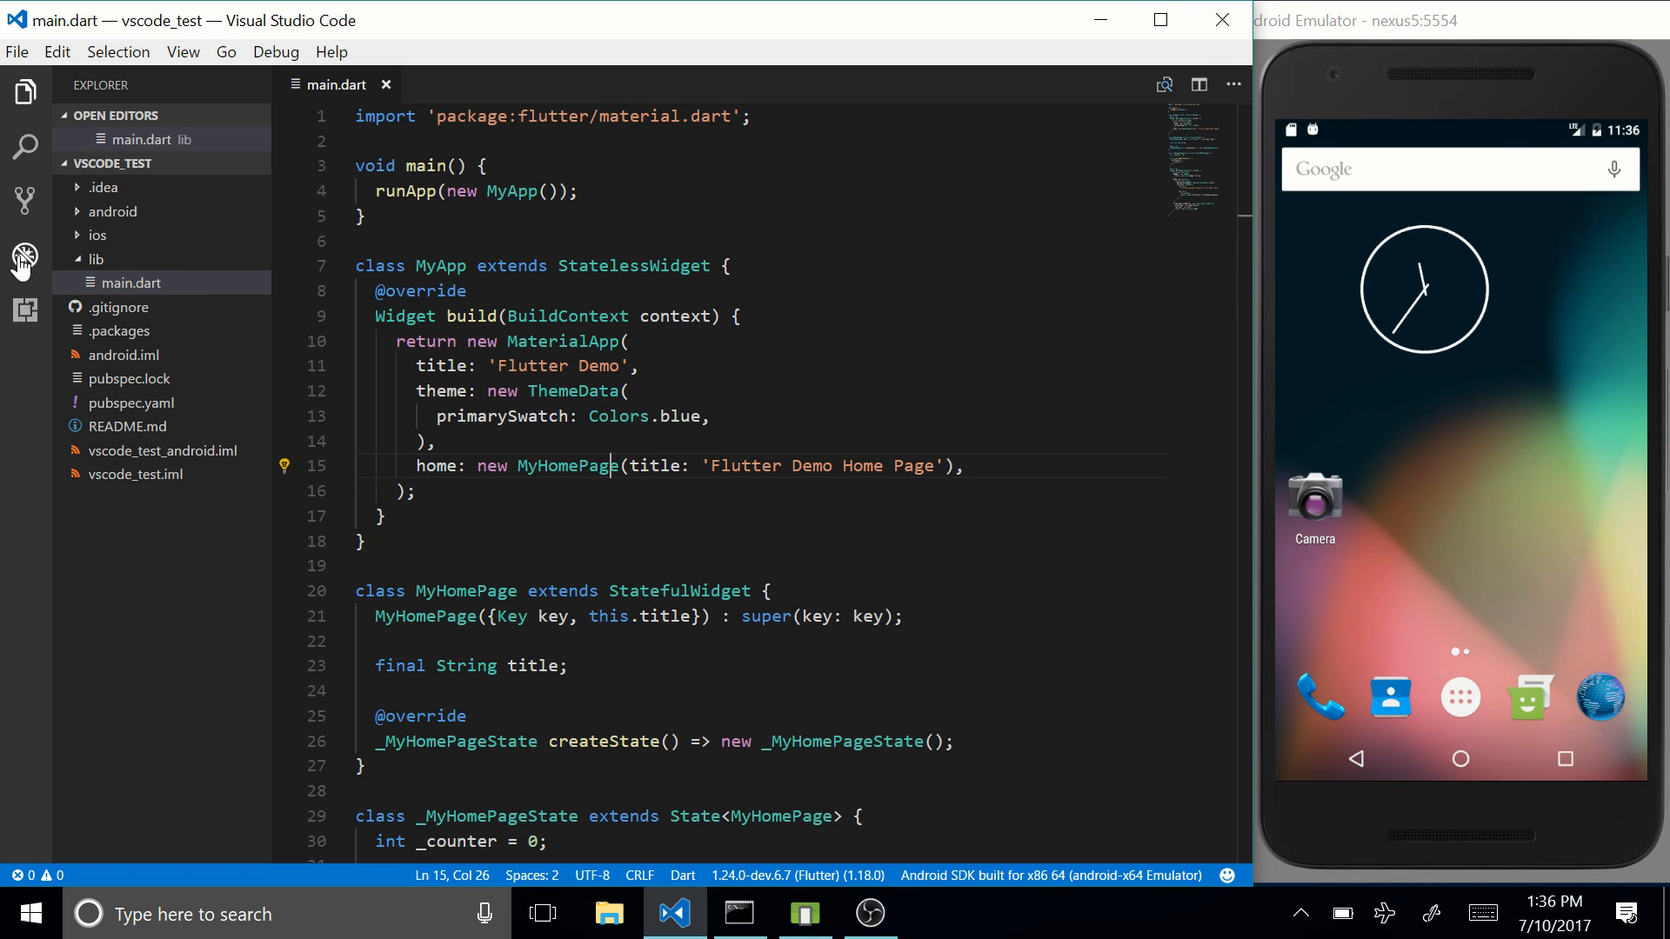
# Step: Add a 'Flutter mobile app' launch configuration and select it in the debug dropdown
pyautogui.click(25, 260)
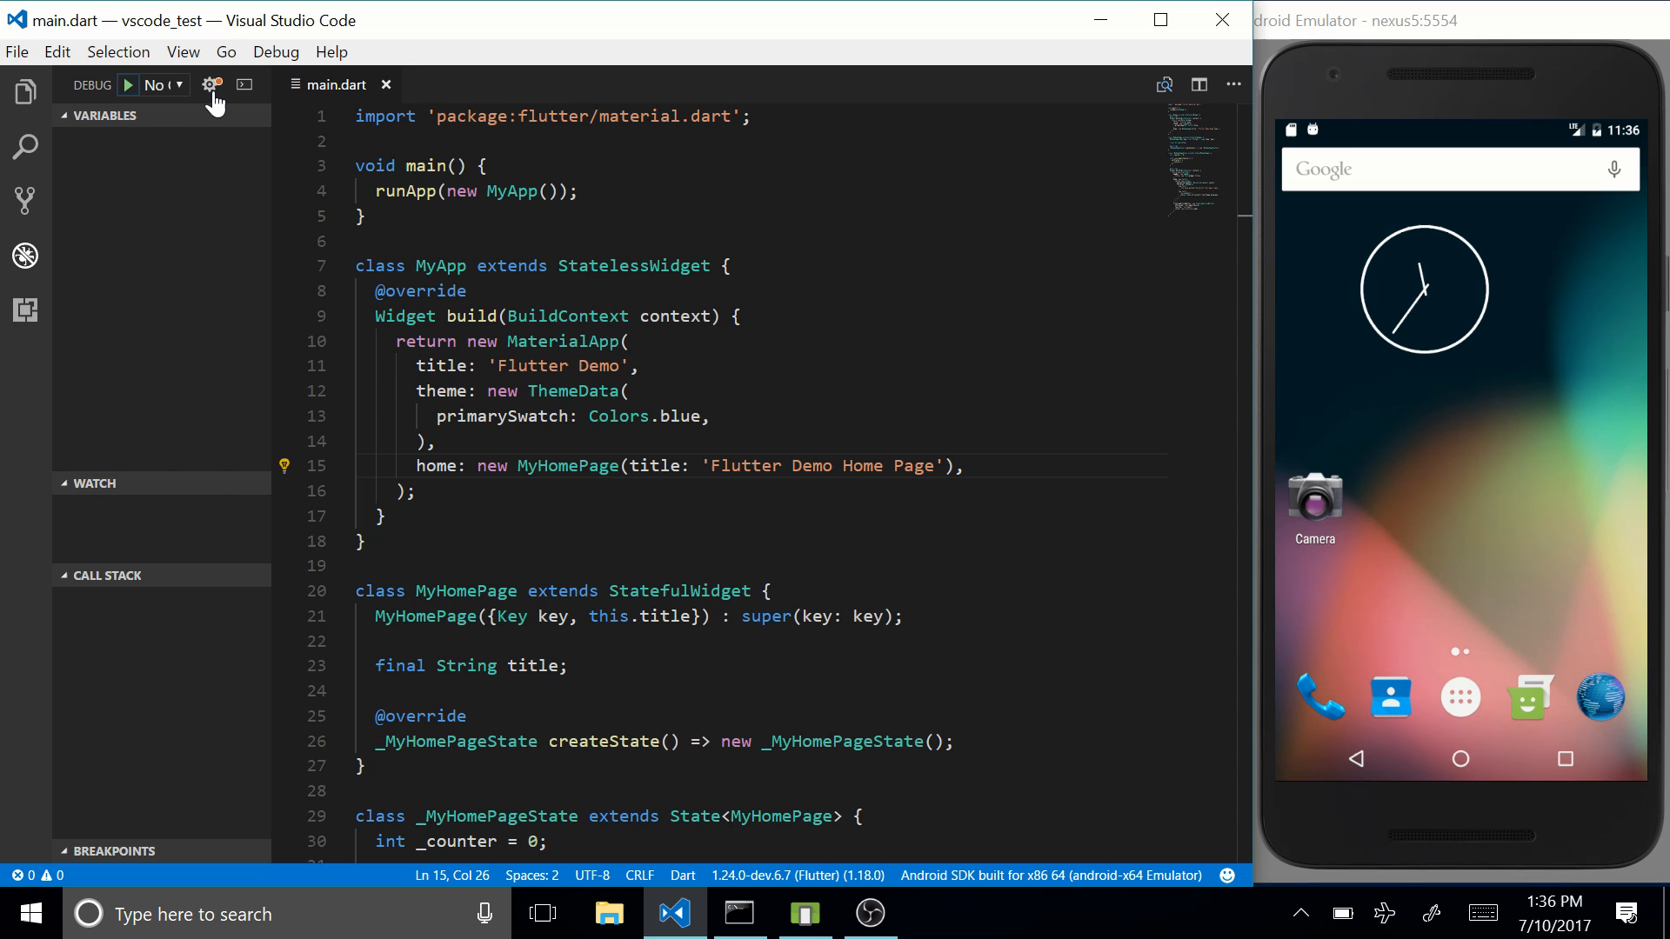
pyautogui.click(210, 86)
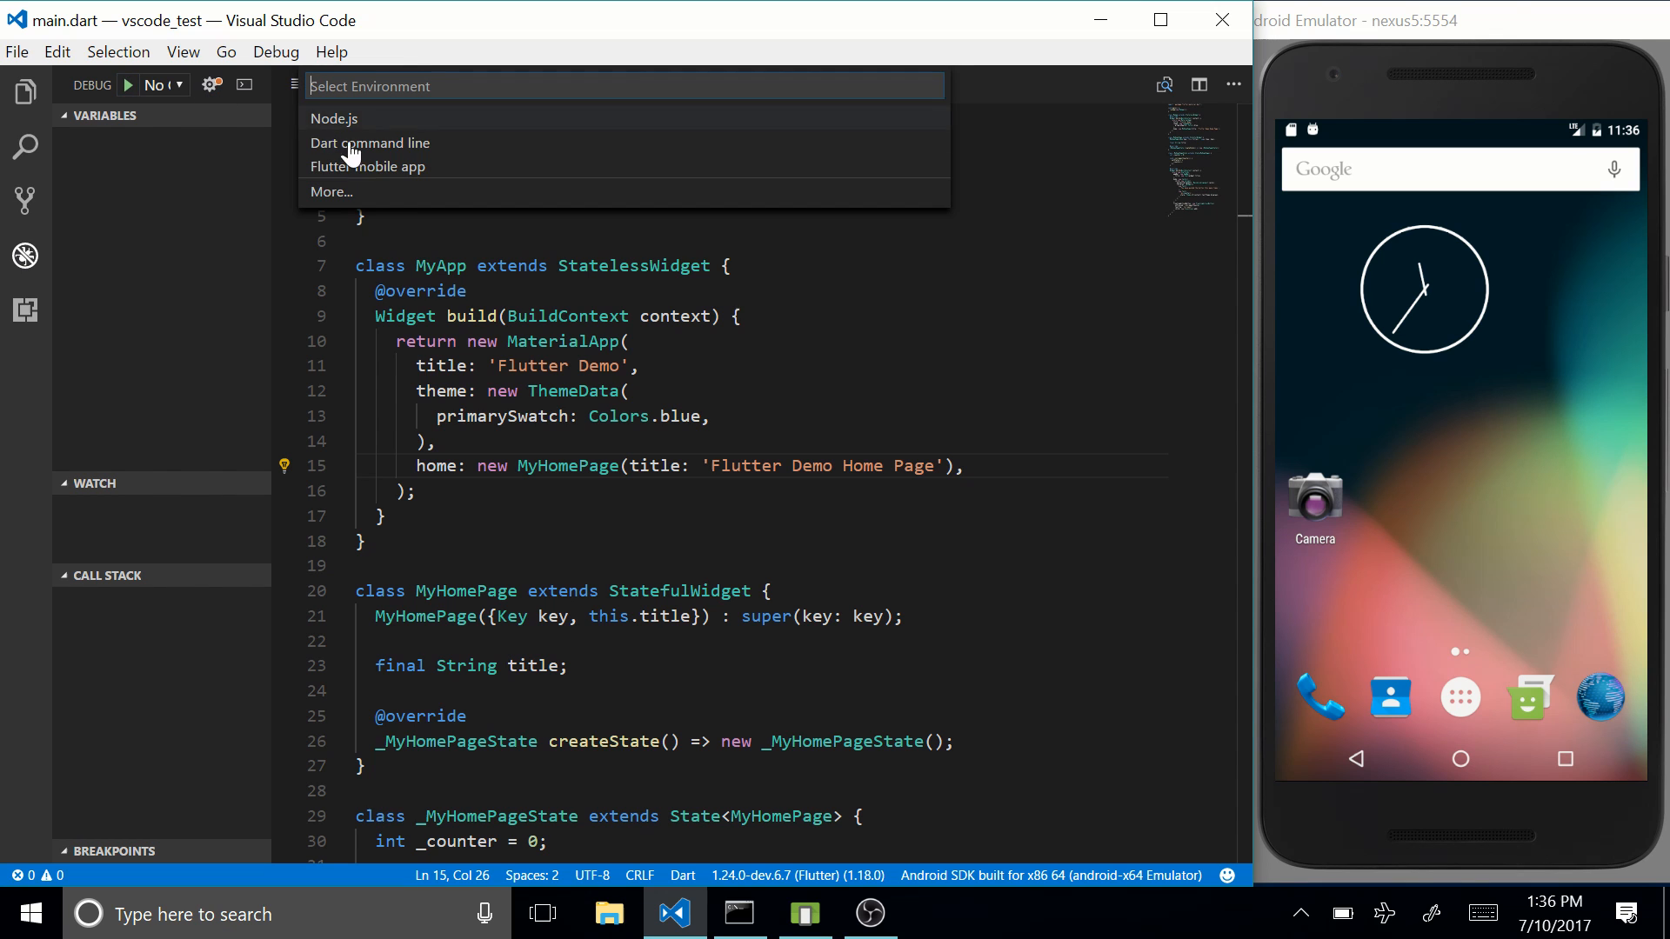
pyautogui.moveTo(432, 180)
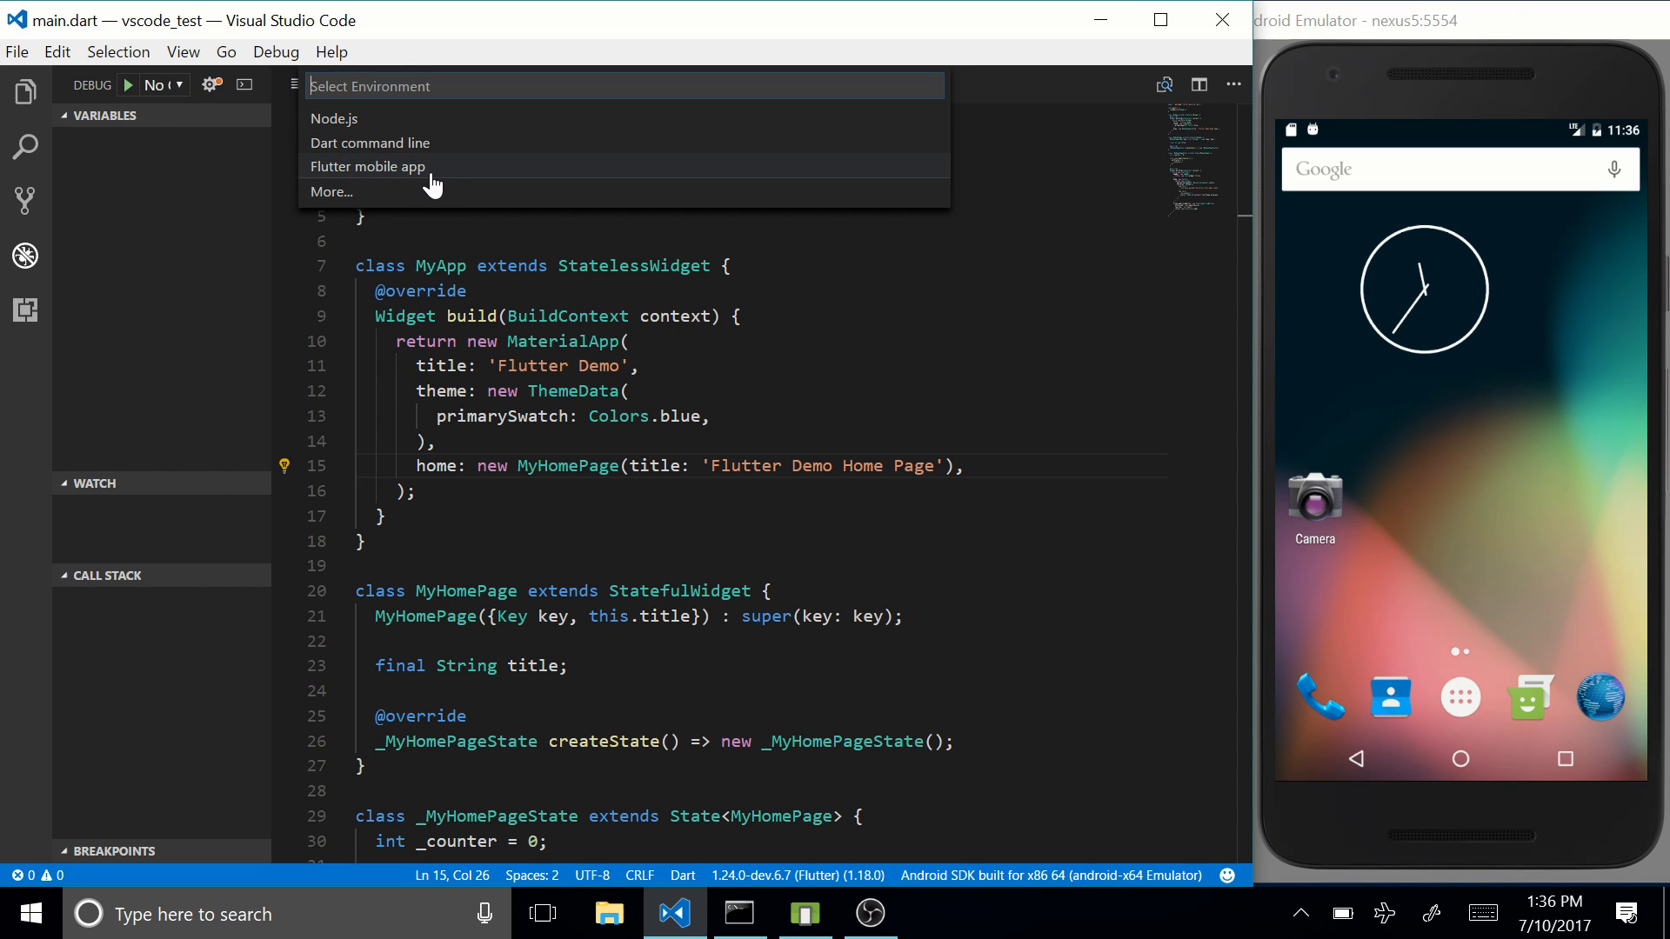
pyautogui.moveTo(366, 185)
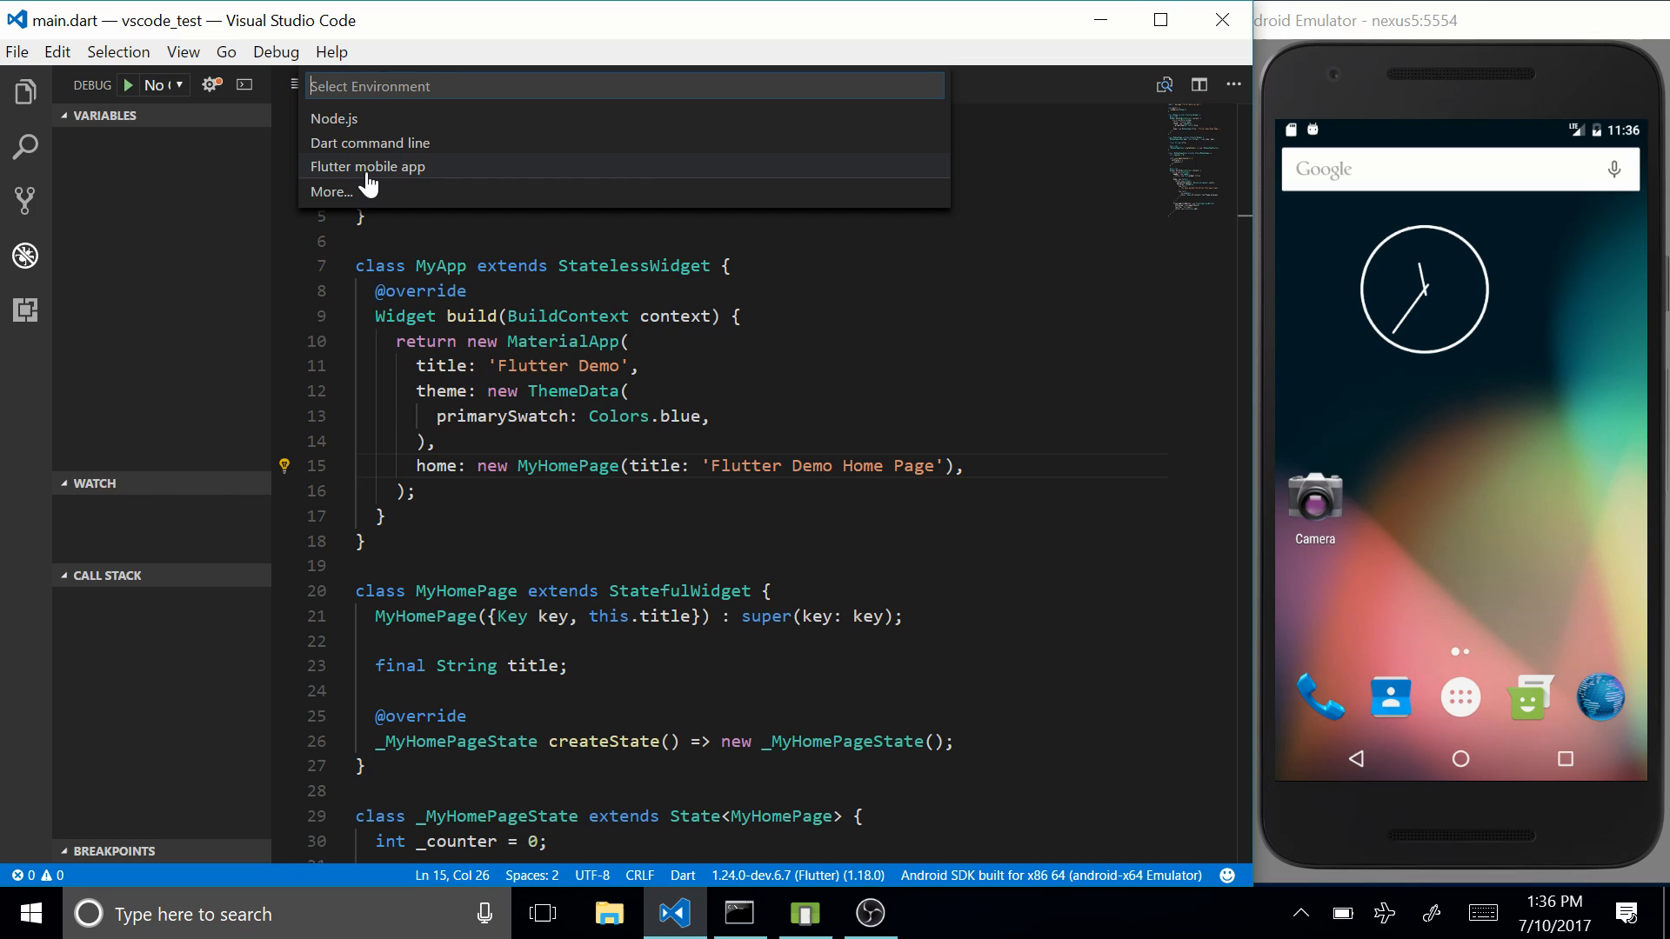
pyautogui.click(367, 166)
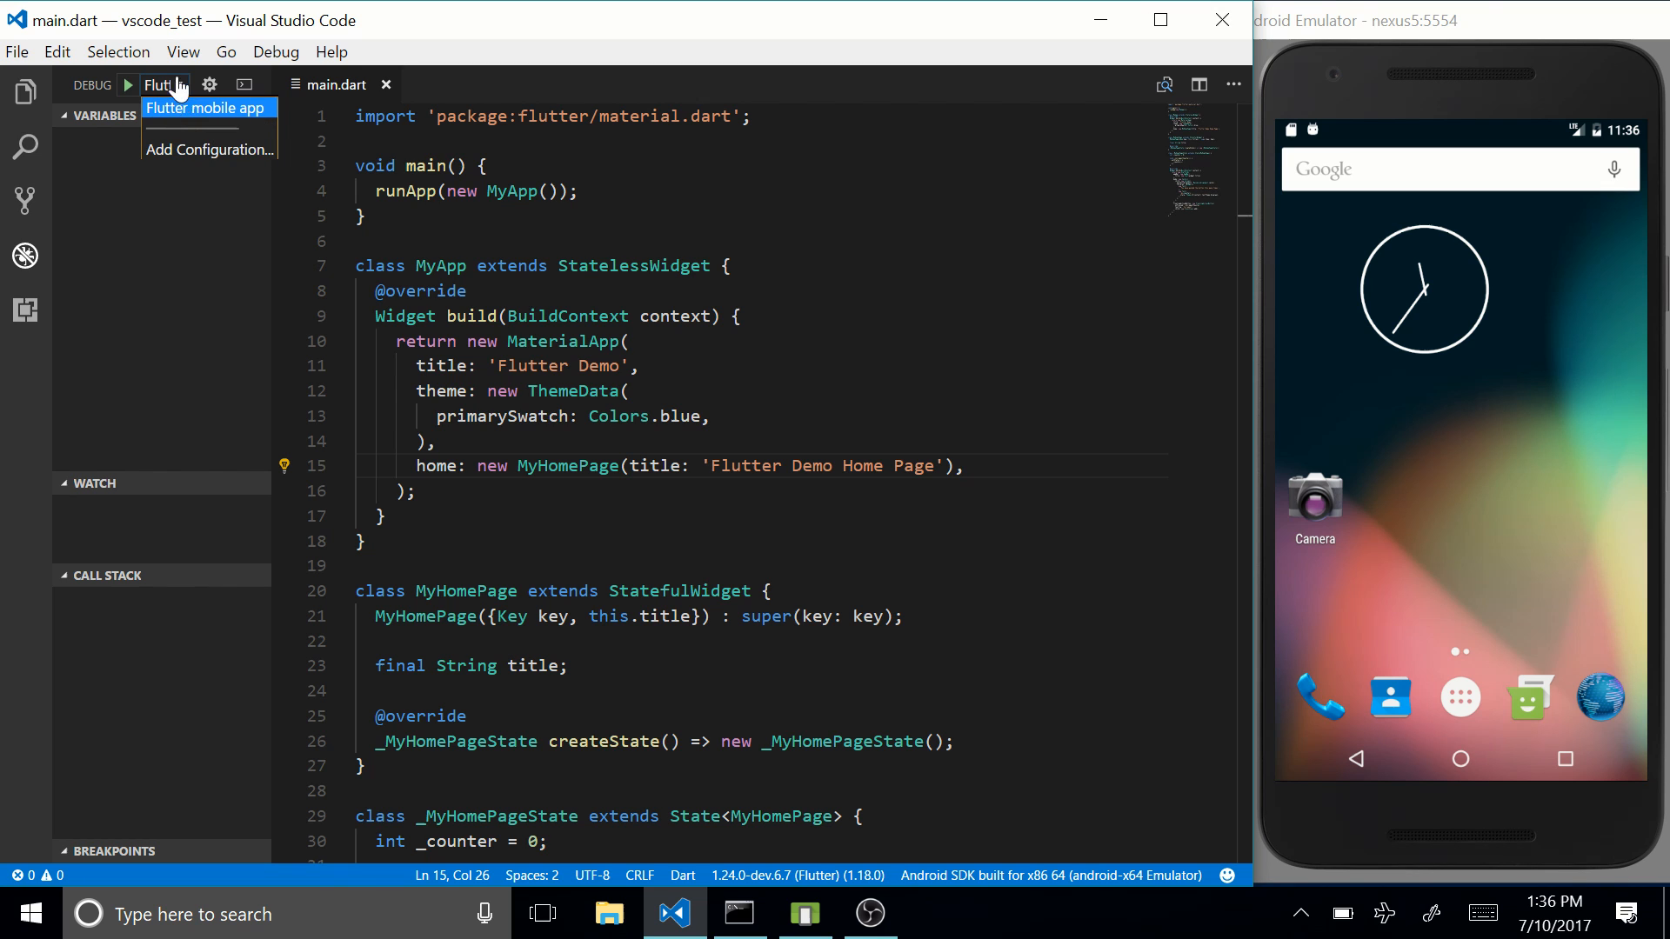
pyautogui.click(164, 85)
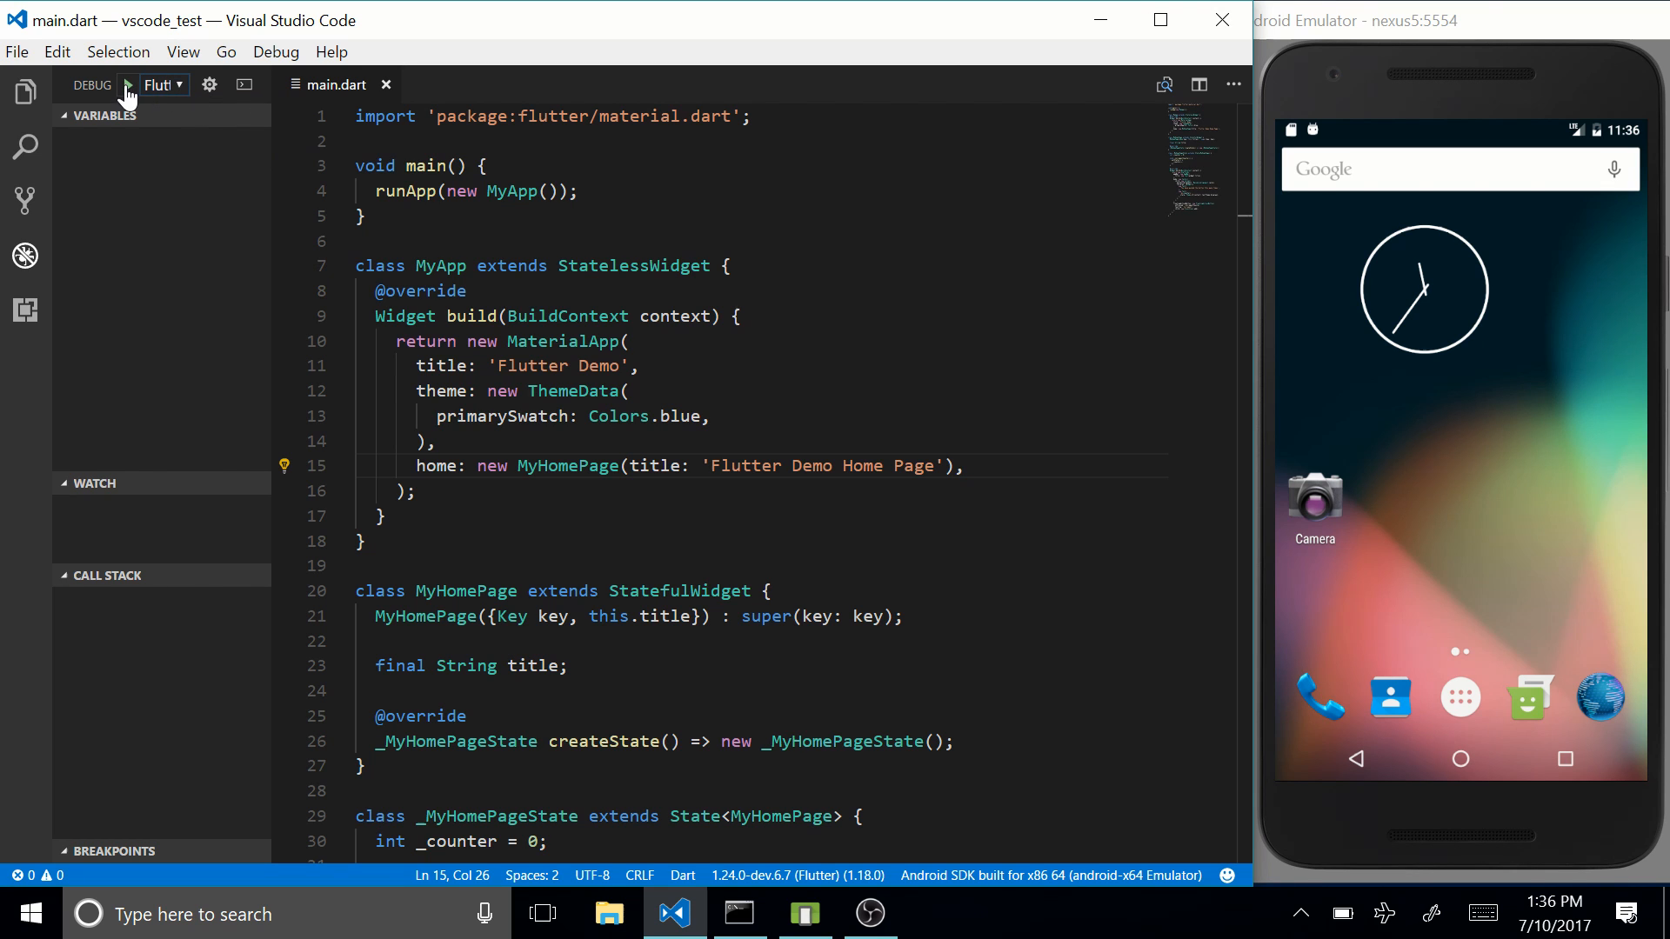
pyautogui.moveTo(127, 85)
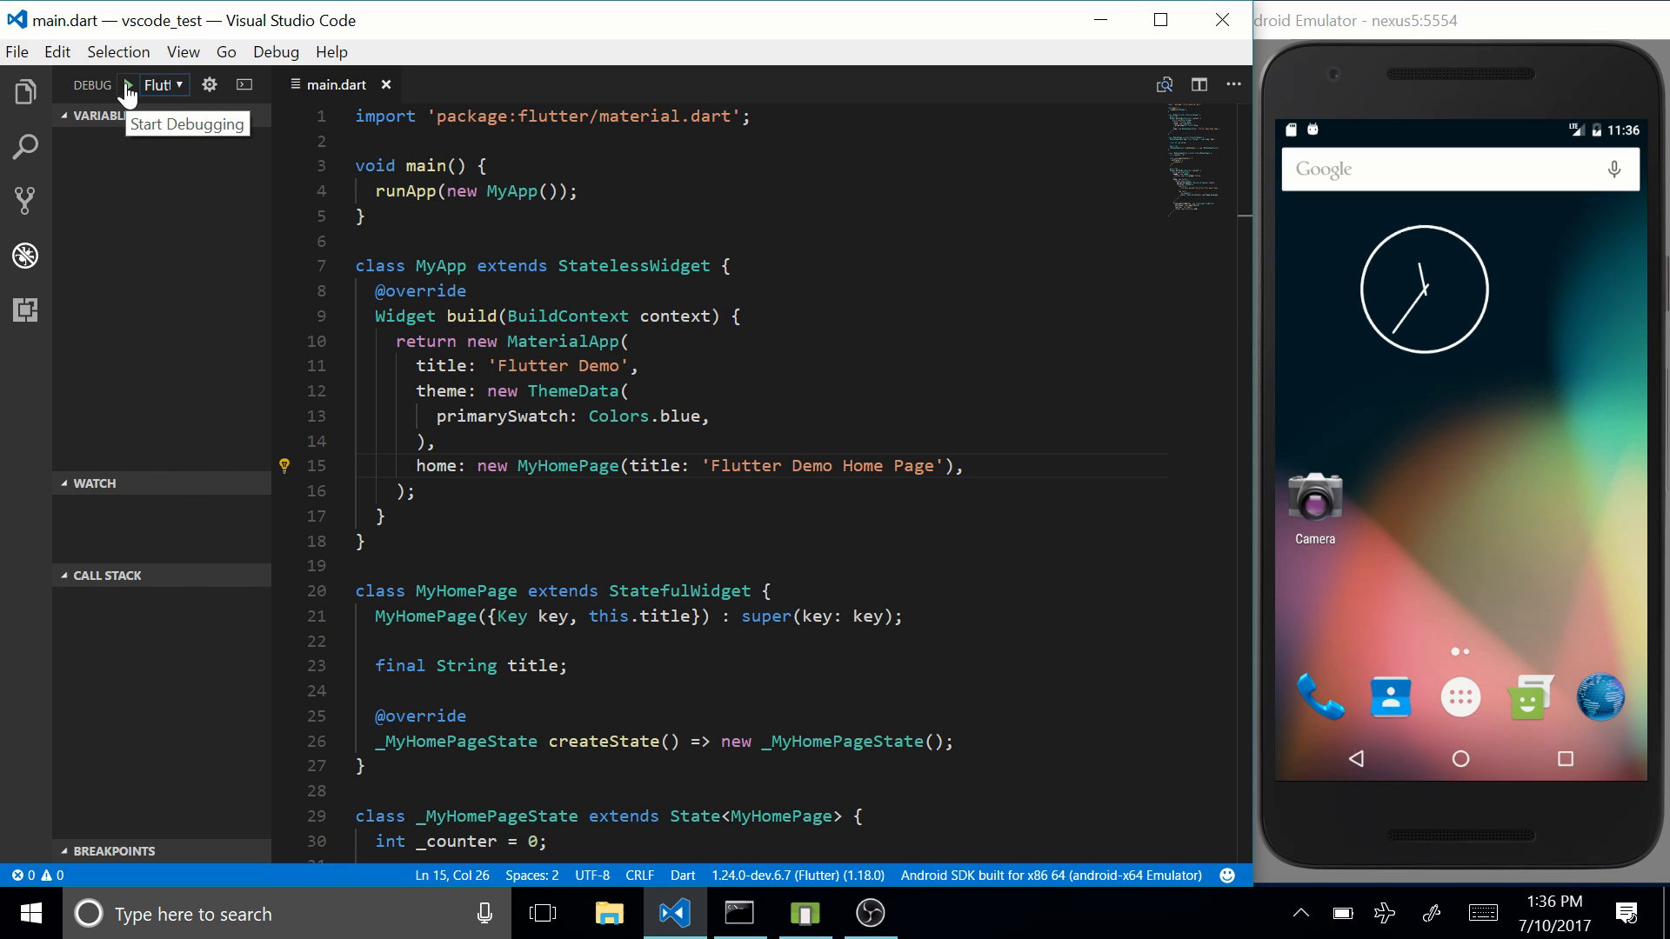
# Step: Start debugging to run the counter demo on the Android emulator
pyautogui.click(125, 85)
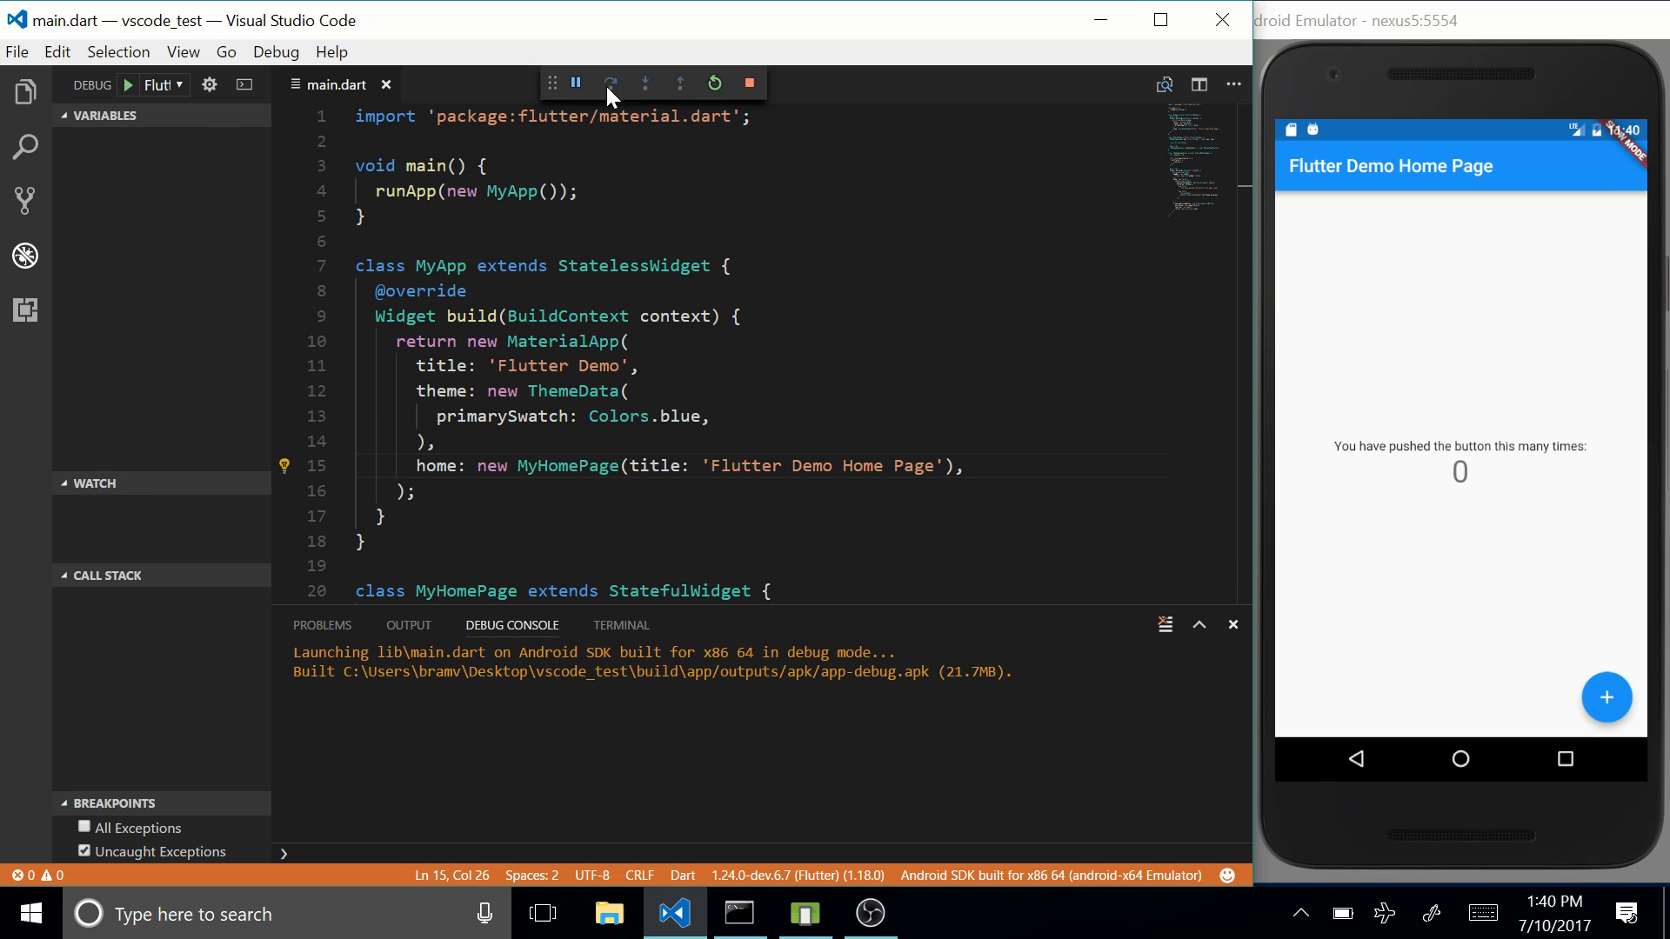
pyautogui.moveTo(679, 83)
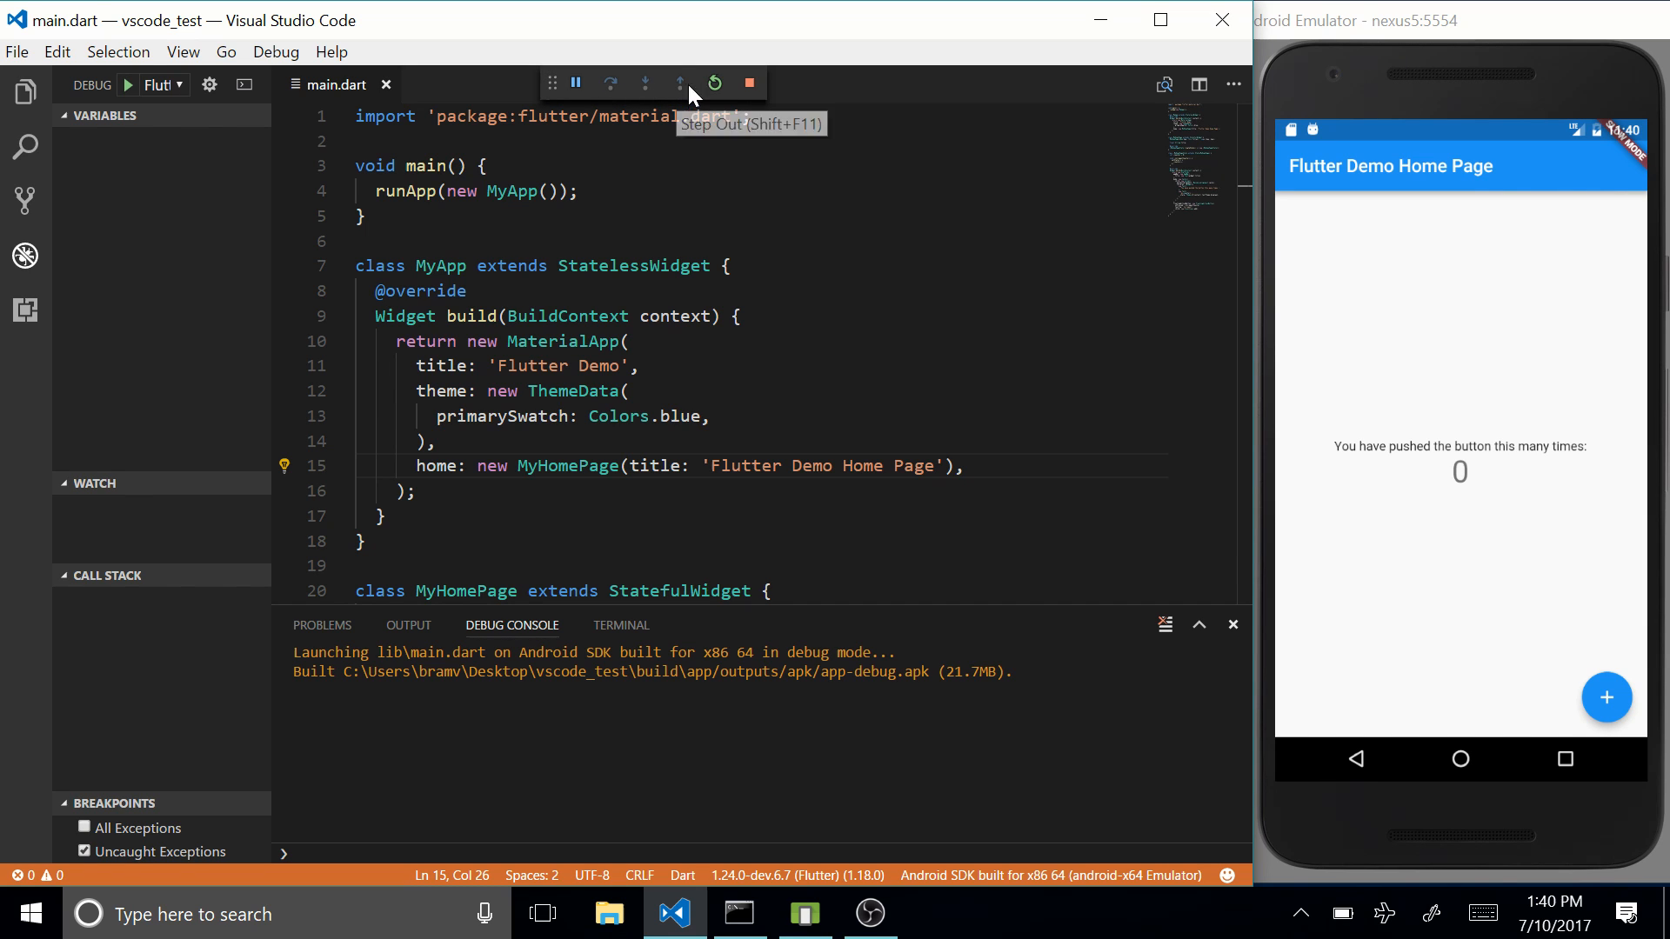
pyautogui.moveTo(715, 83)
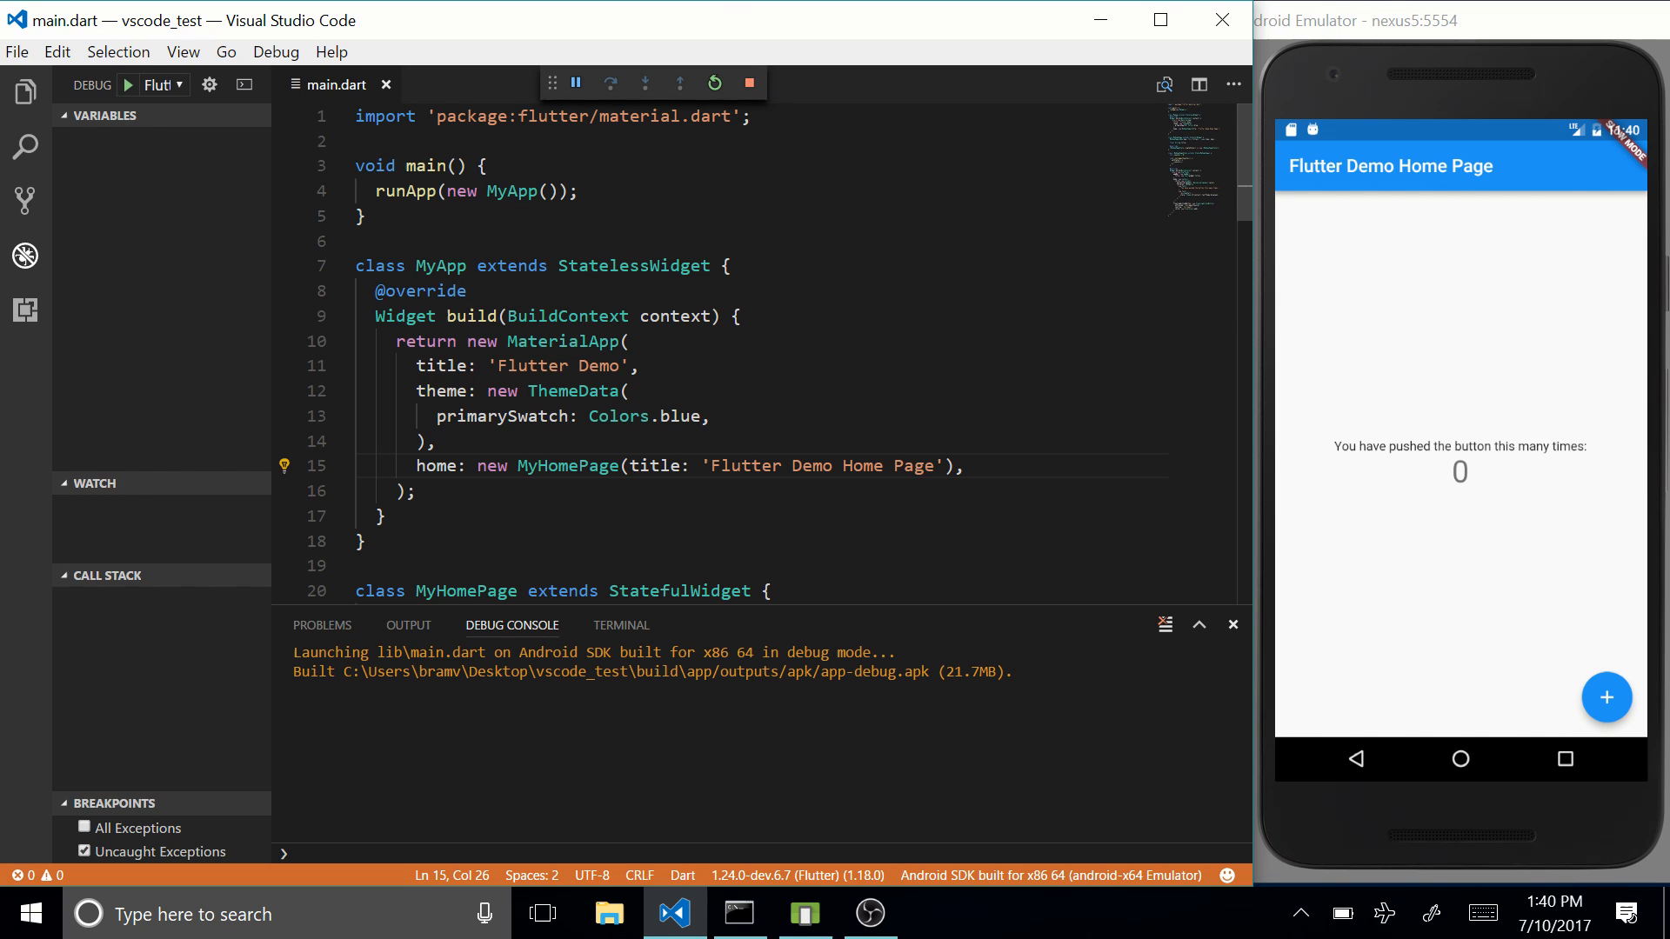
pyautogui.moveTo(715, 83)
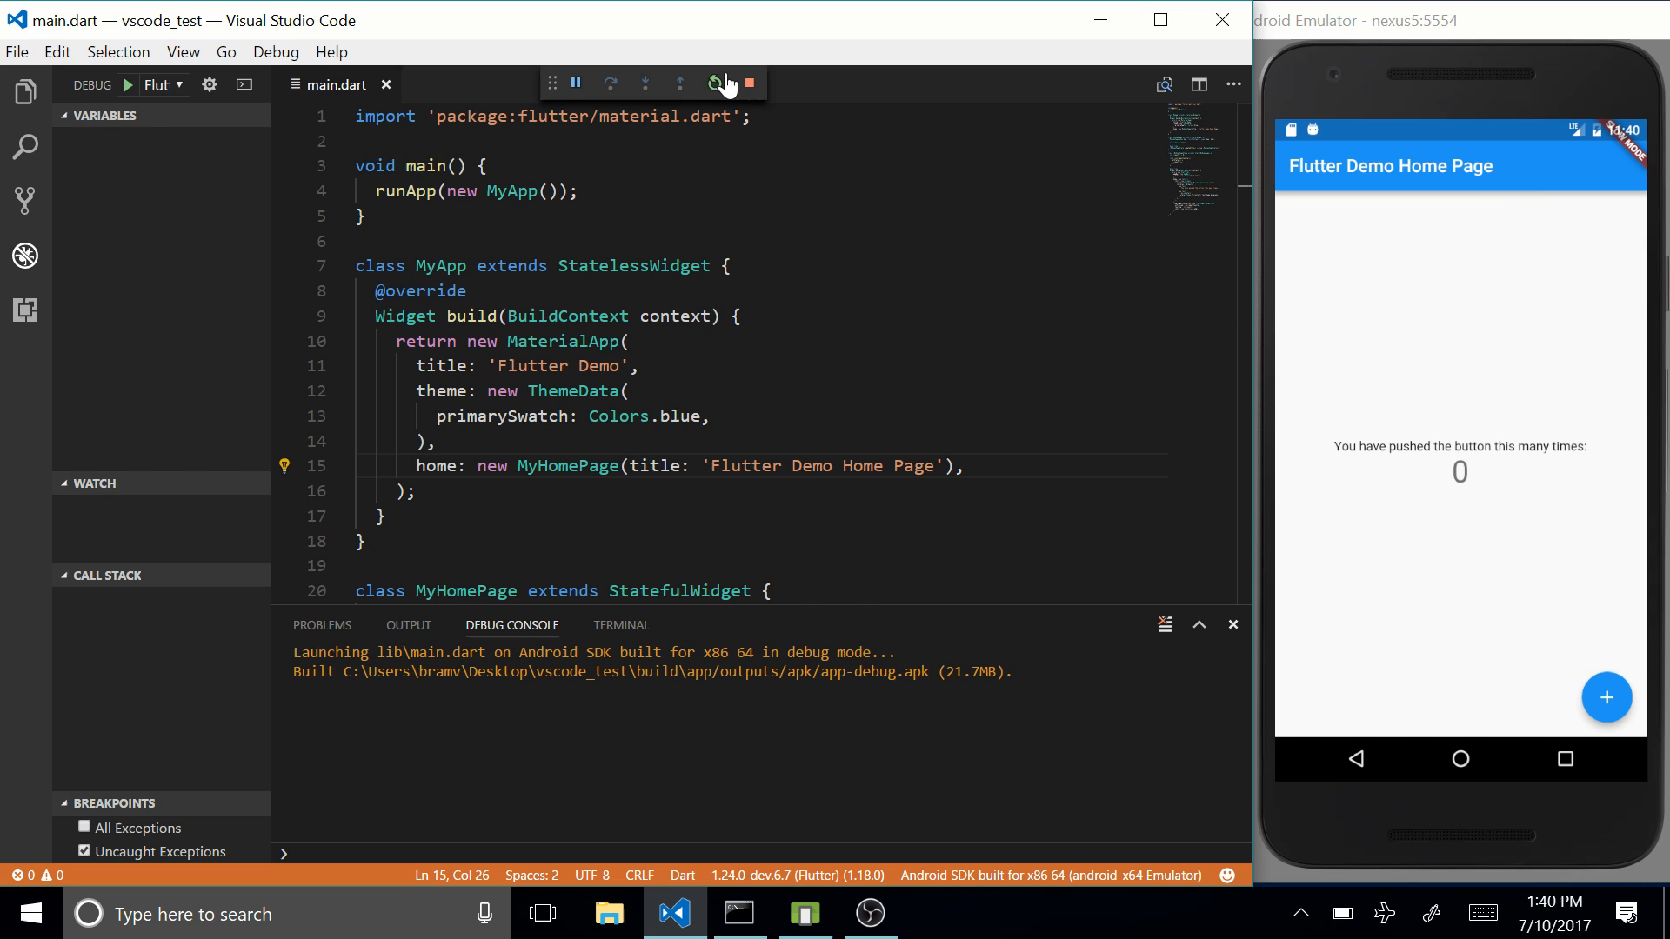
# Step: Change primarySwatch from Colors.blue to Colors.orange so the running app reloads orange
pyautogui.doubleClick(682, 416)
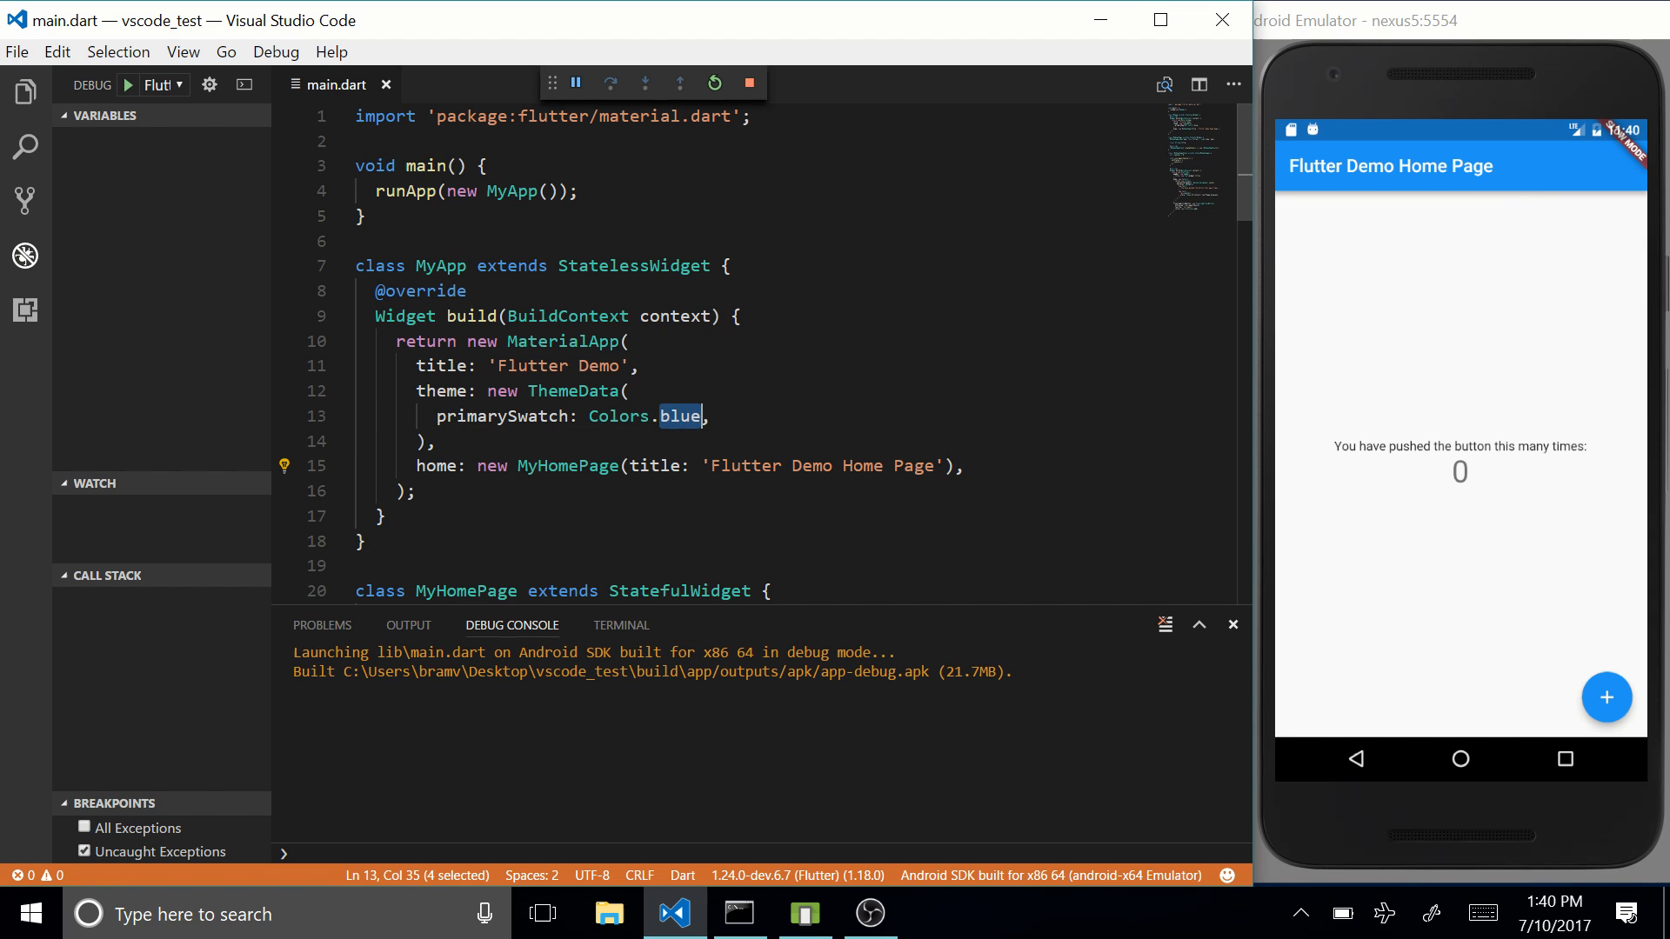
pyautogui.write('orange')
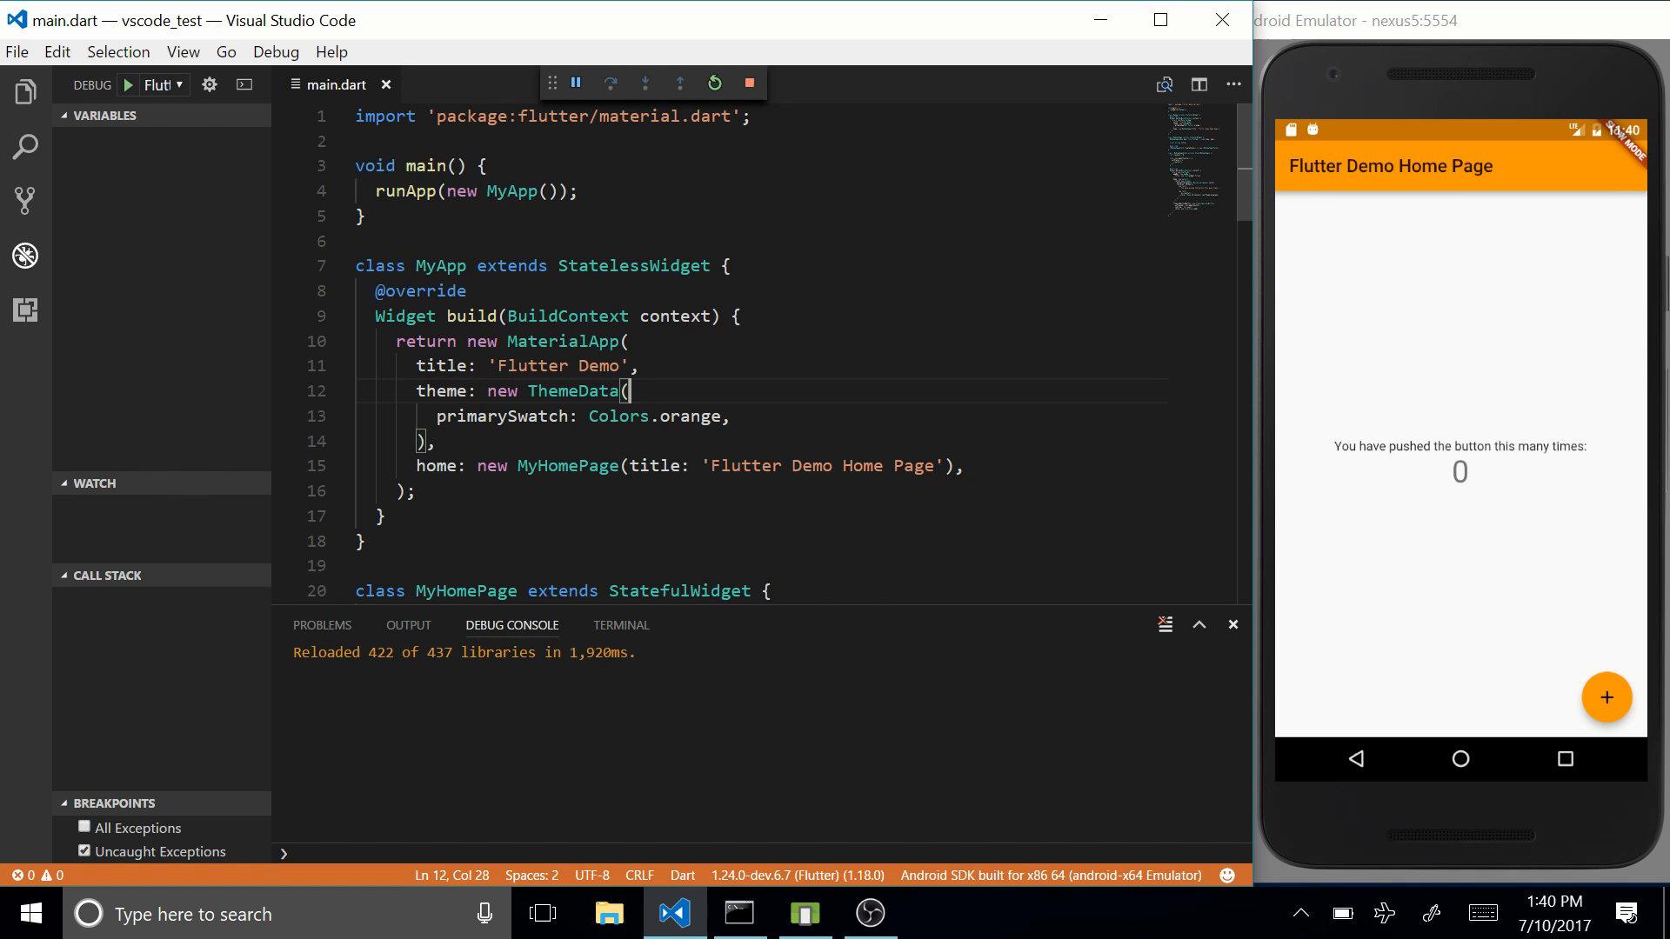
pyautogui.scroll(-3)
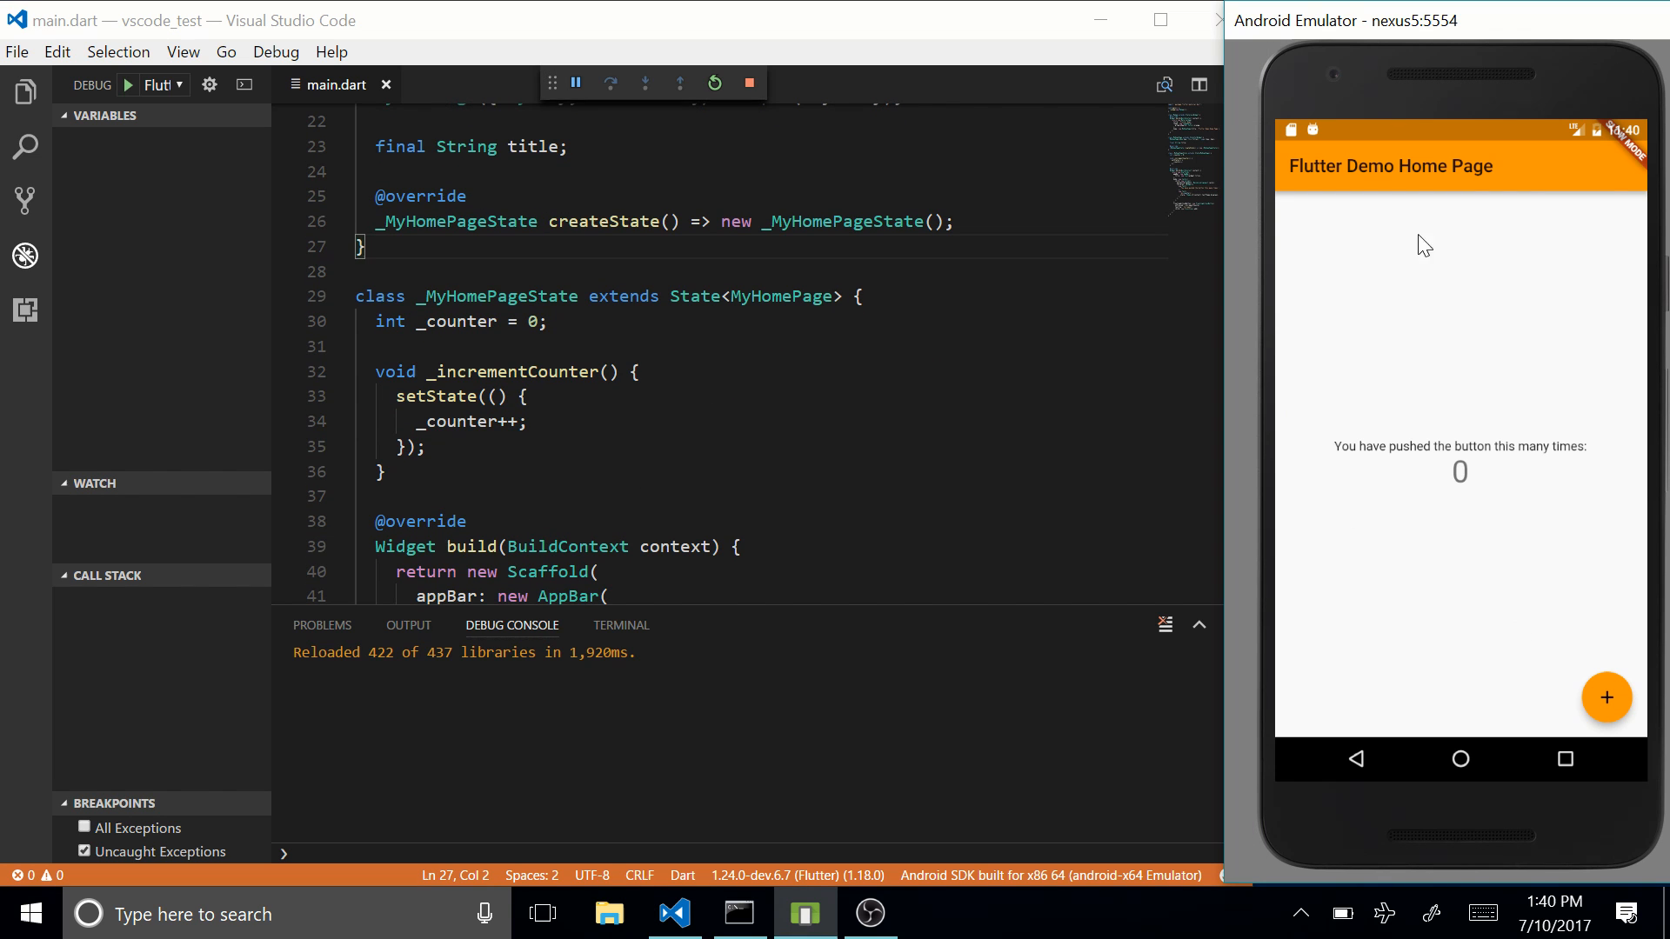
pyautogui.moveTo(1557, 422)
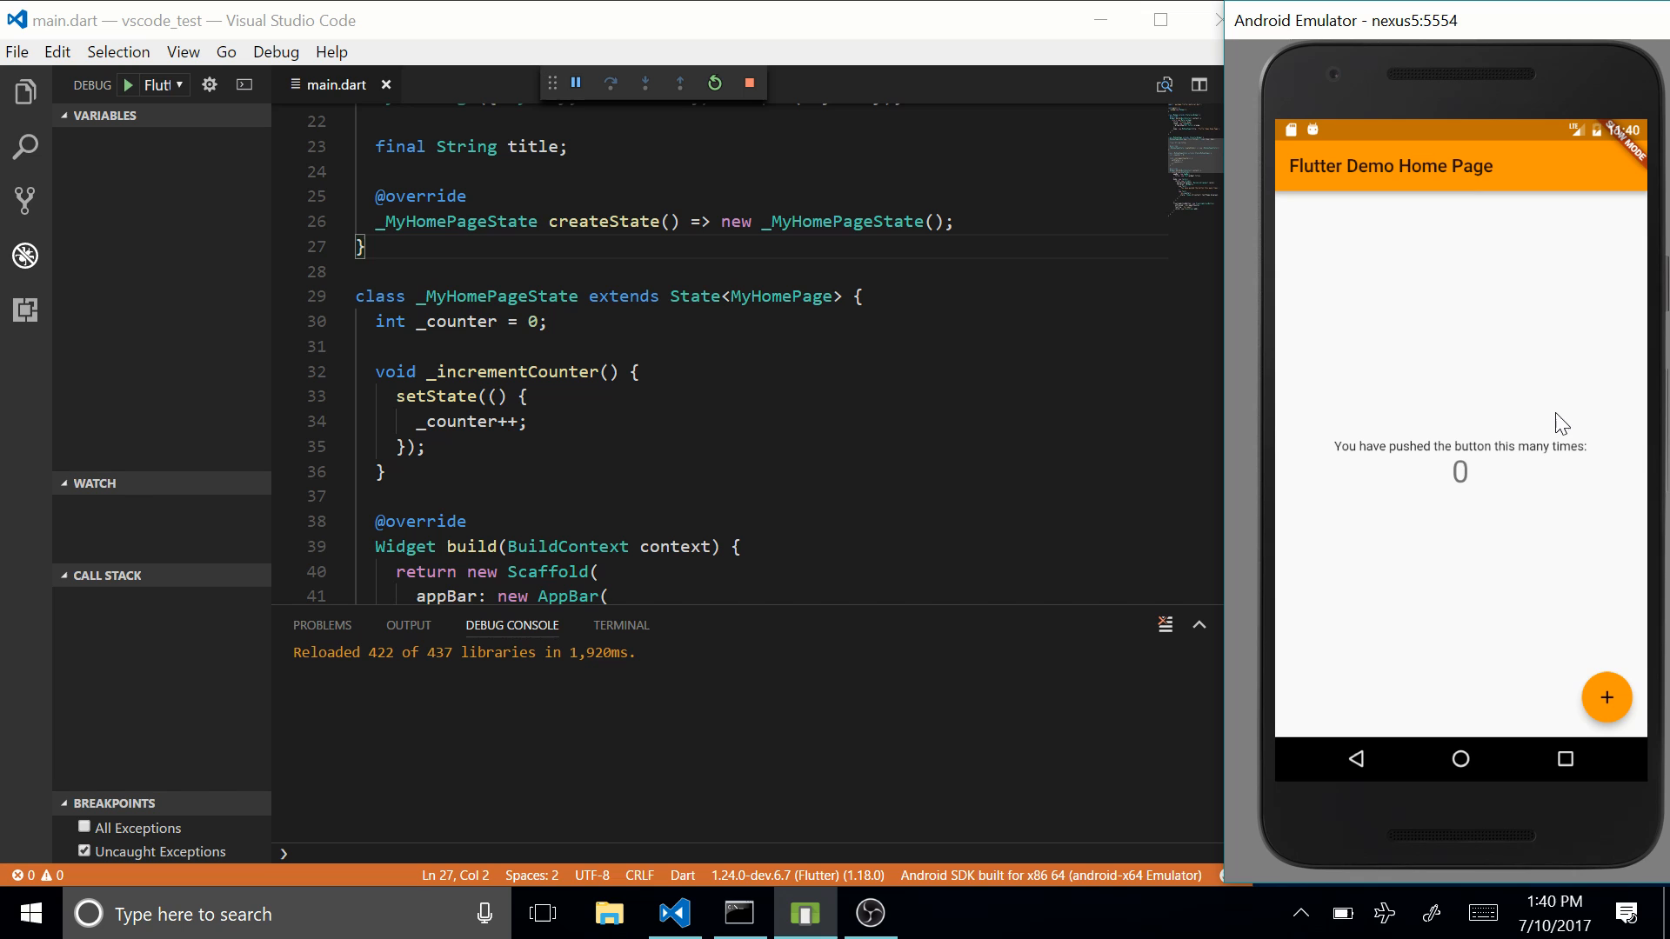
pyautogui.moveTo(1398, 425)
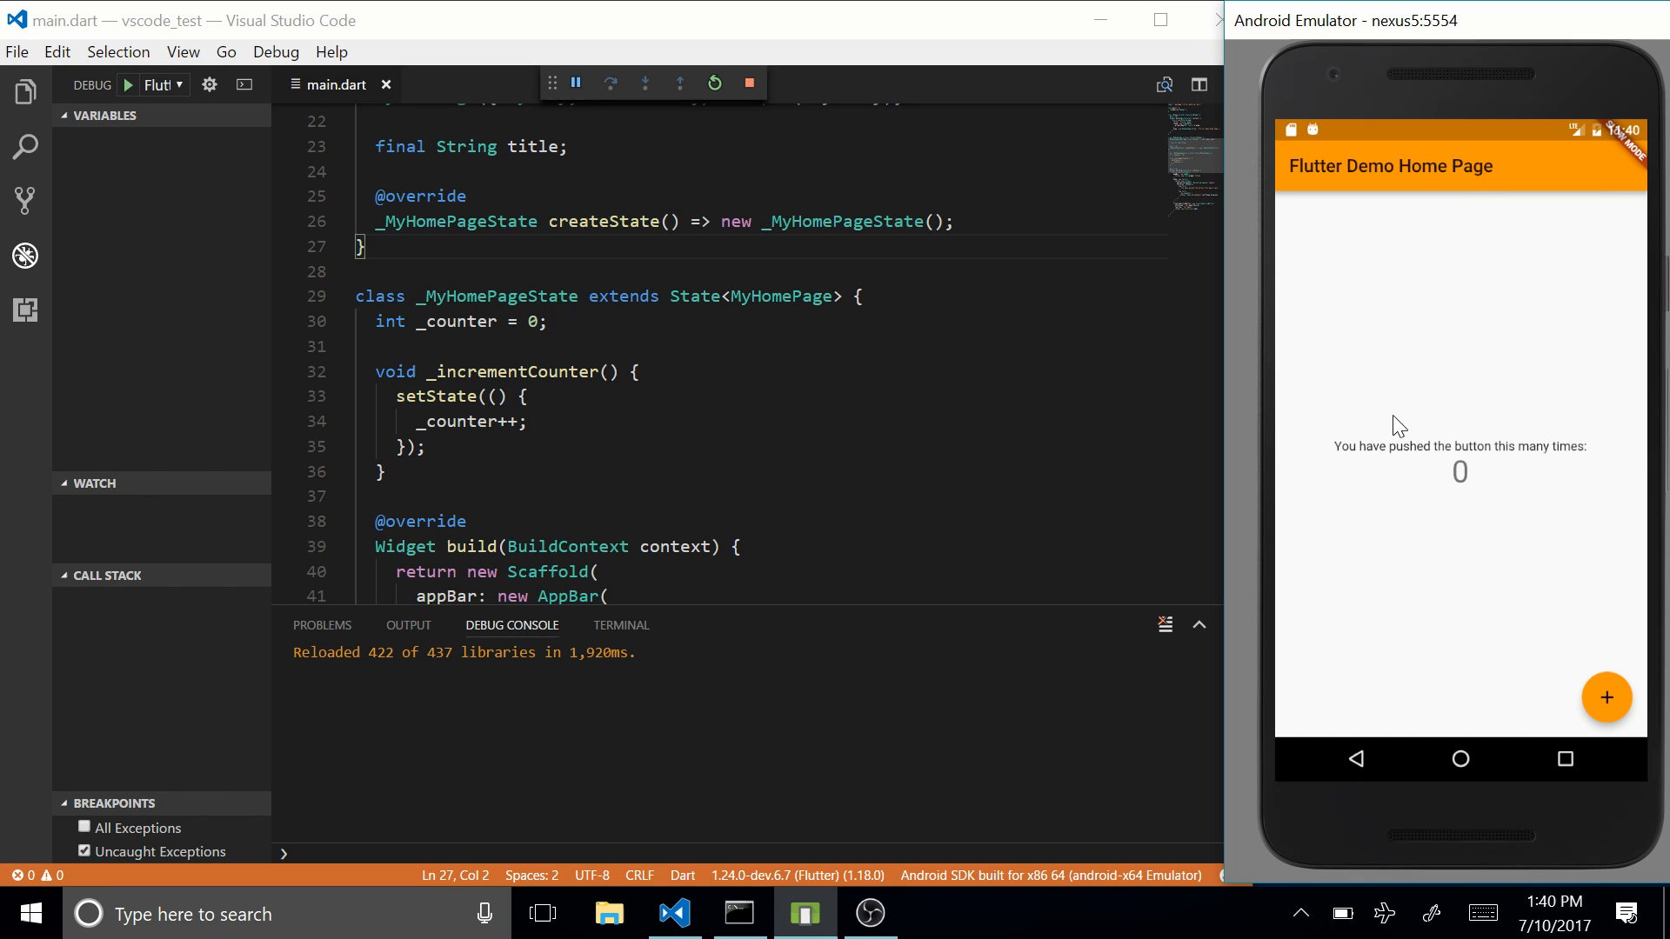
pyautogui.moveTo(1607, 689)
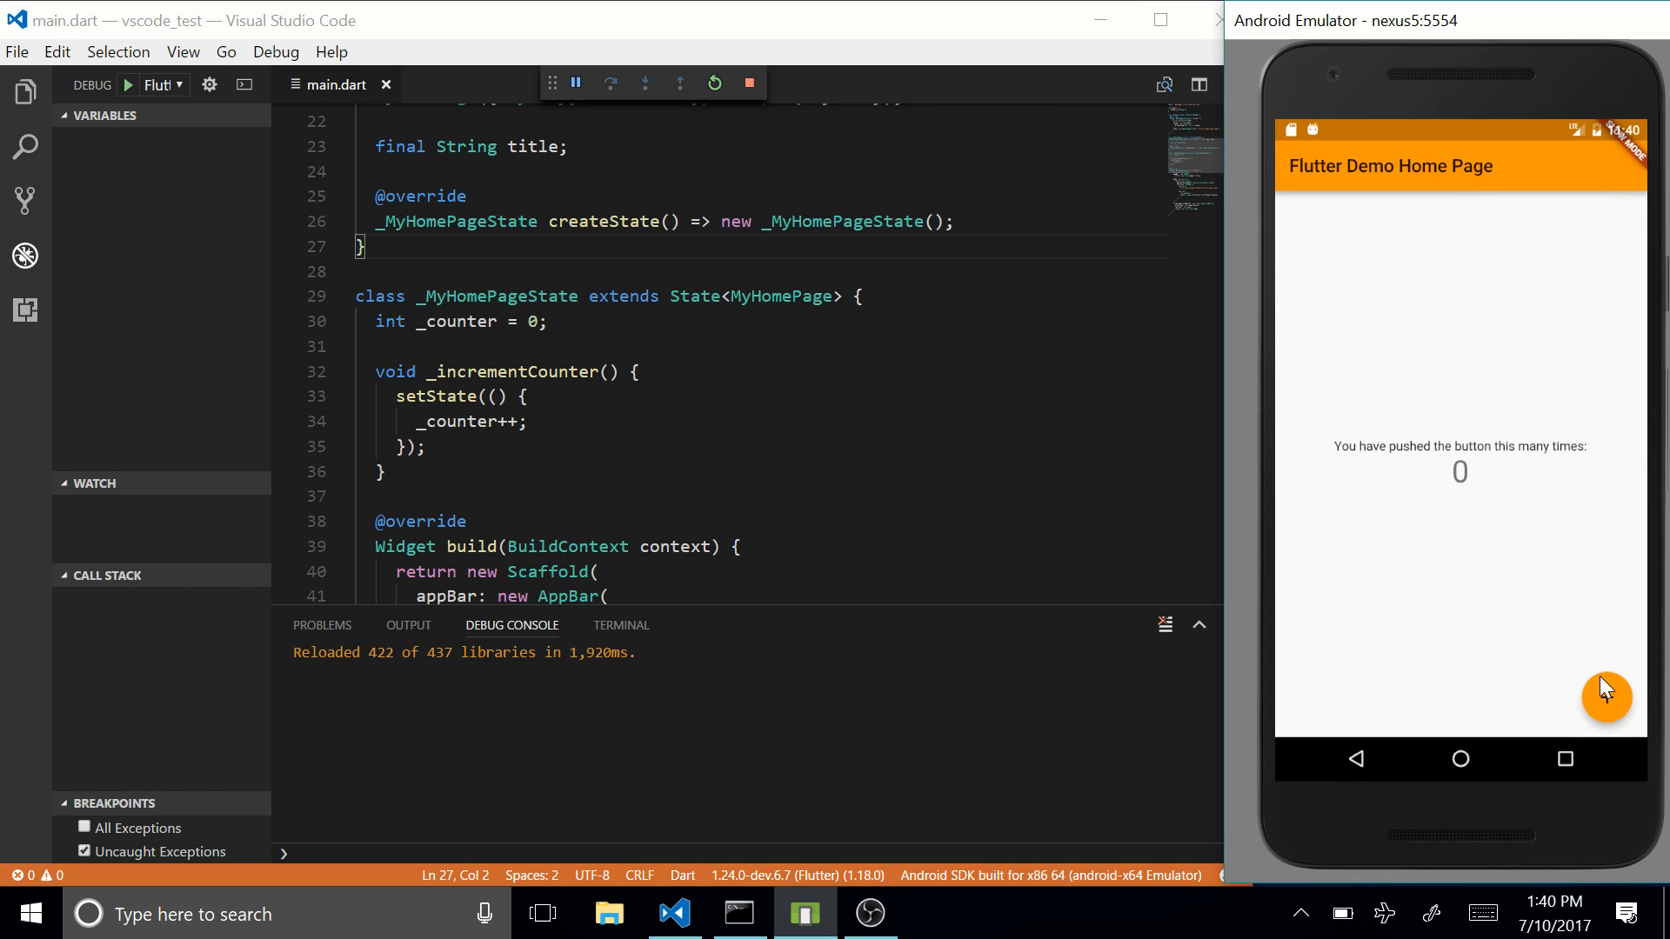
# Step: Tap the orange + button in the emulator until the counter reads 4
pyautogui.click(1607, 699)
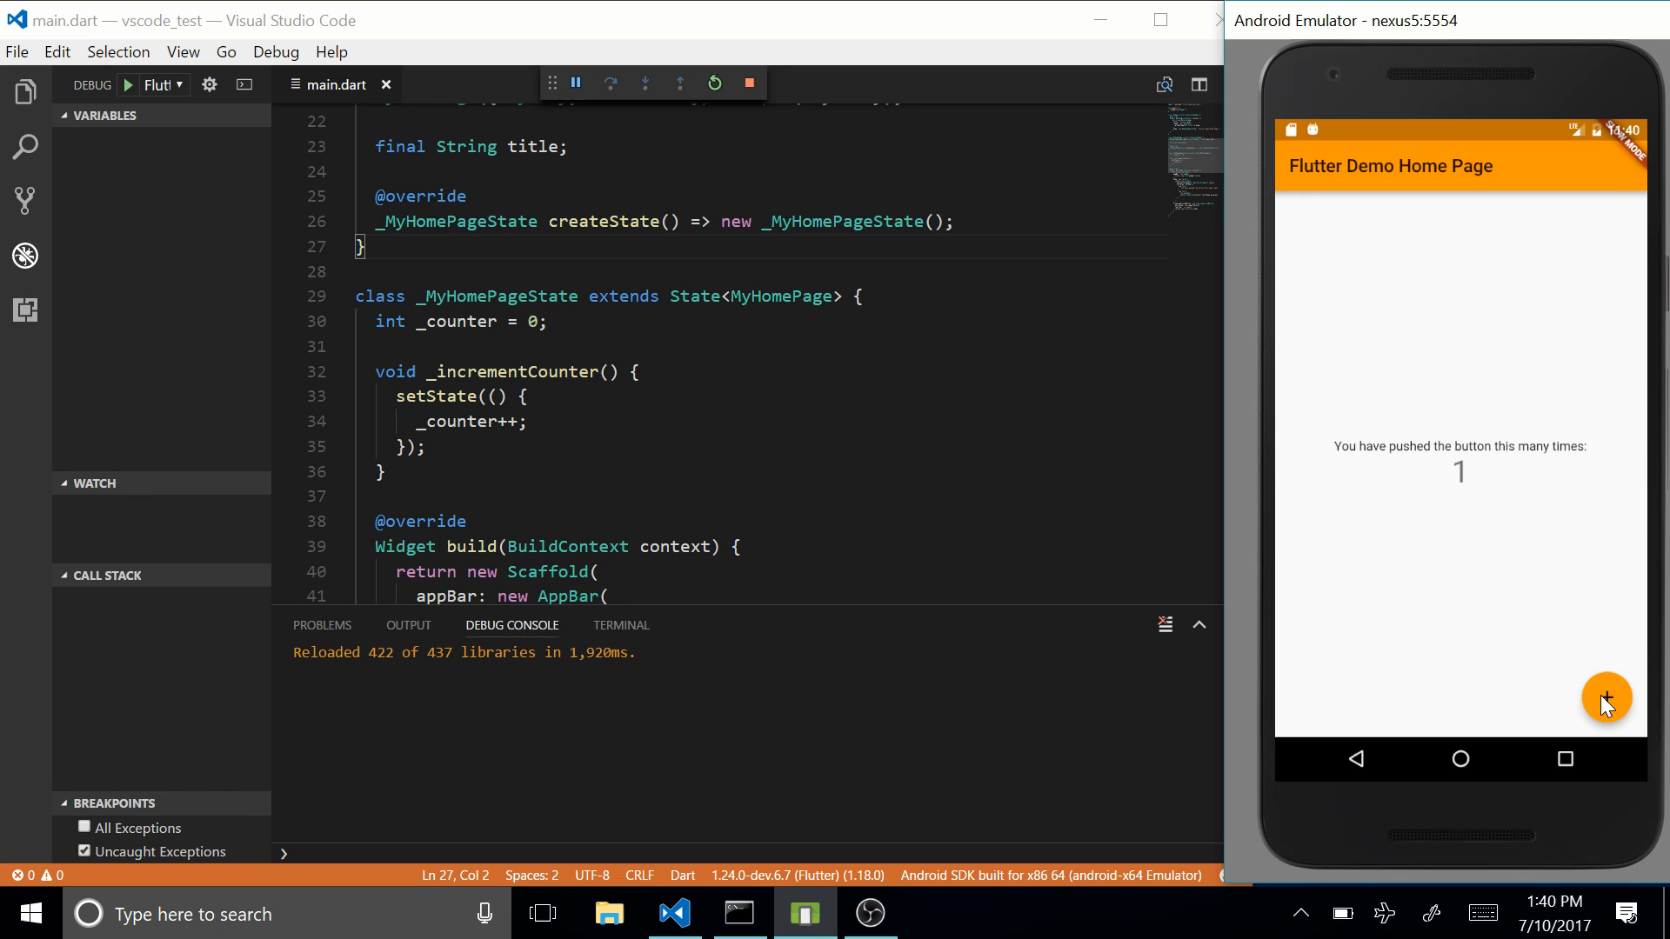
pyautogui.click(1607, 698)
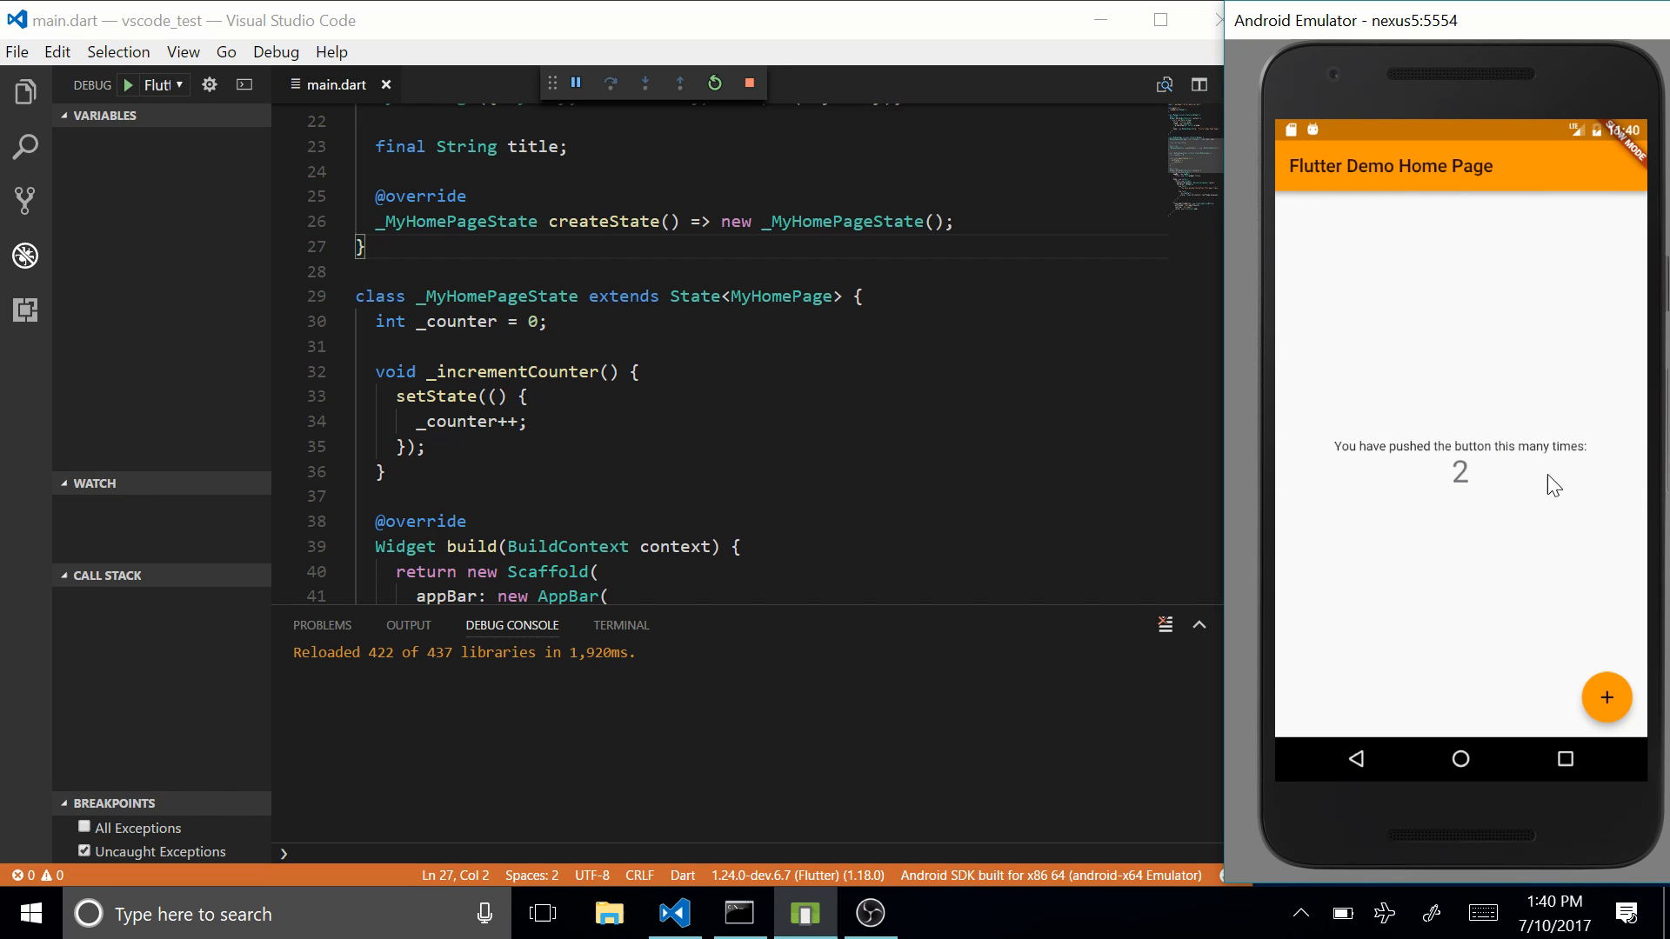
pyautogui.click(1606, 697)
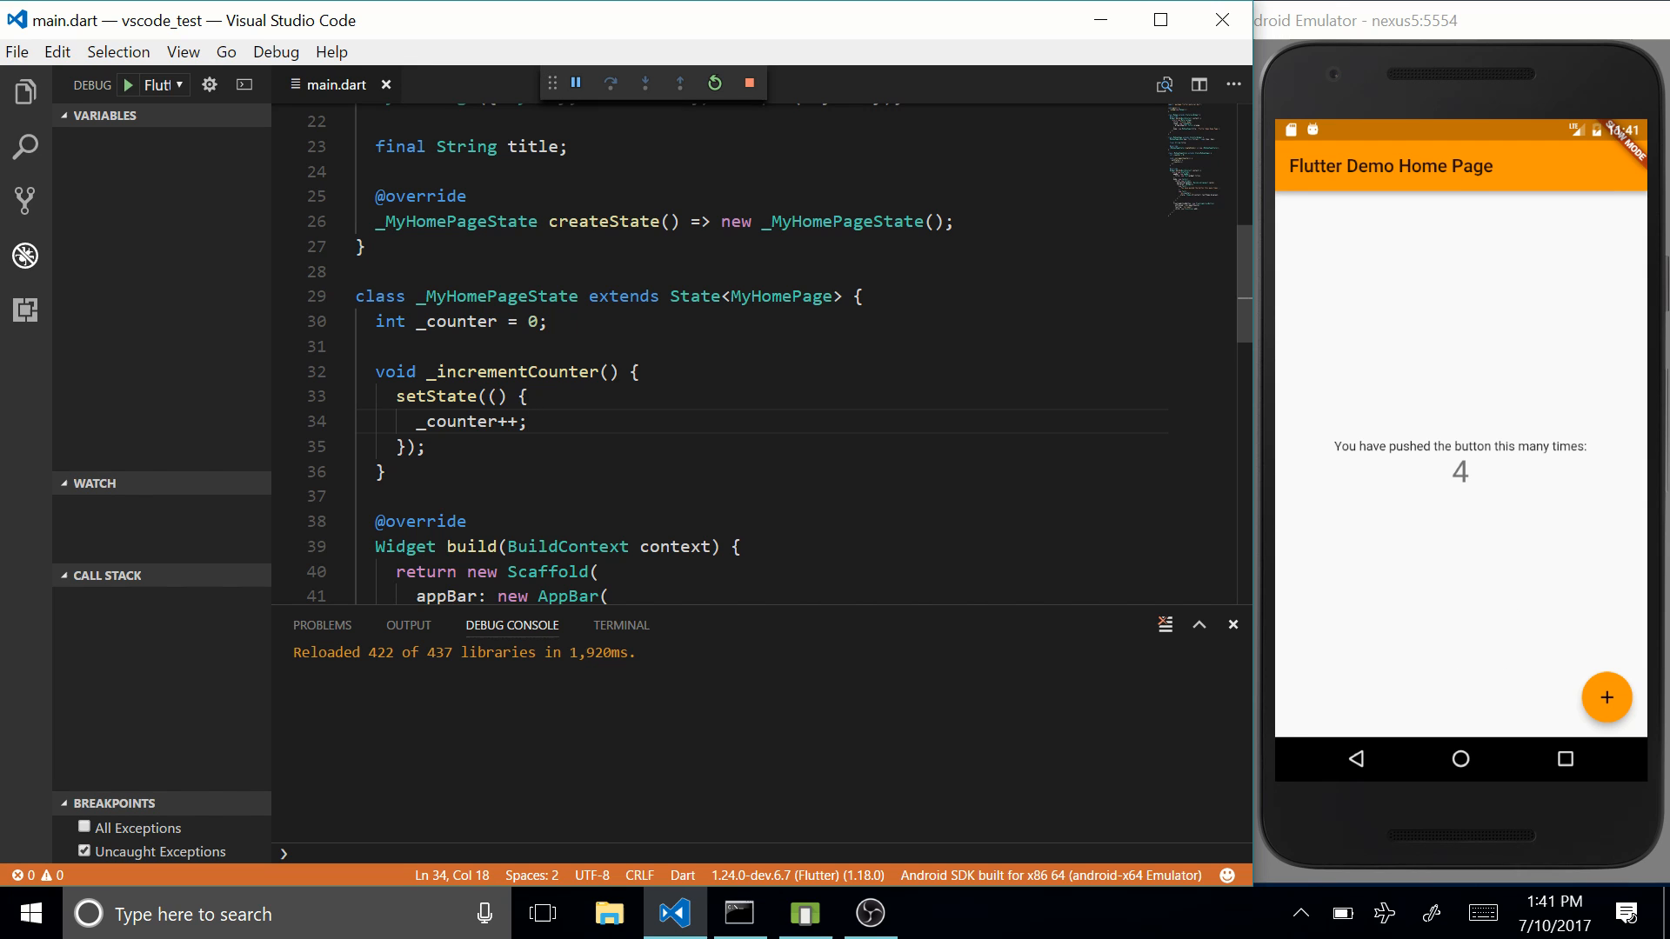
# Step: Add a breakpoint on line 32 in _incrementCounter and hot reload the app
pyautogui.click(520, 395)
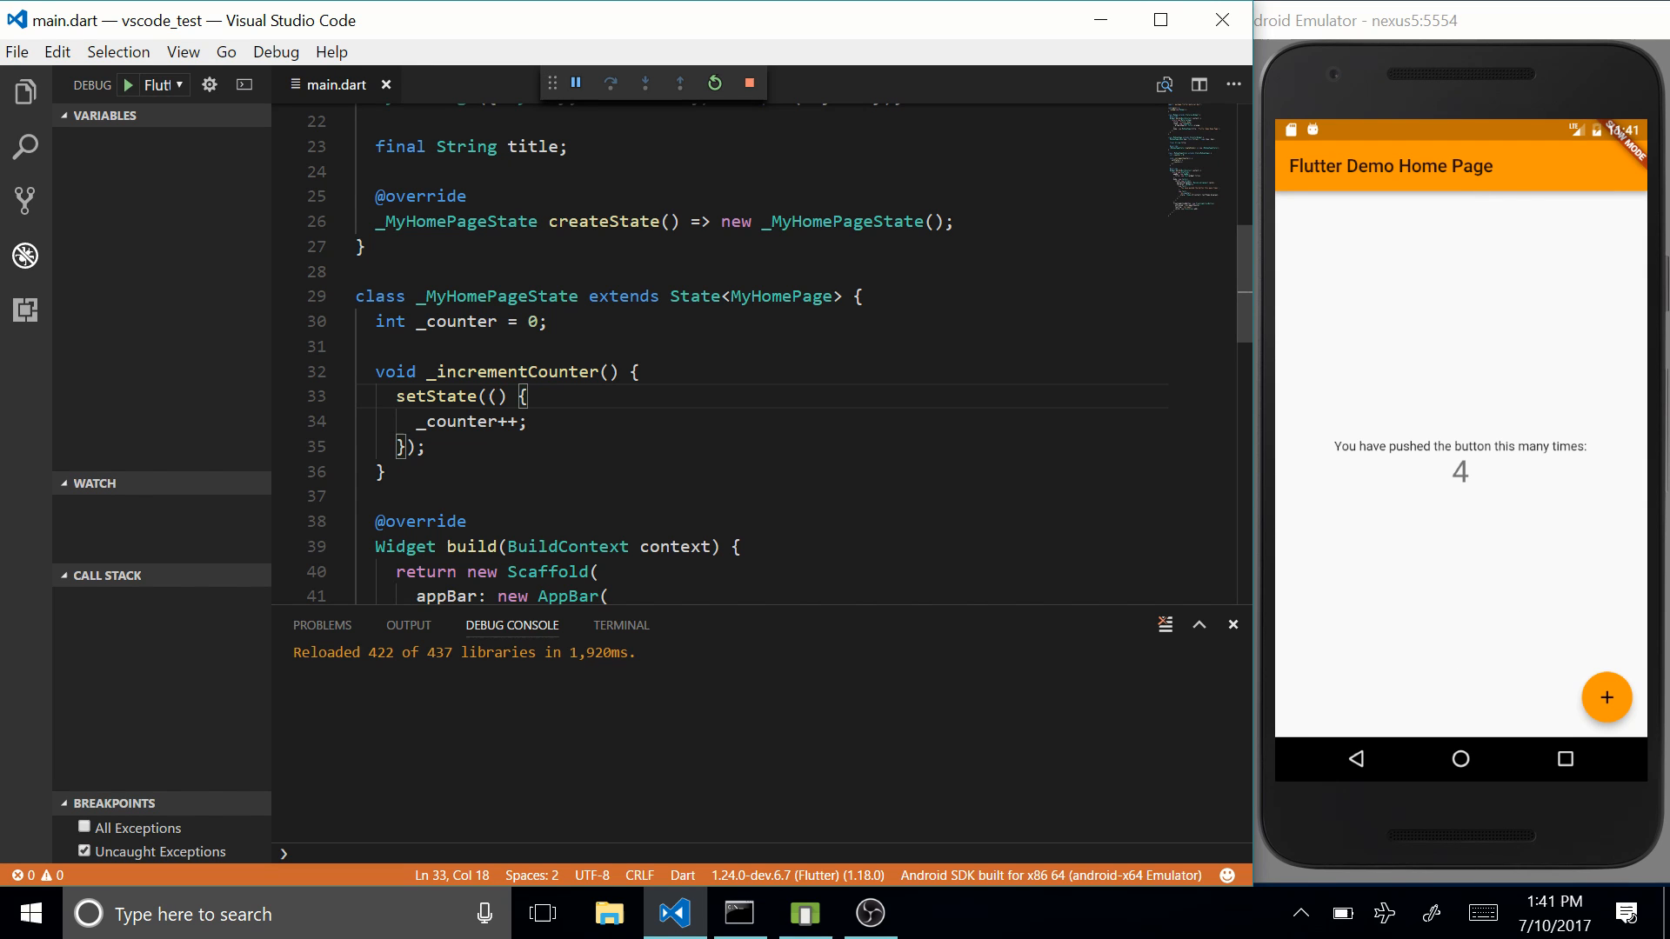
pyautogui.click(285, 371)
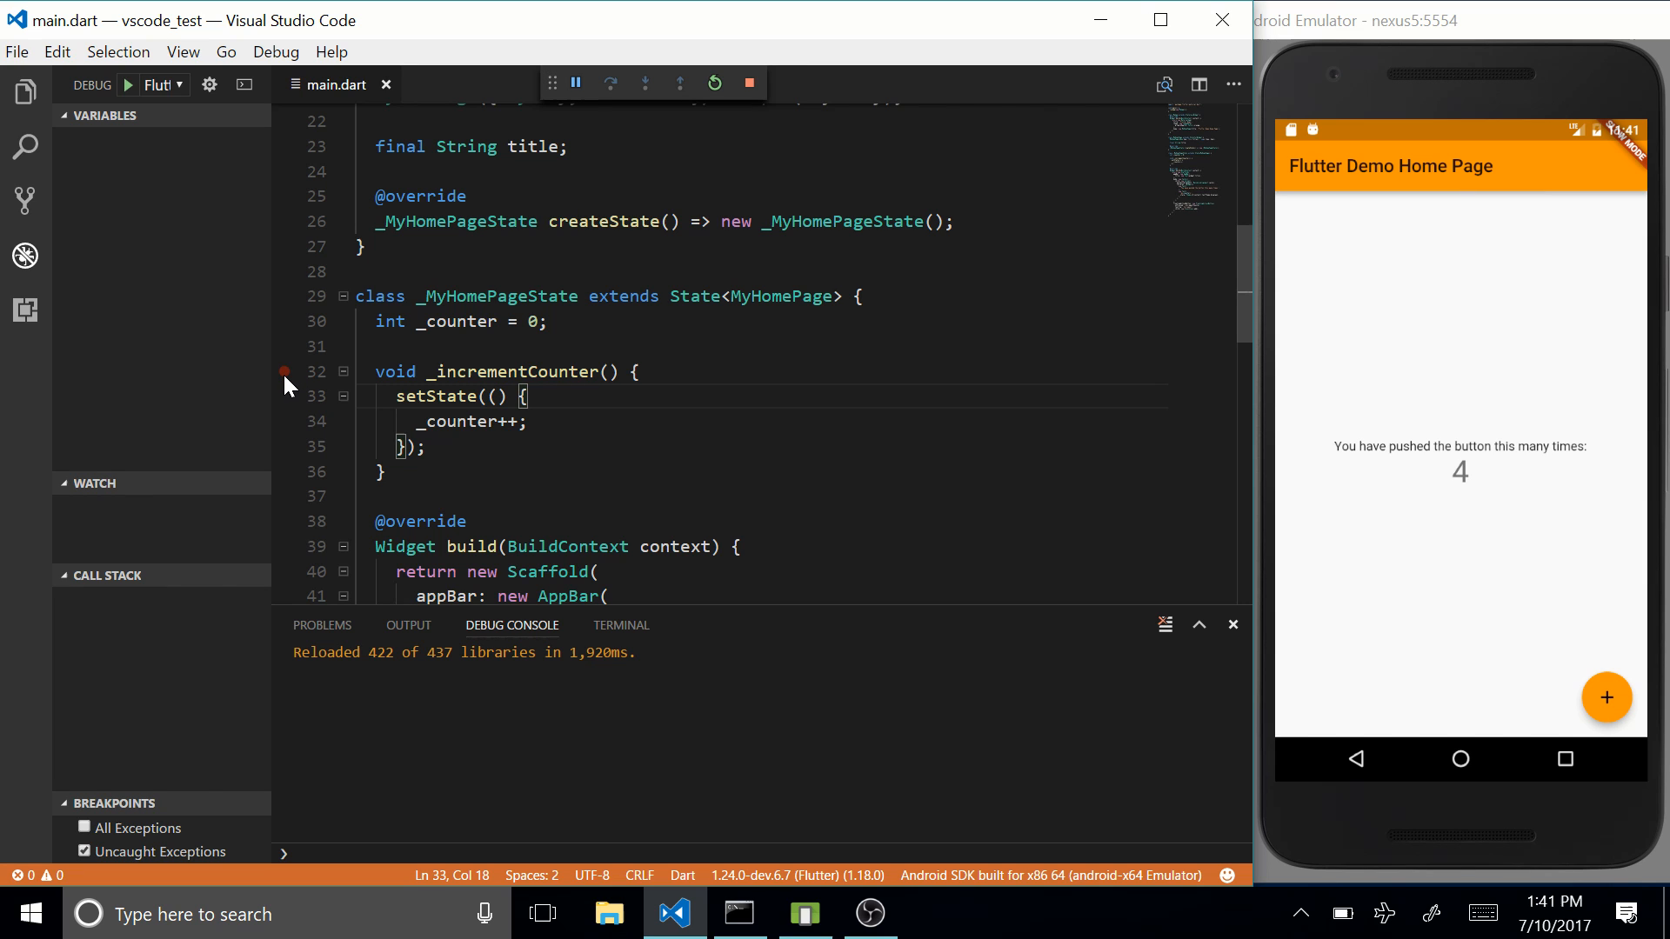
pyautogui.click(284, 372)
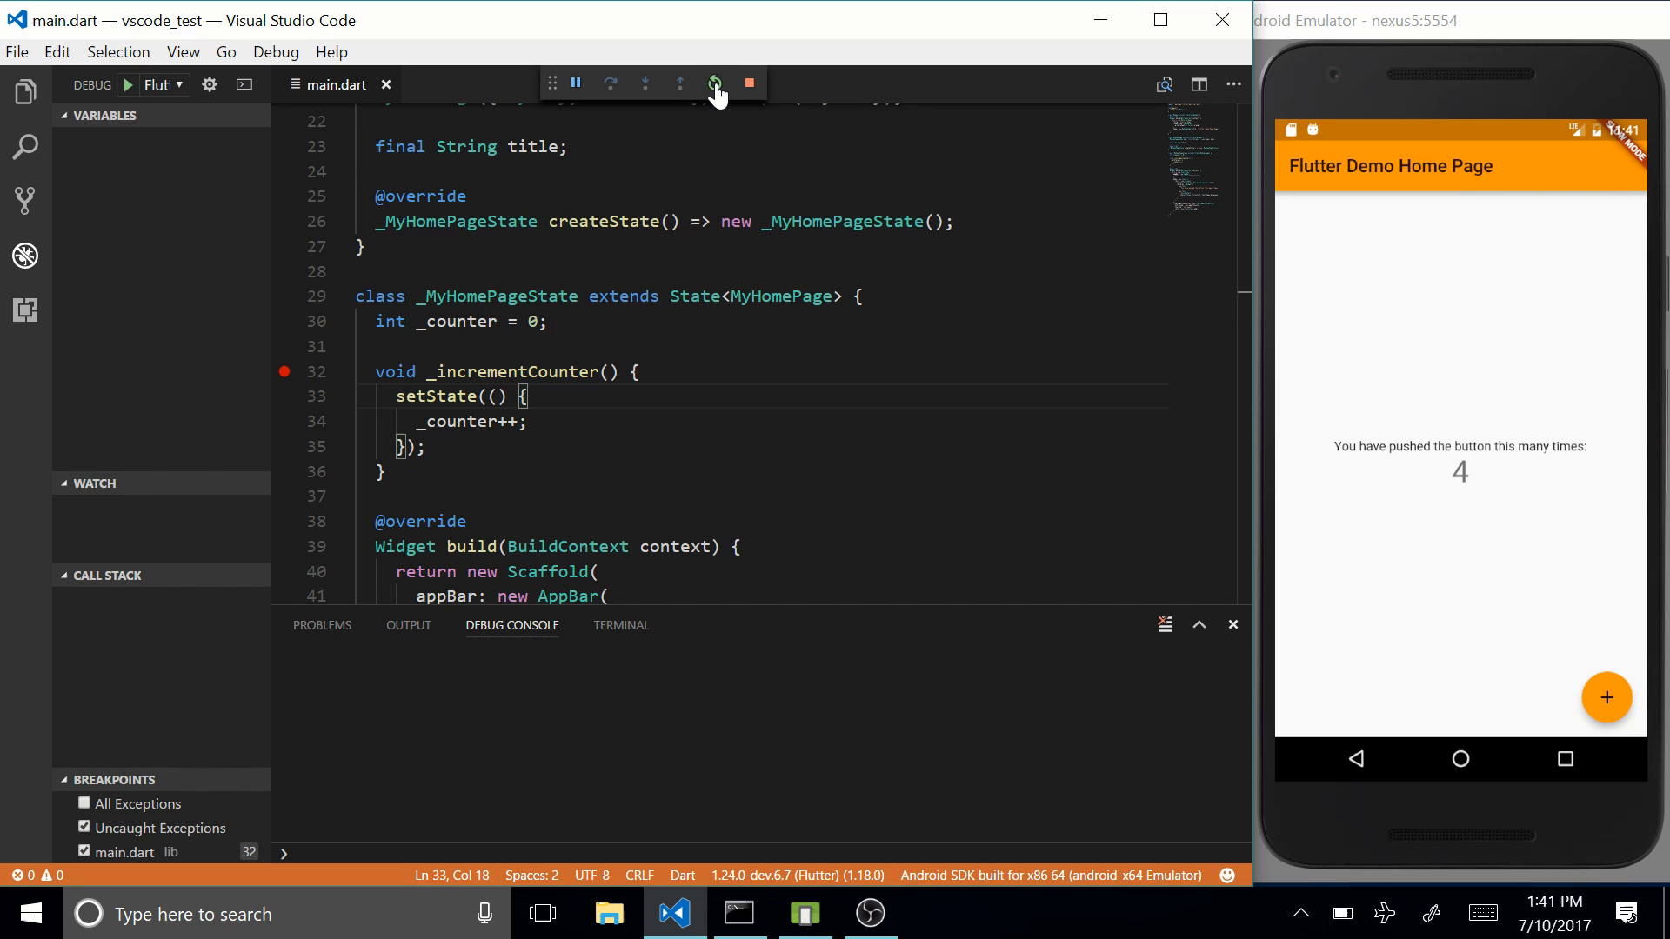
pyautogui.click(714, 83)
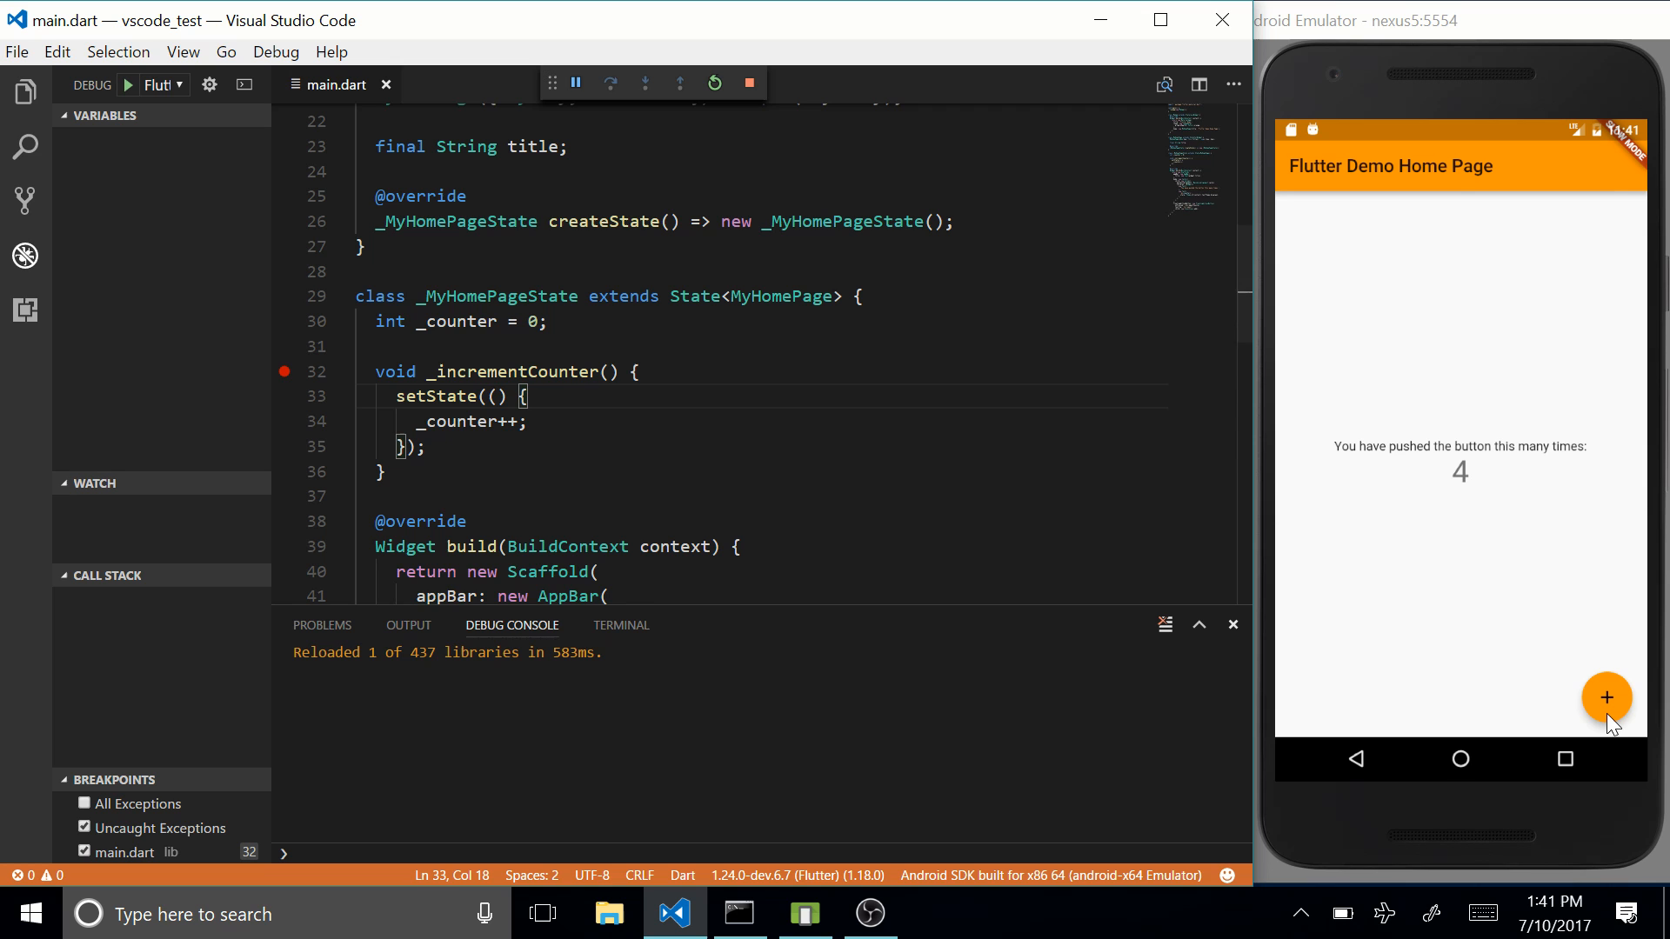
pyautogui.moveTo(284, 378)
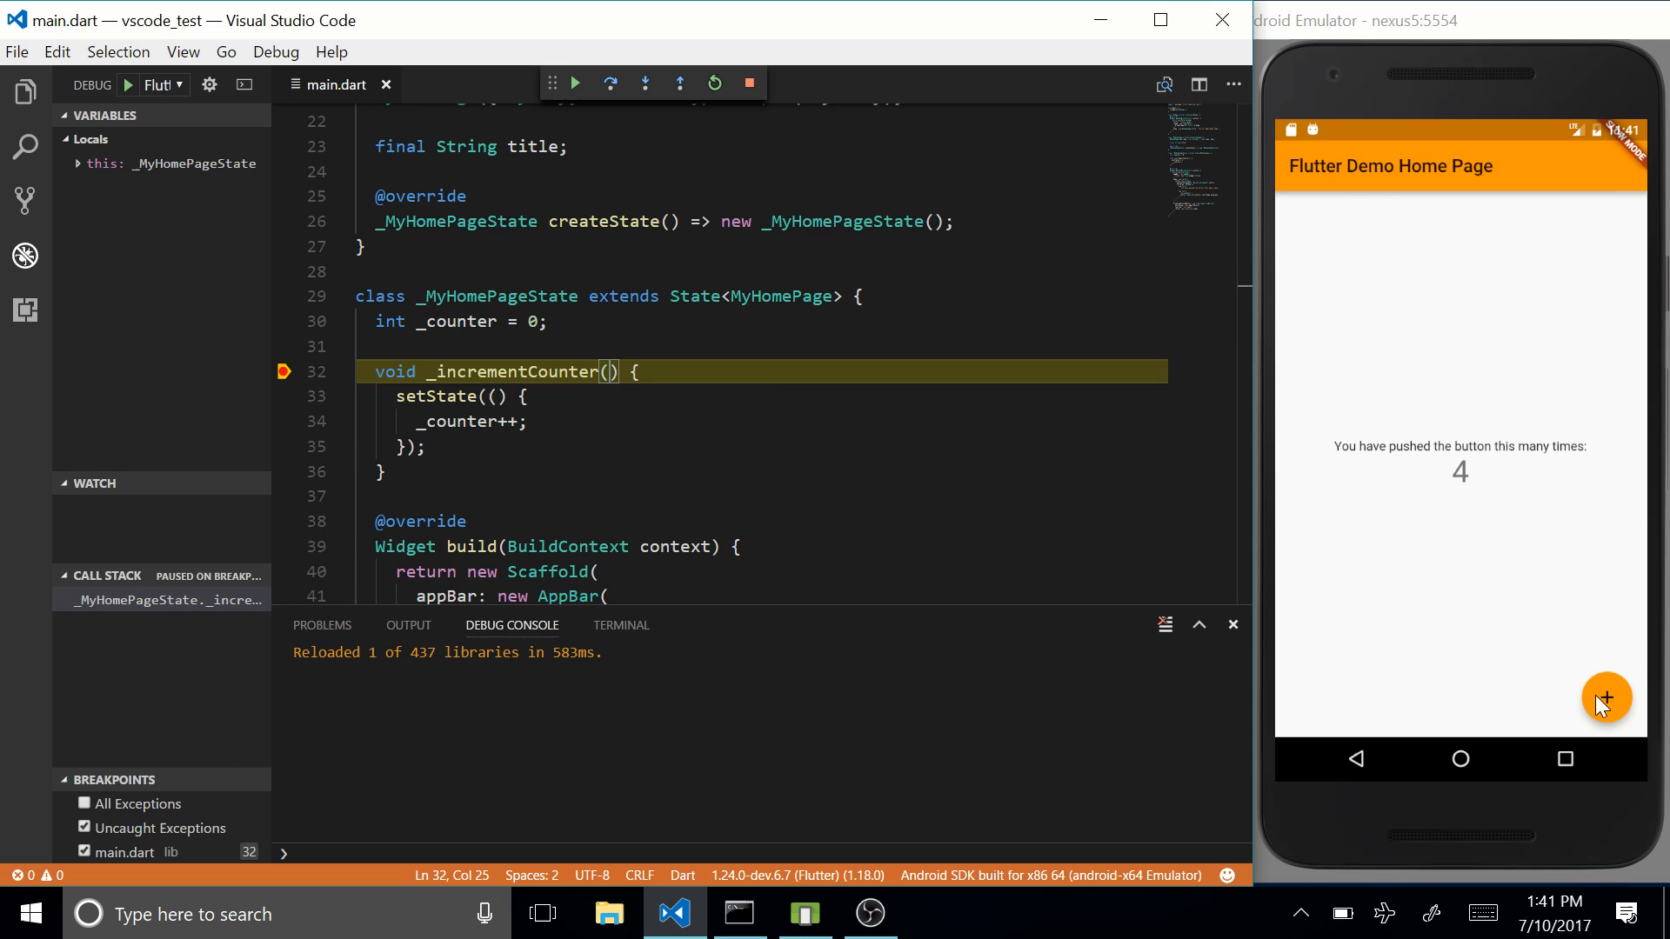
# Step: Expand 'this' in Locals to see _counter at 4, then continue so the counter becomes 5
pyautogui.click(76, 163)
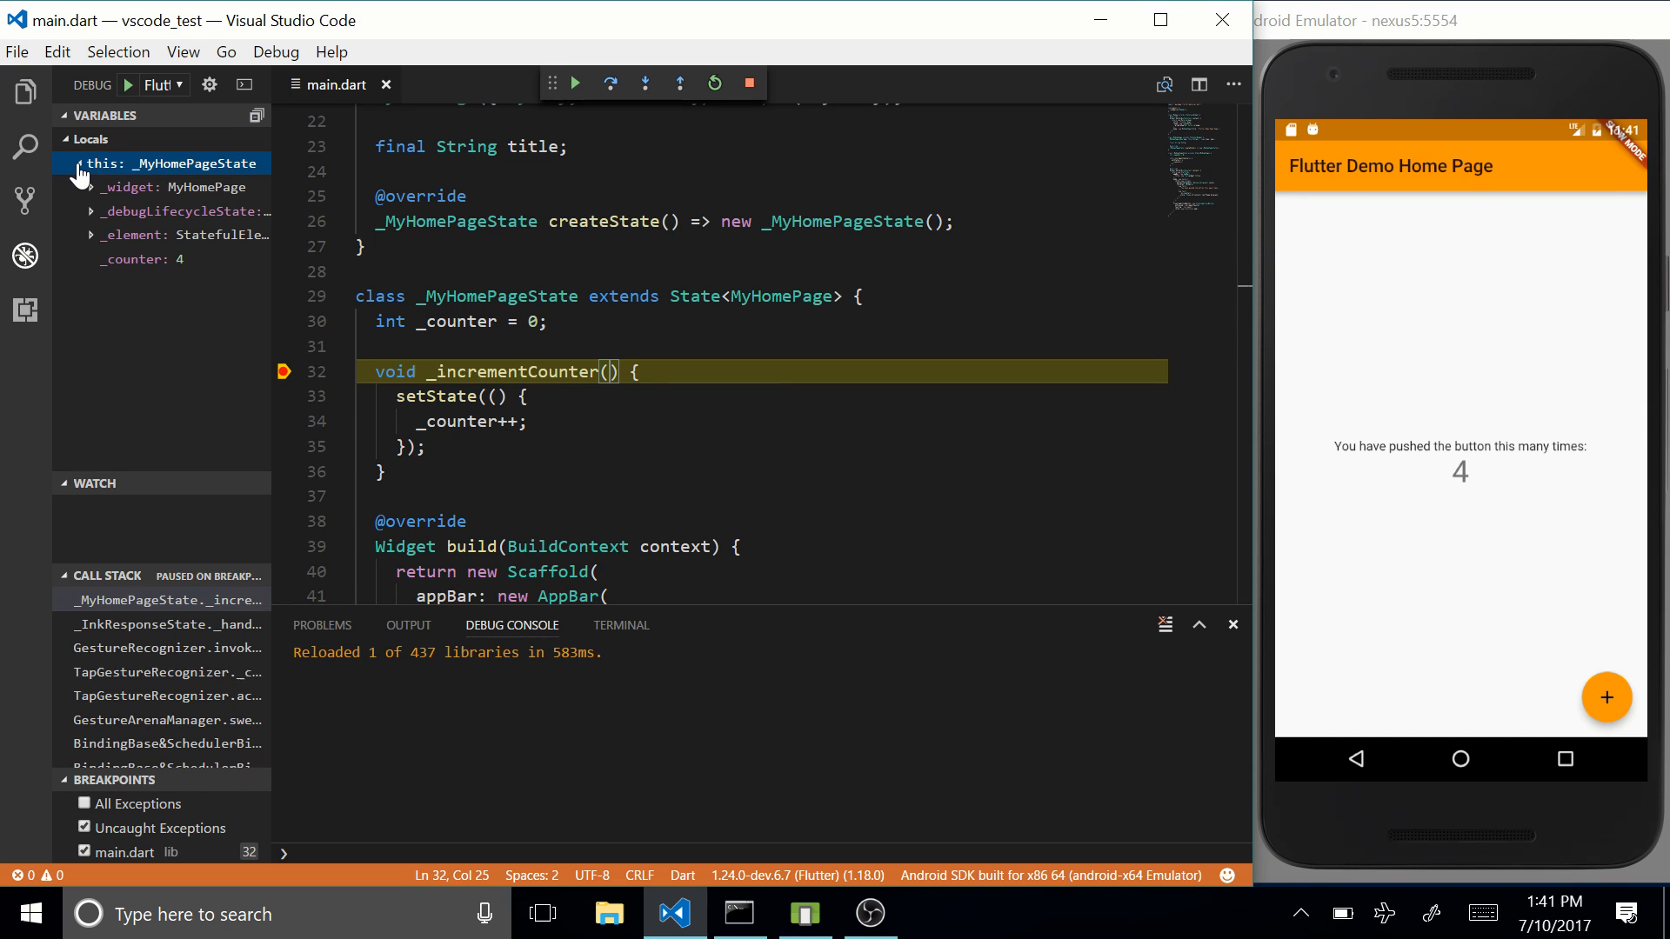
pyautogui.click(284, 322)
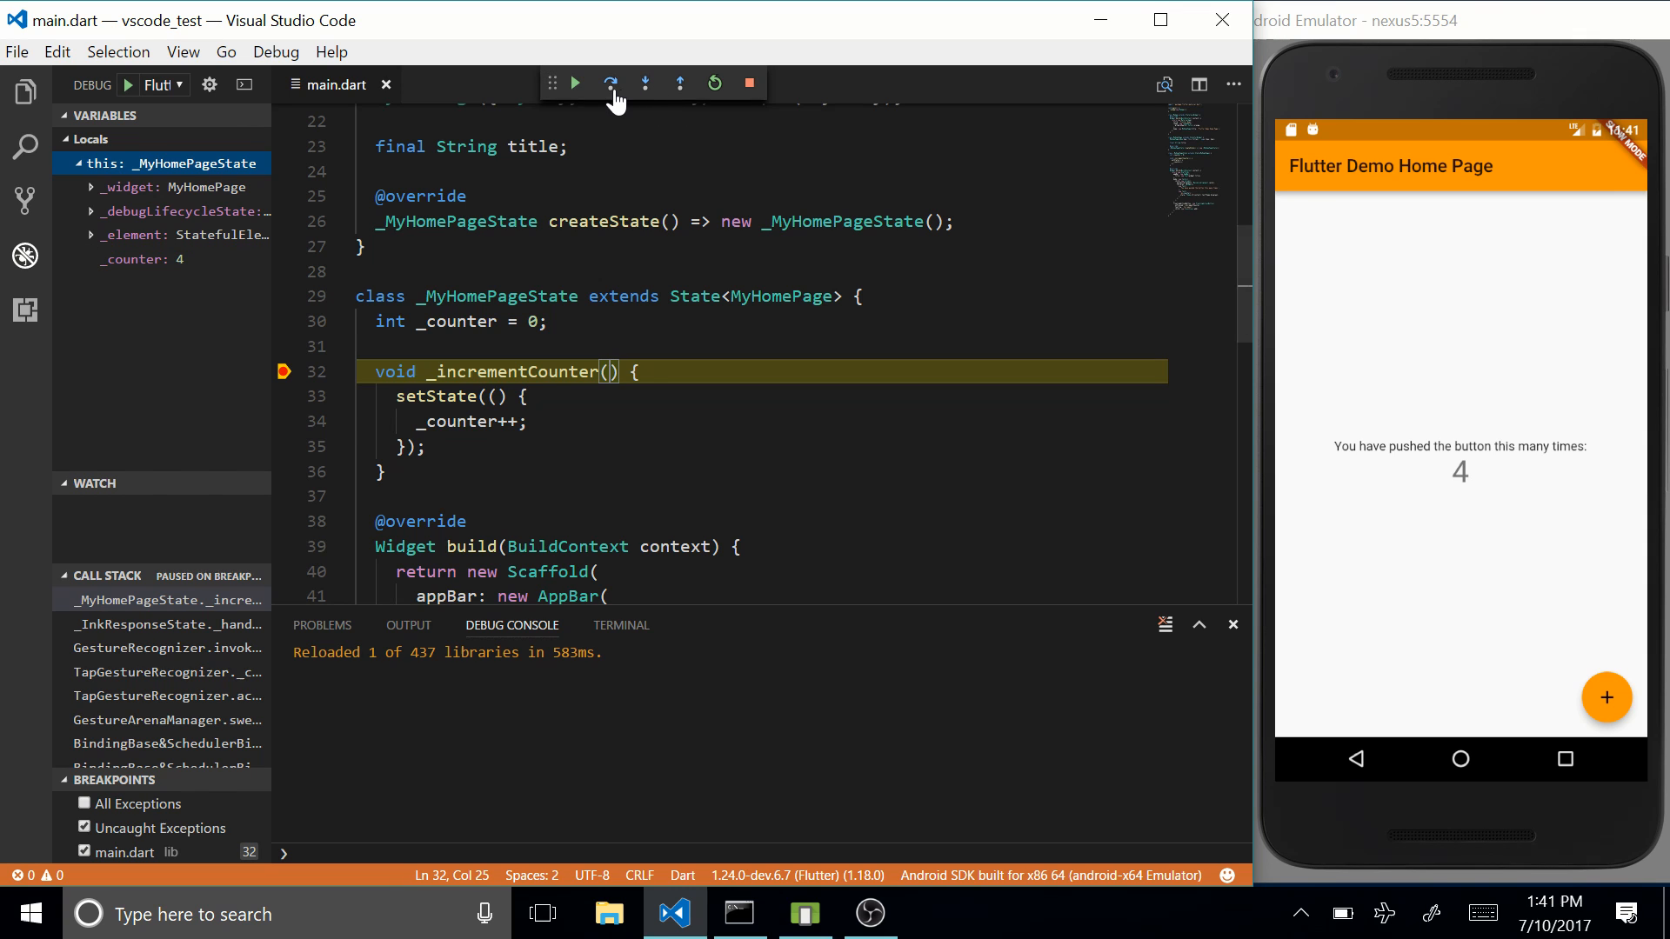
pyautogui.moveTo(610, 84)
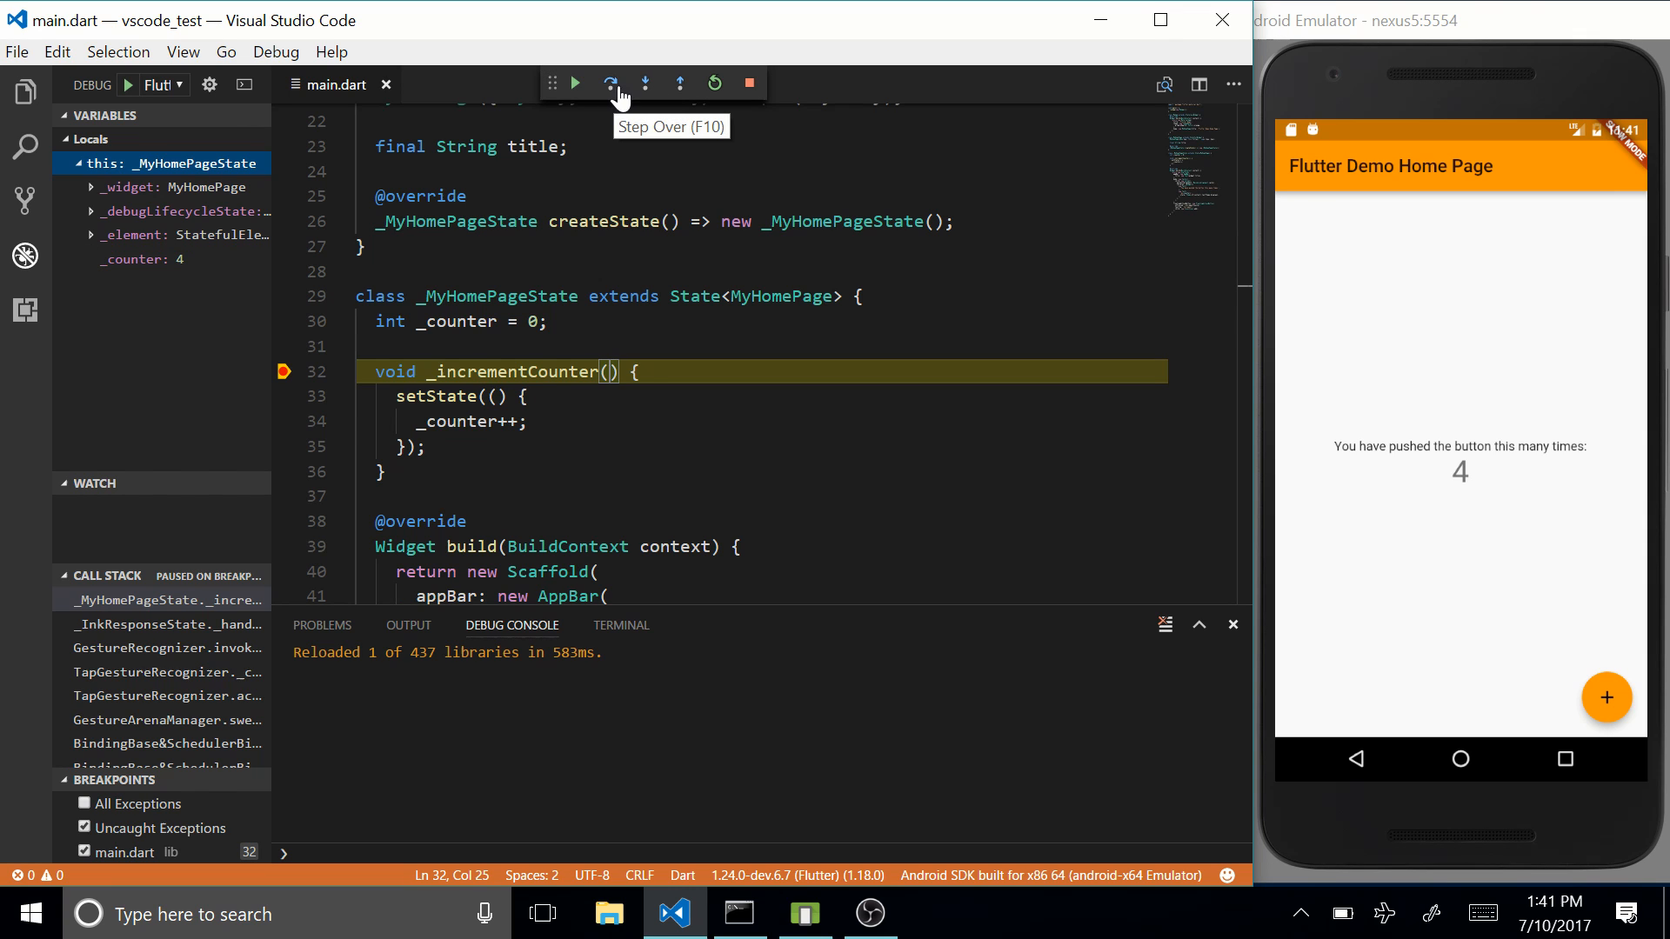
pyautogui.moveTo(678, 83)
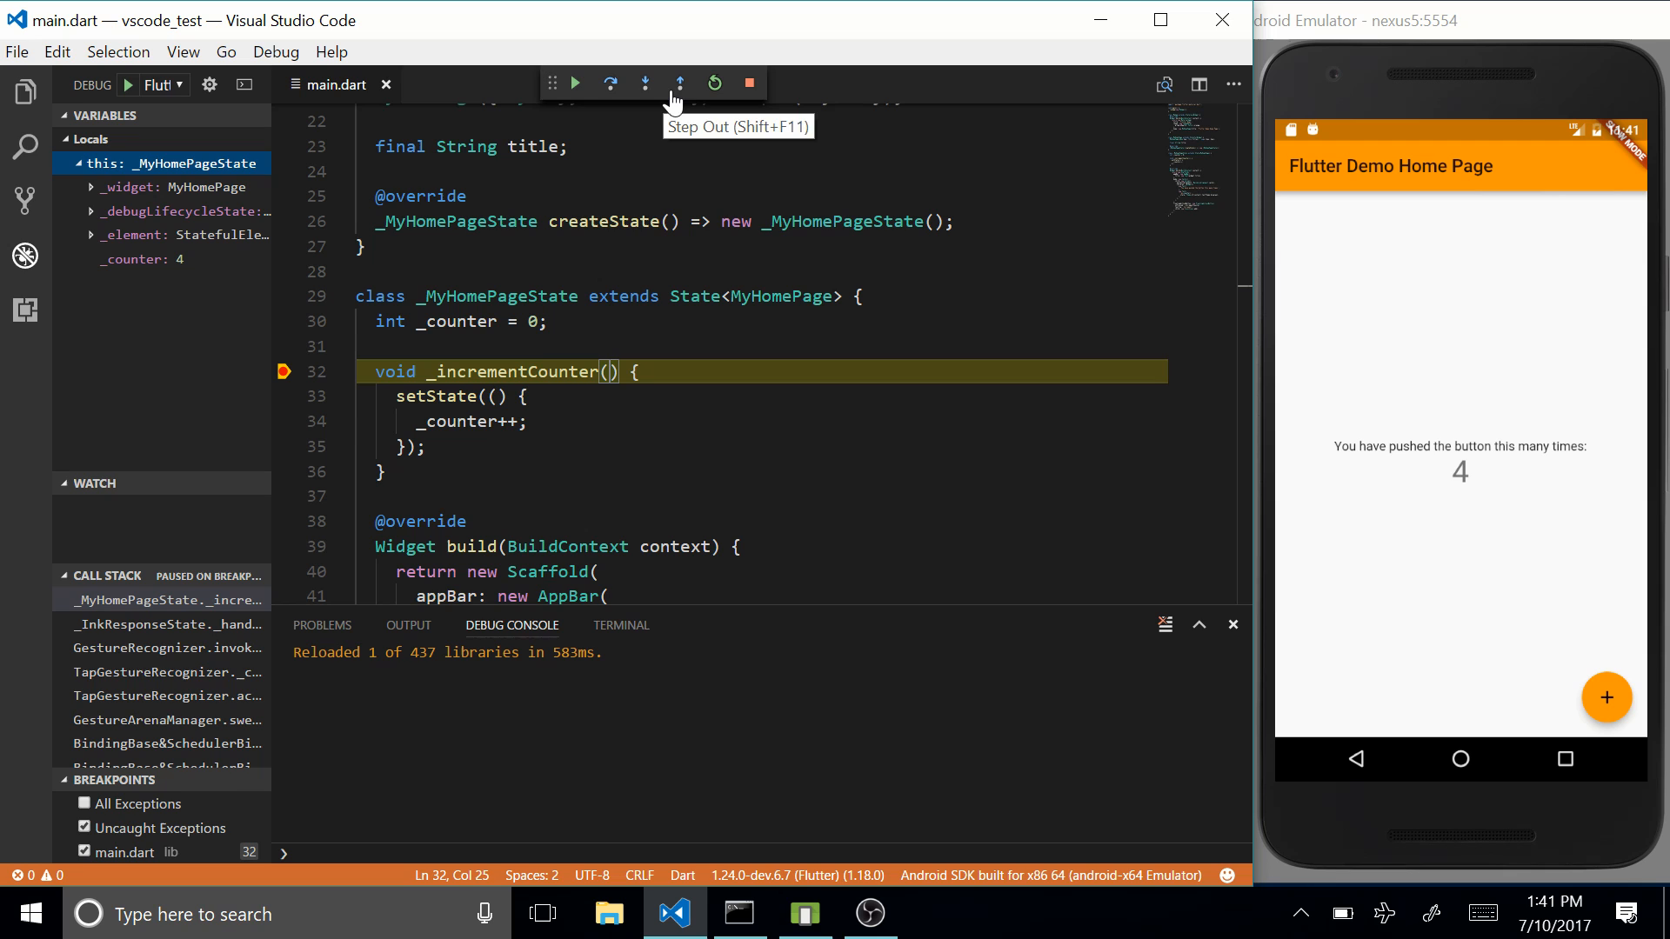
pyautogui.moveTo(611, 83)
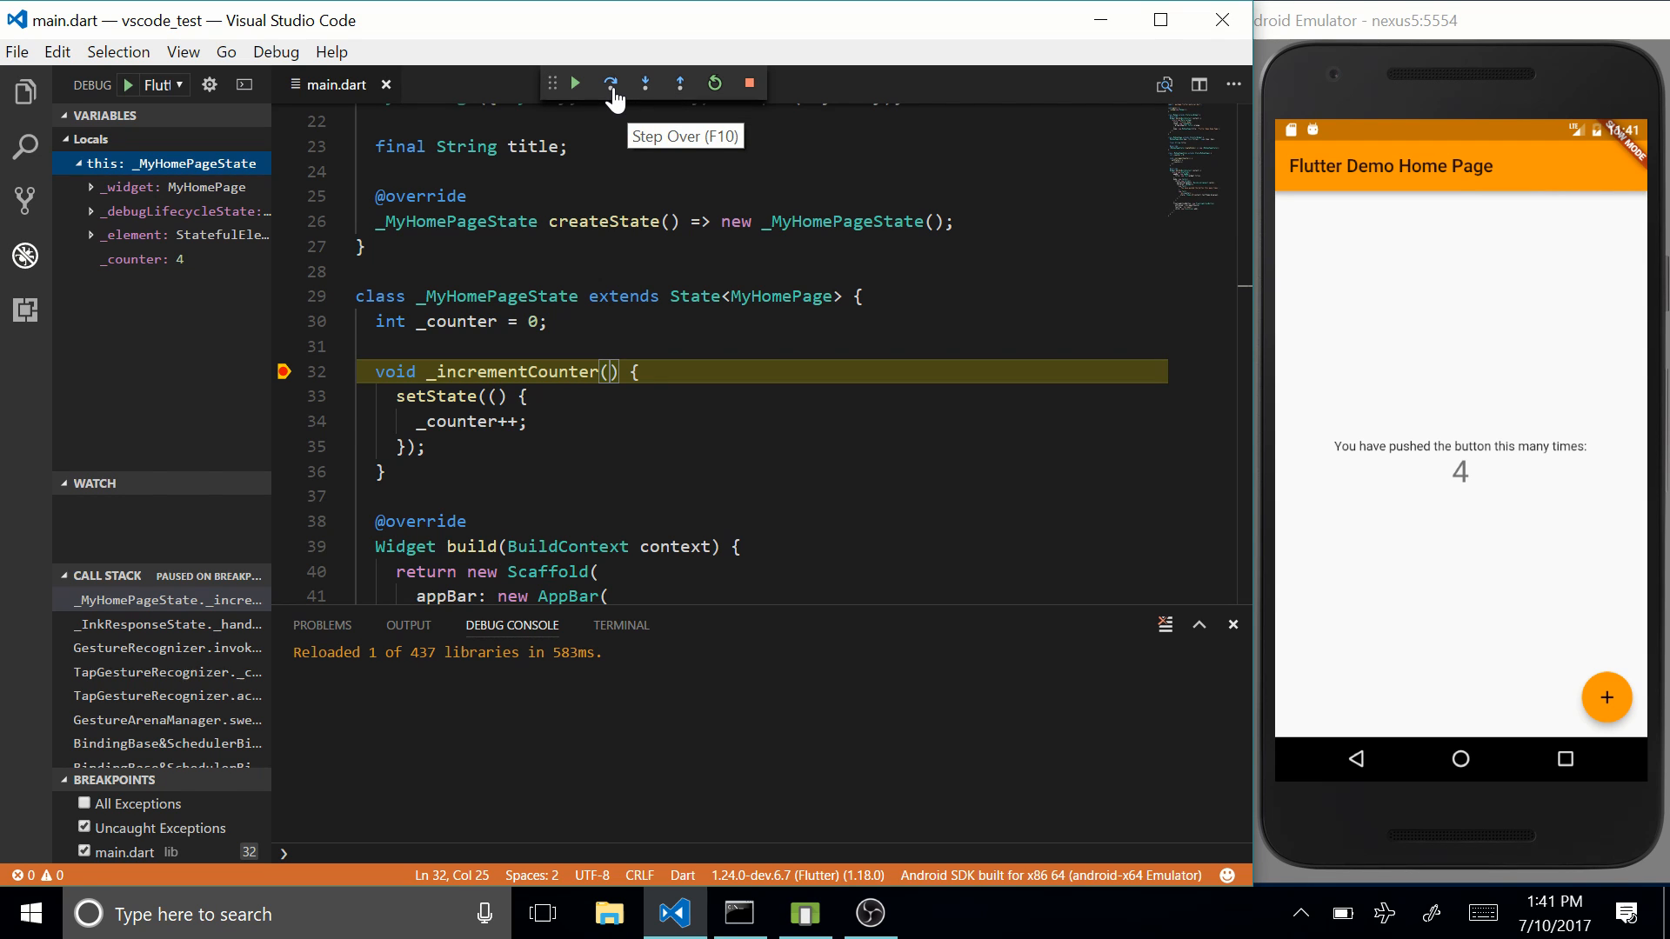
pyautogui.moveTo(575, 83)
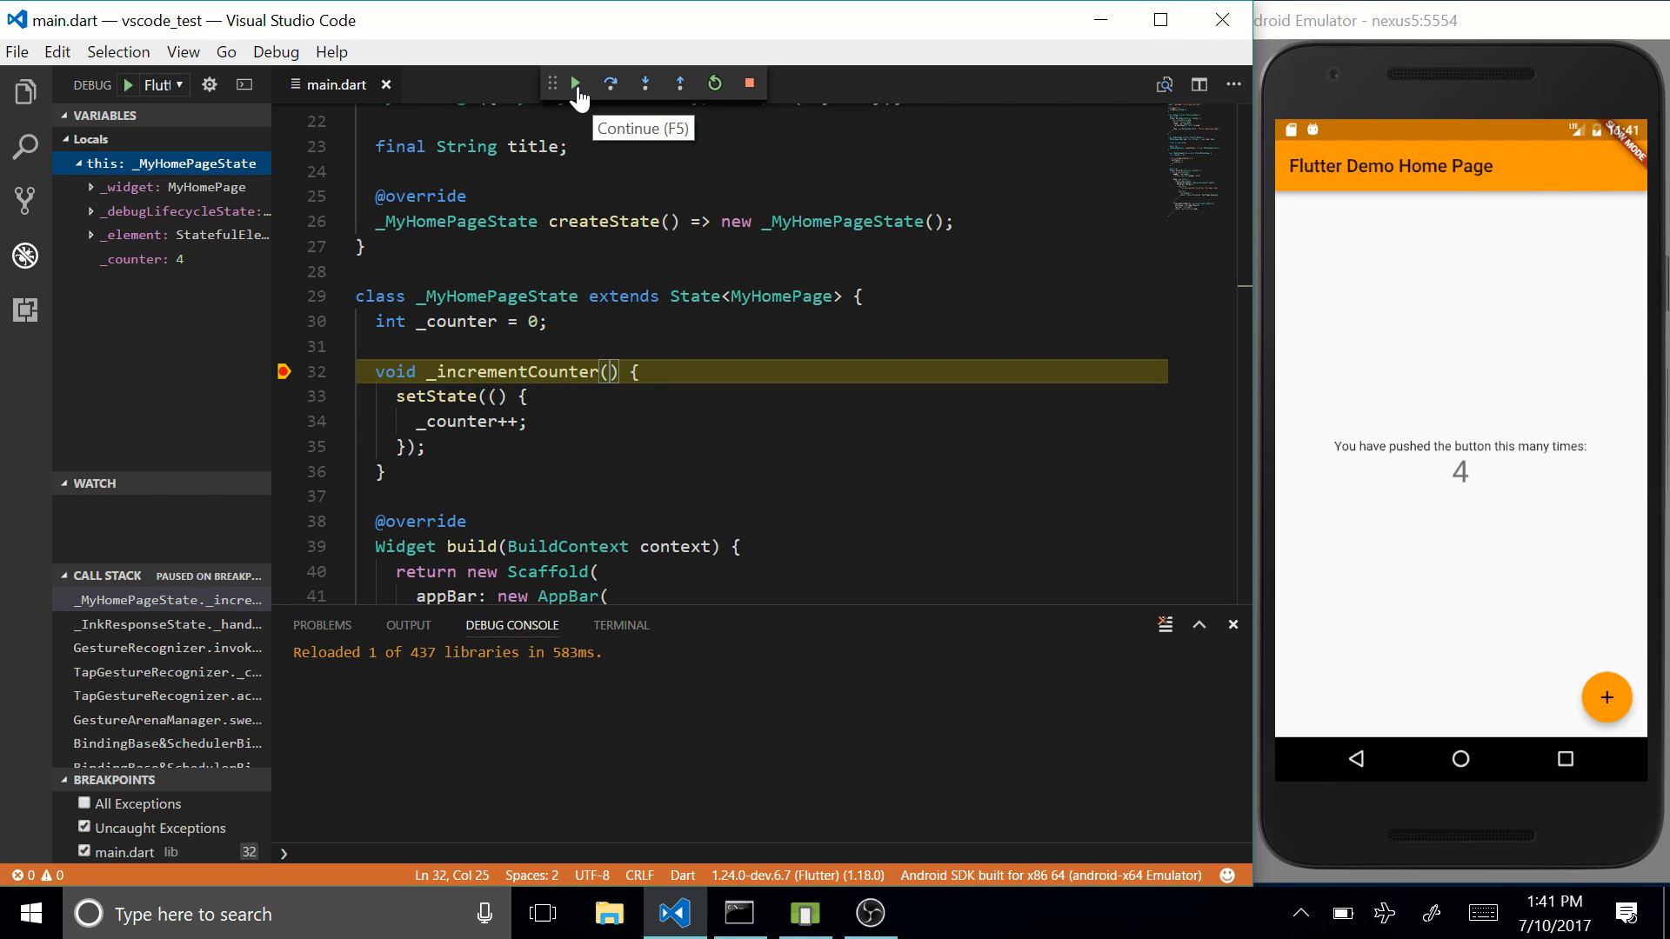
pyautogui.moveTo(575, 100)
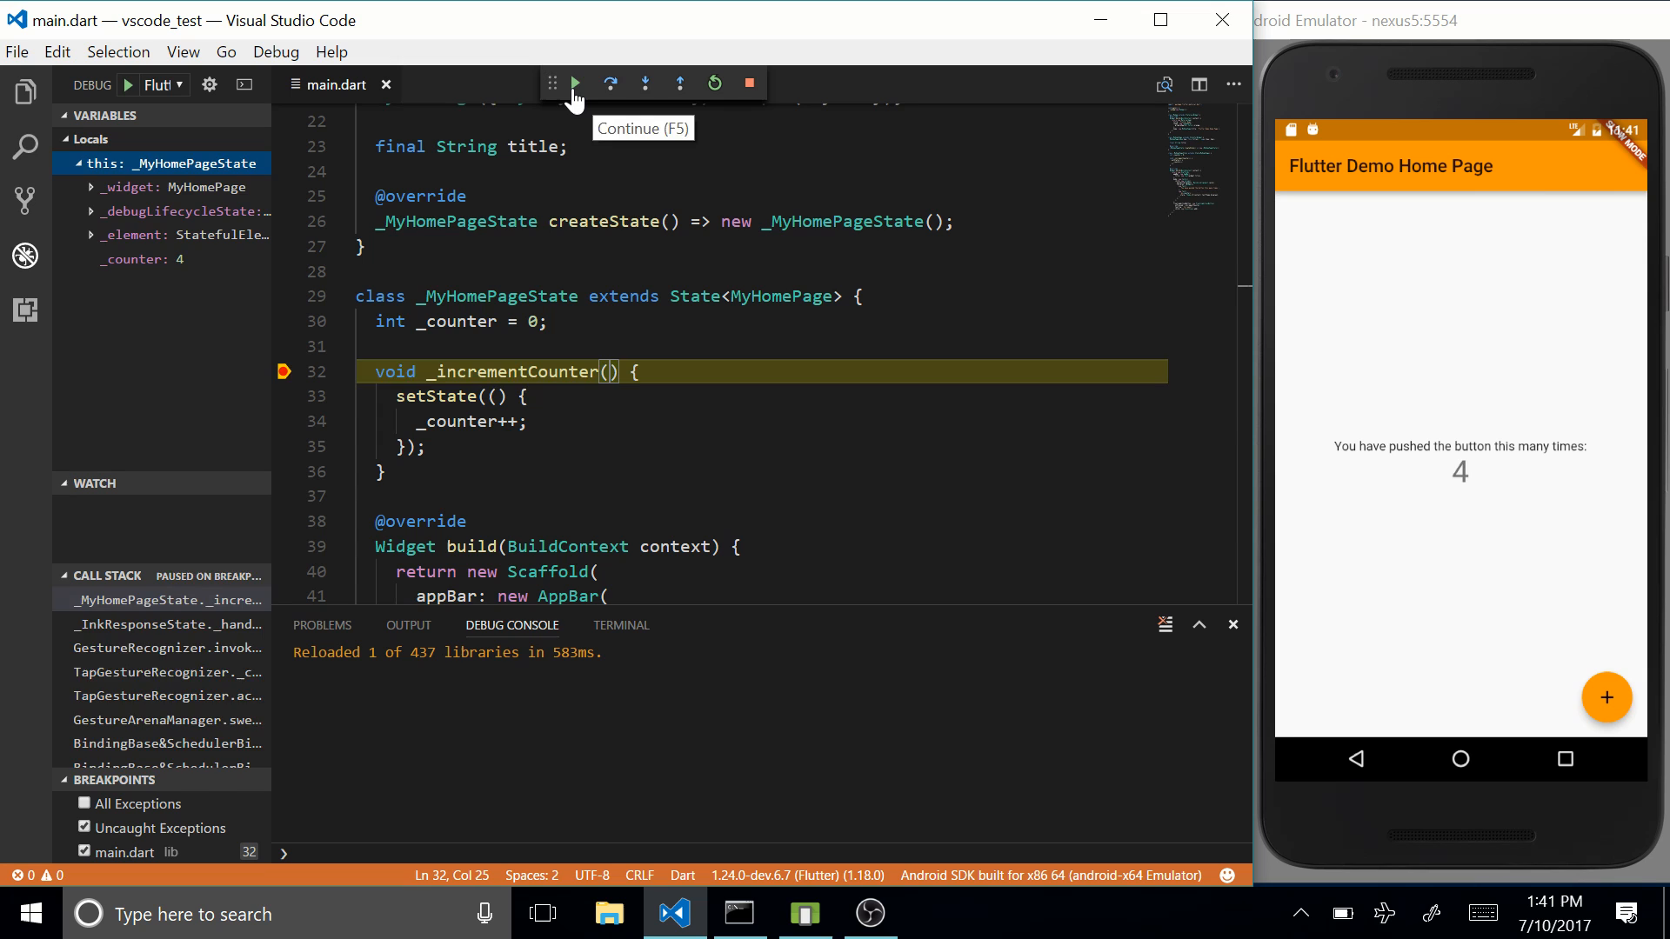
pyautogui.click(573, 83)
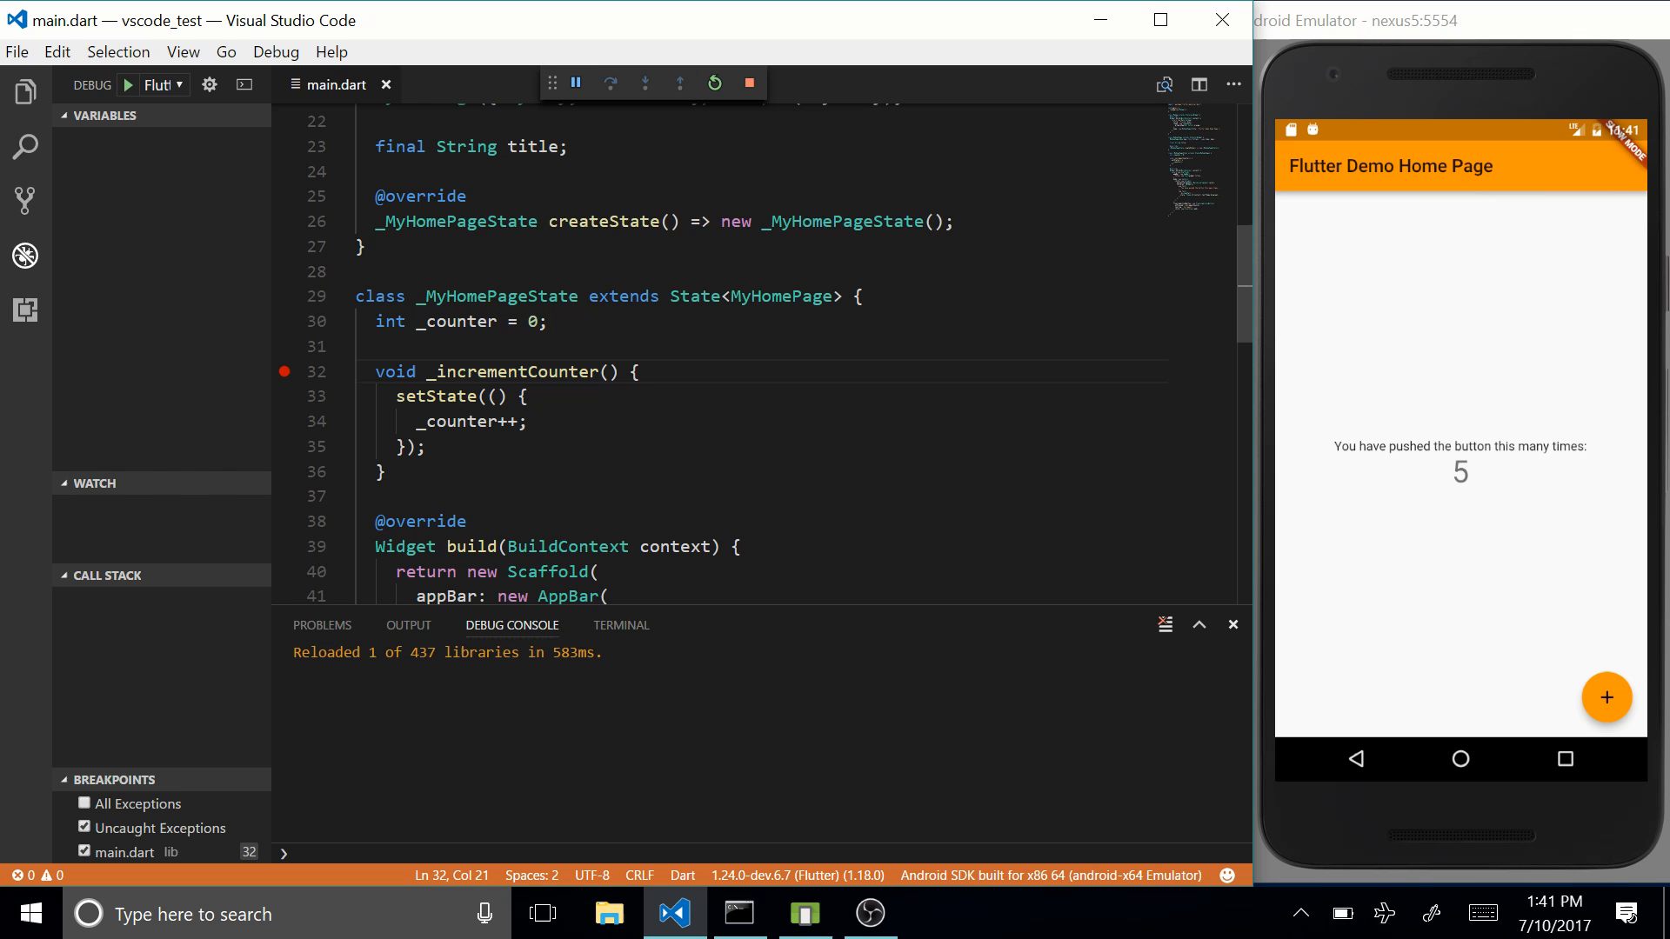
# Step: Open pubspec.yaml from the file tree to view its dependencies, then close it
pyautogui.click(426, 498)
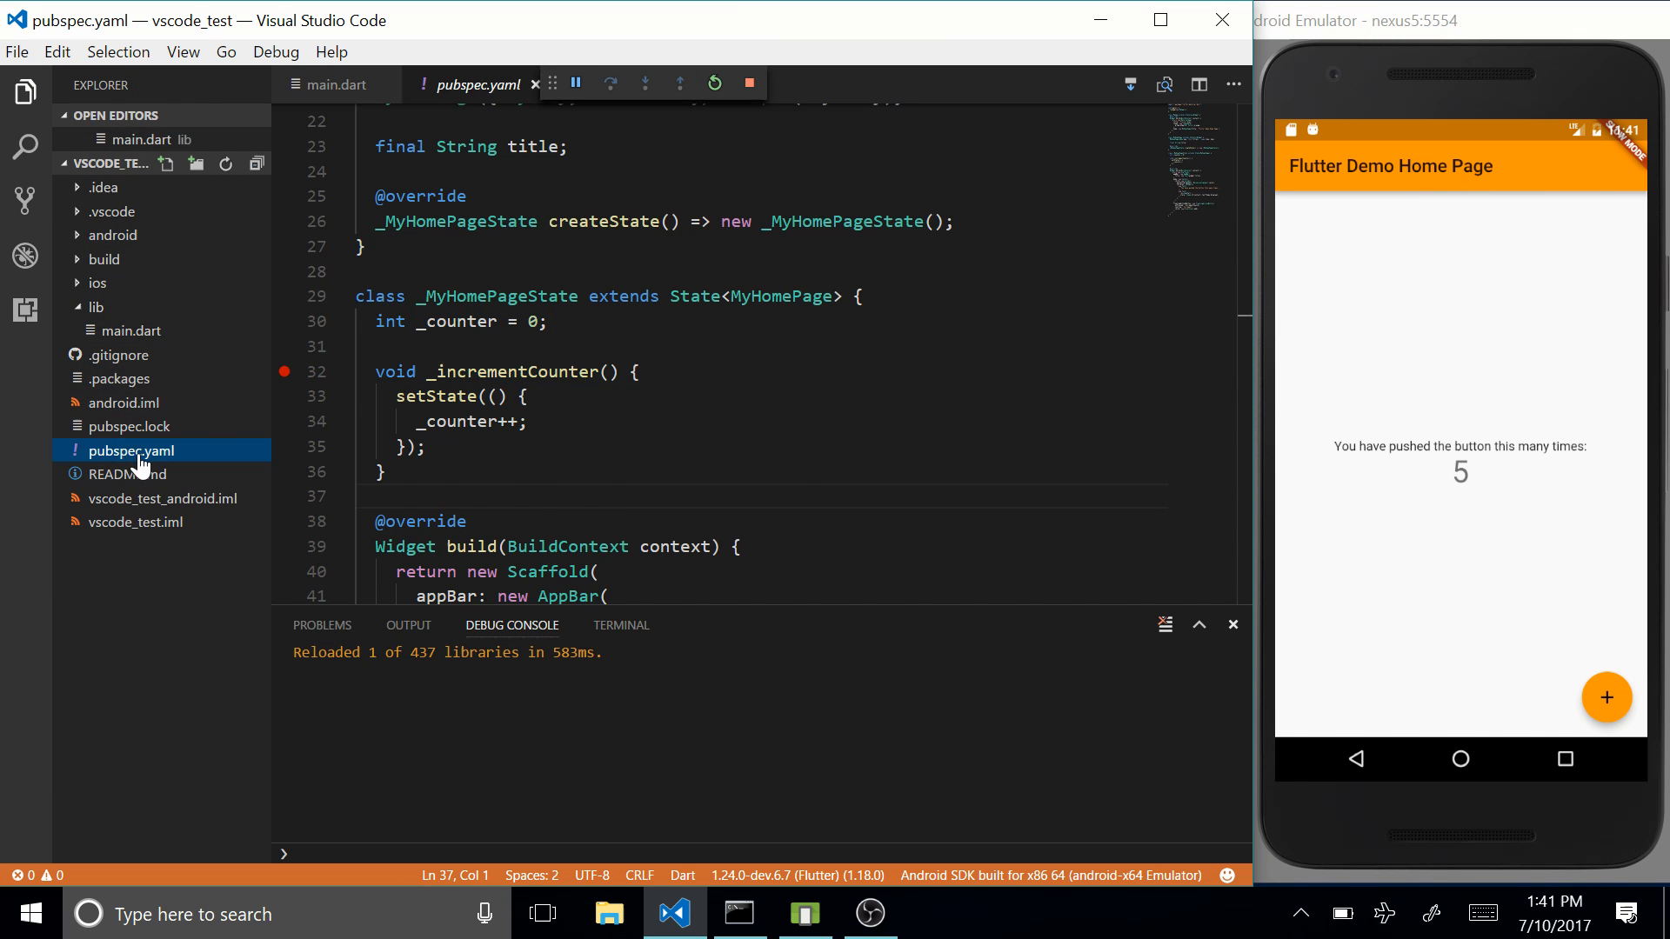
pyautogui.click(130, 450)
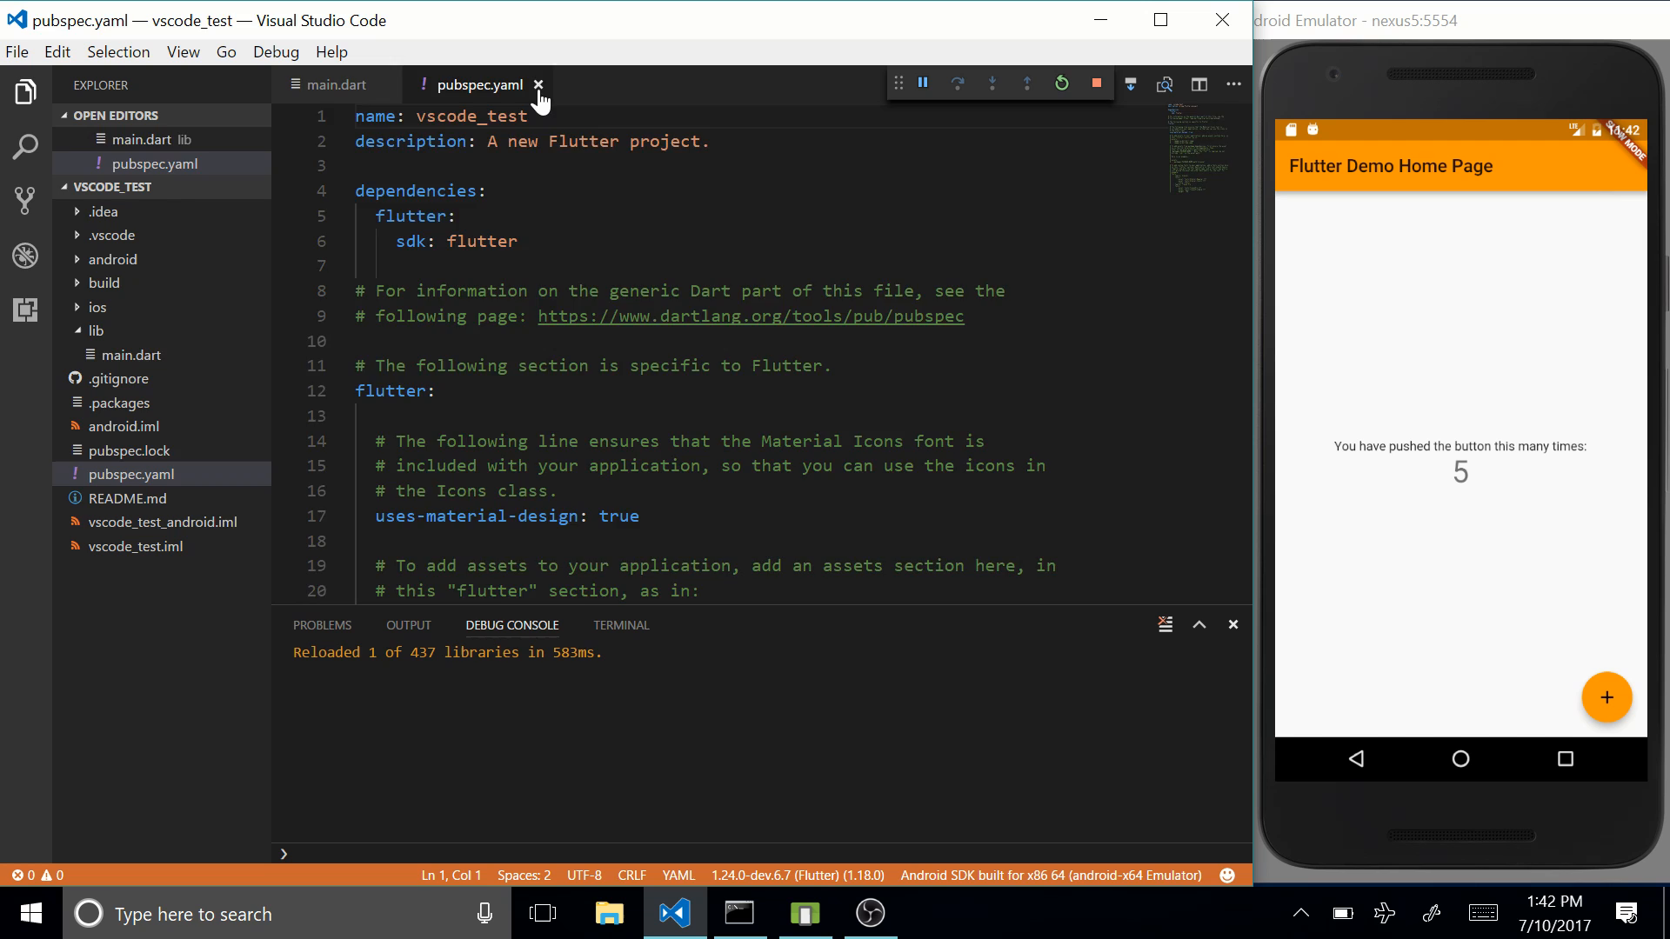
pyautogui.click(539, 85)
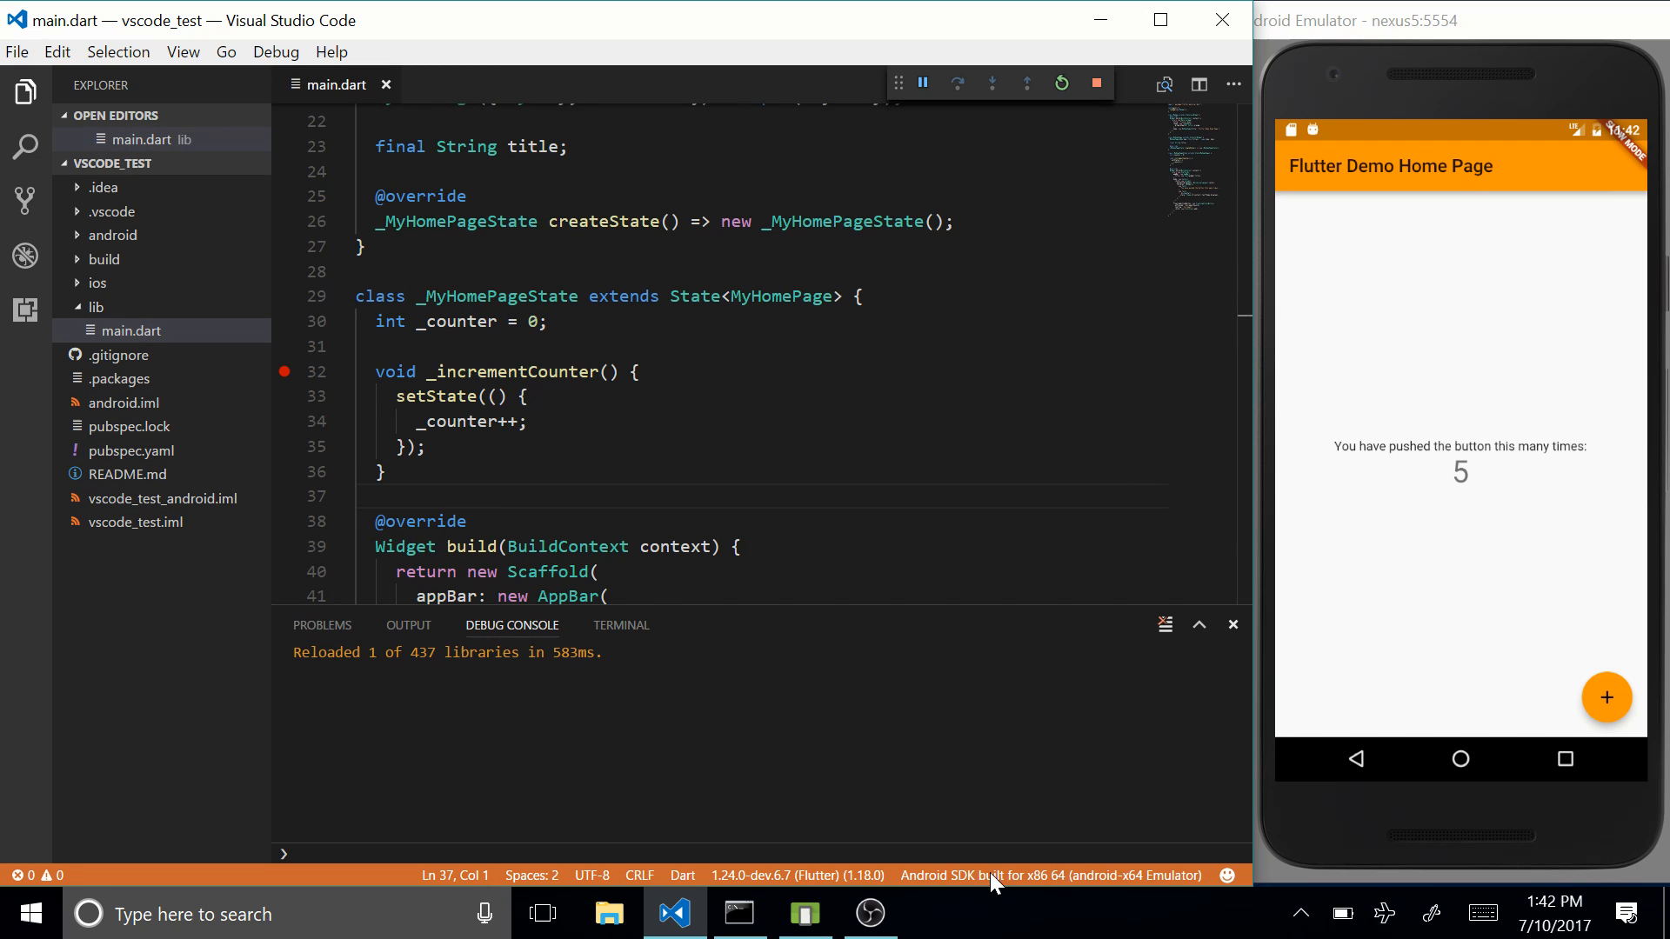
pyautogui.moveTo(895, 889)
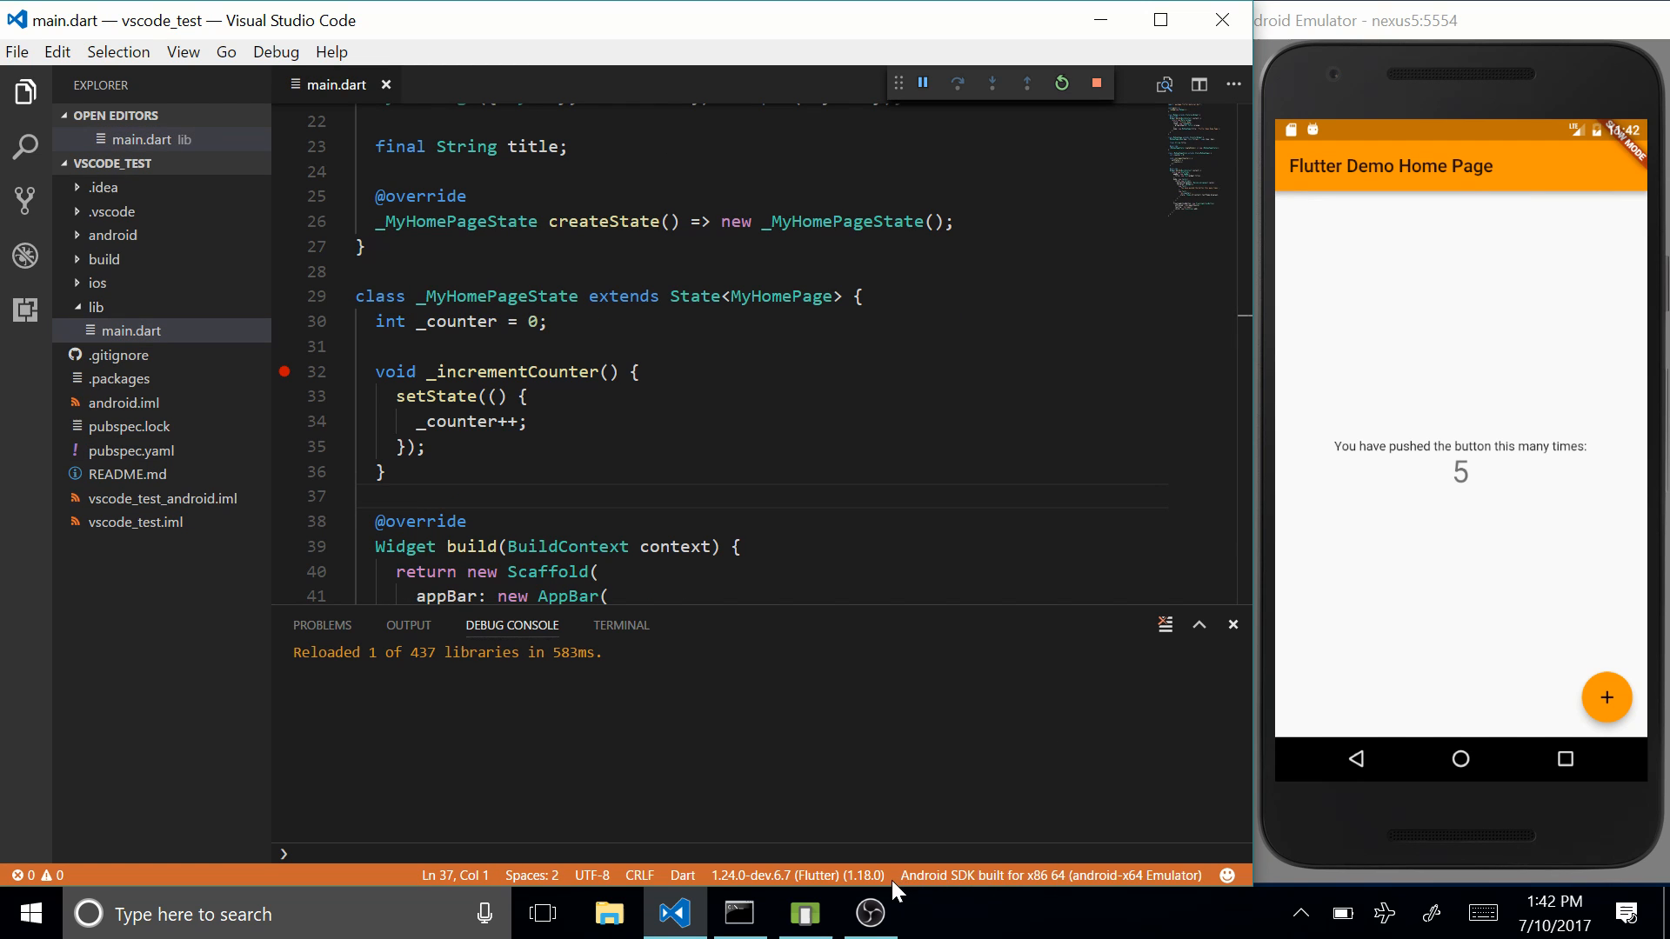
pyautogui.moveTo(1023, 895)
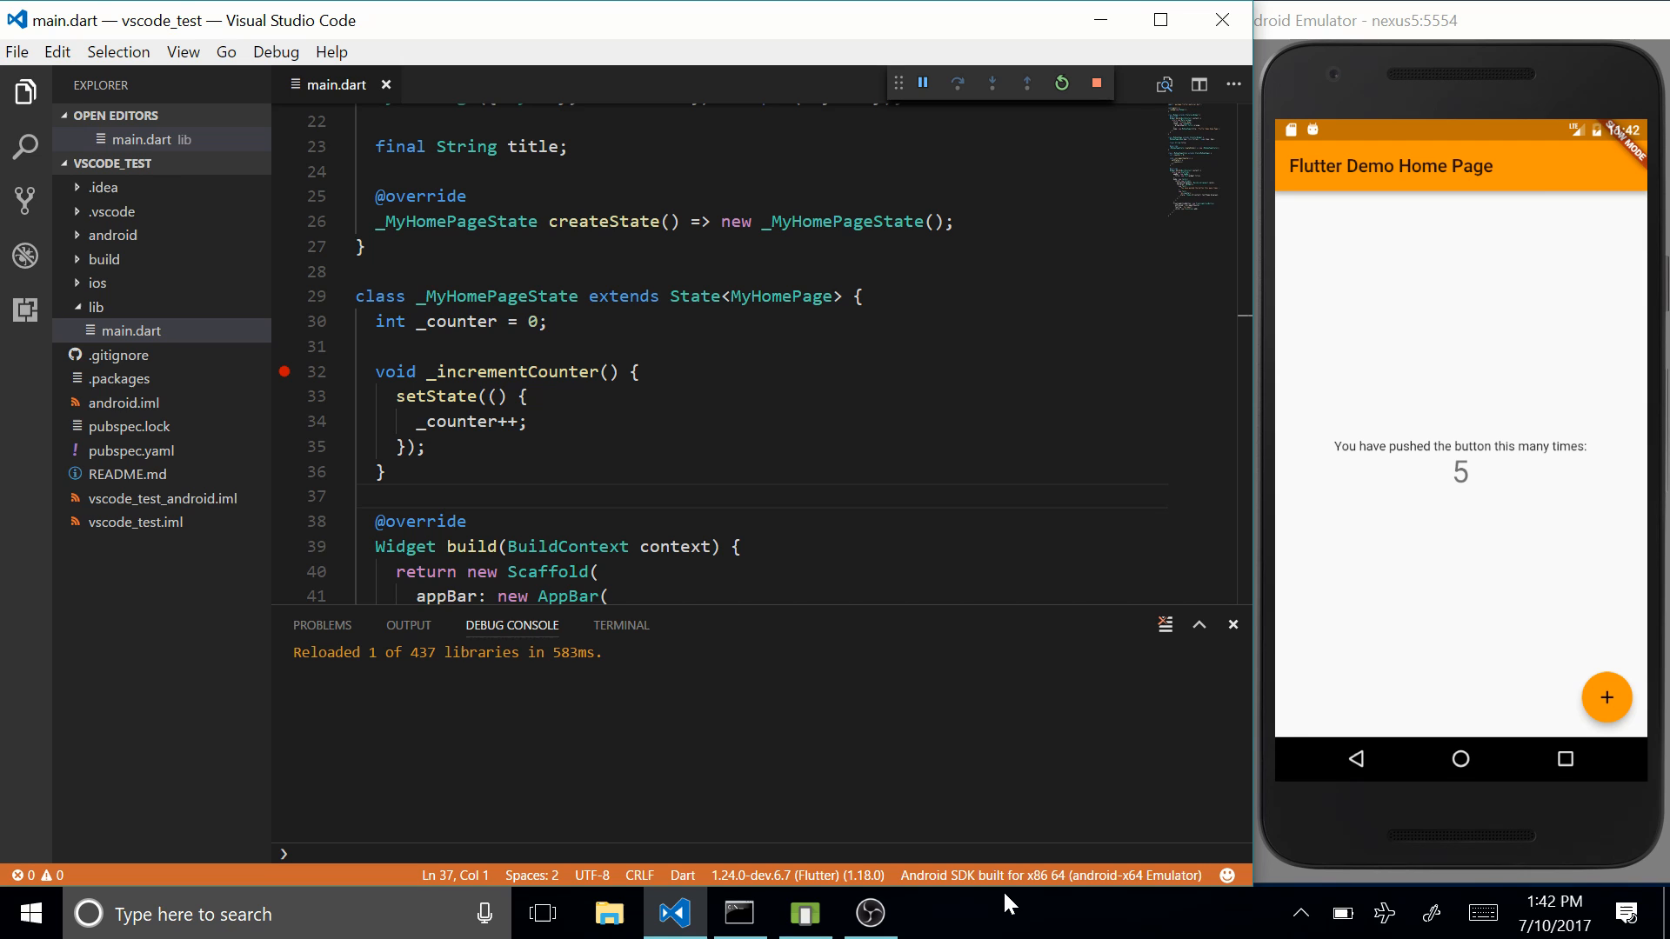
pyautogui.moveTo(948, 891)
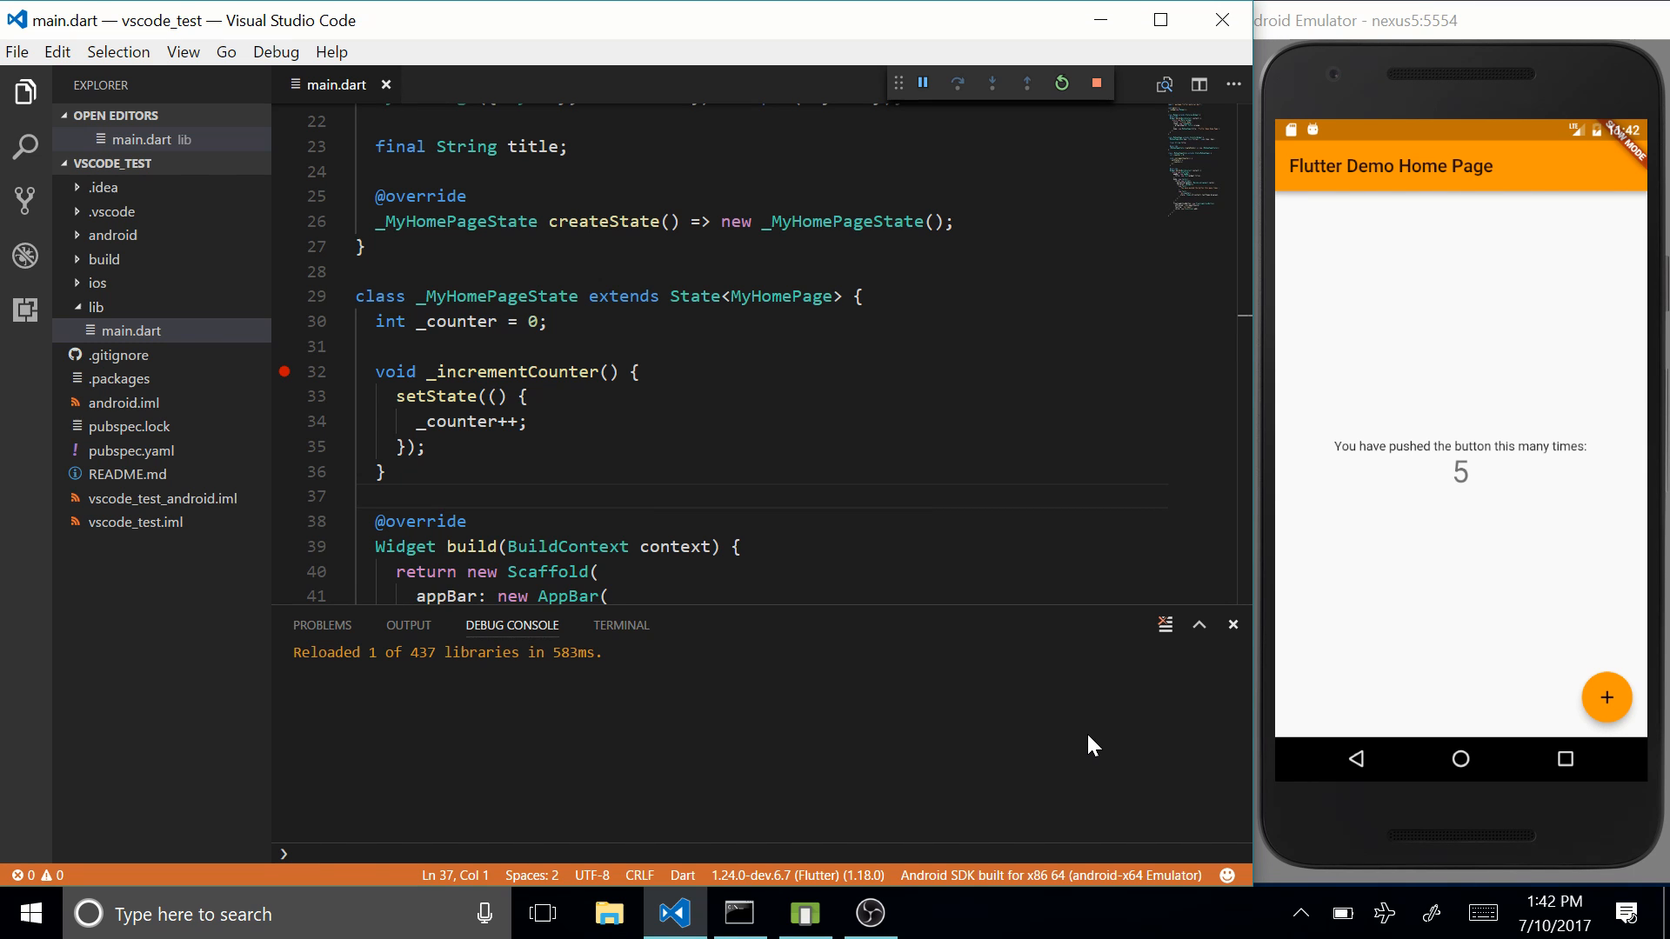
pyautogui.scroll(3)
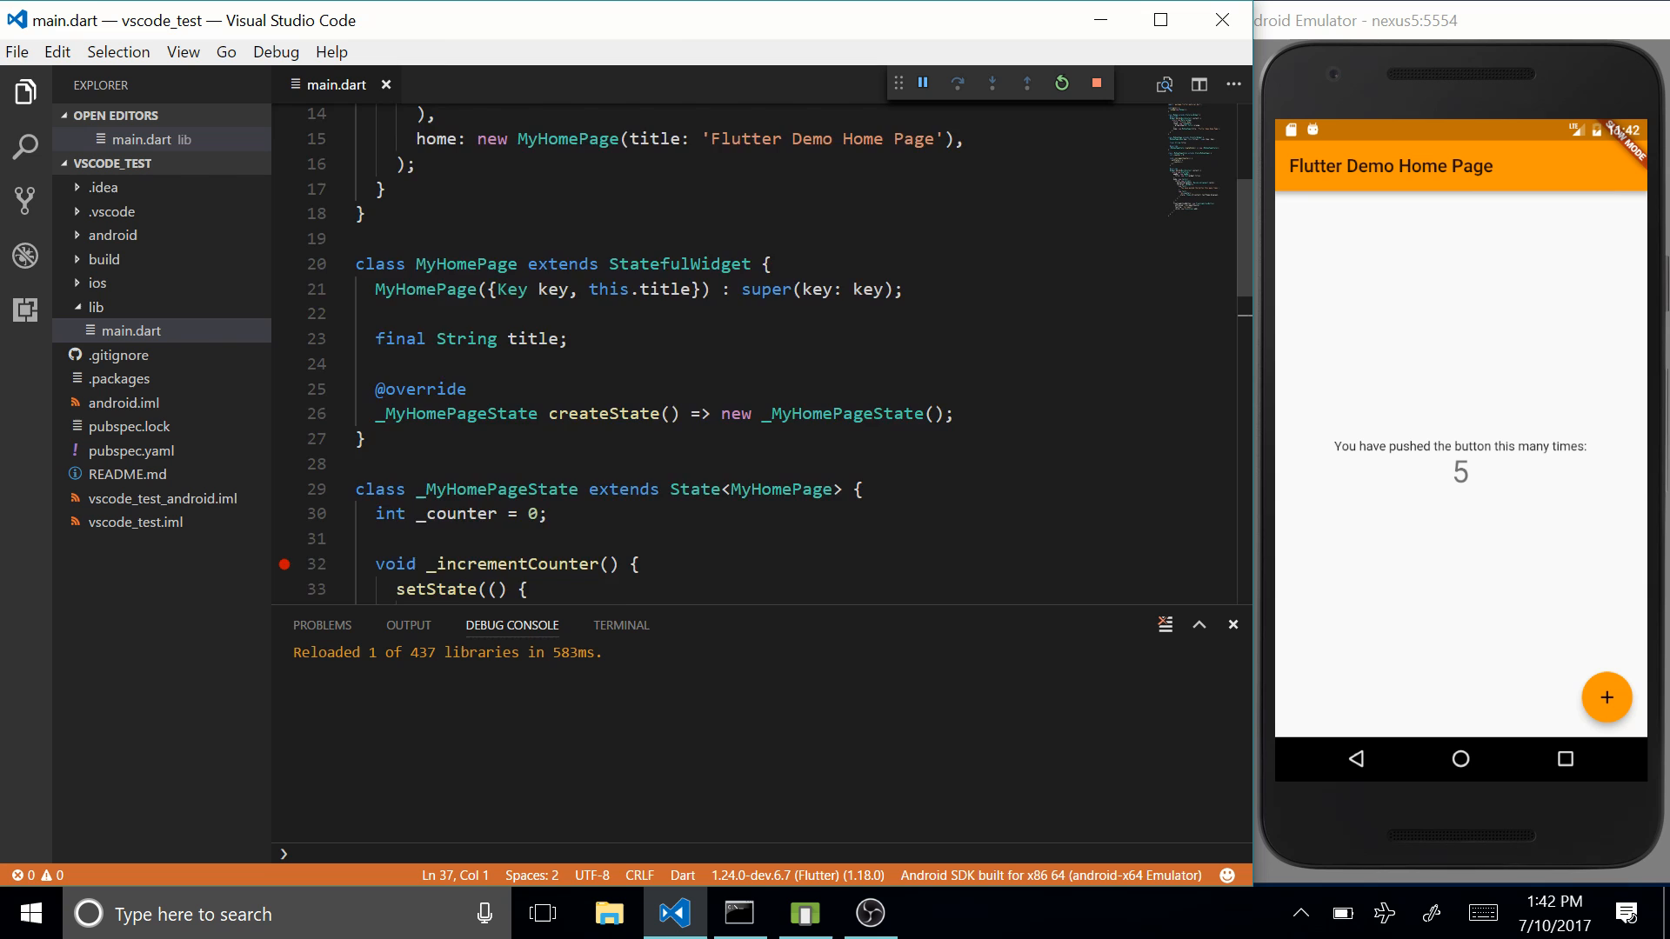